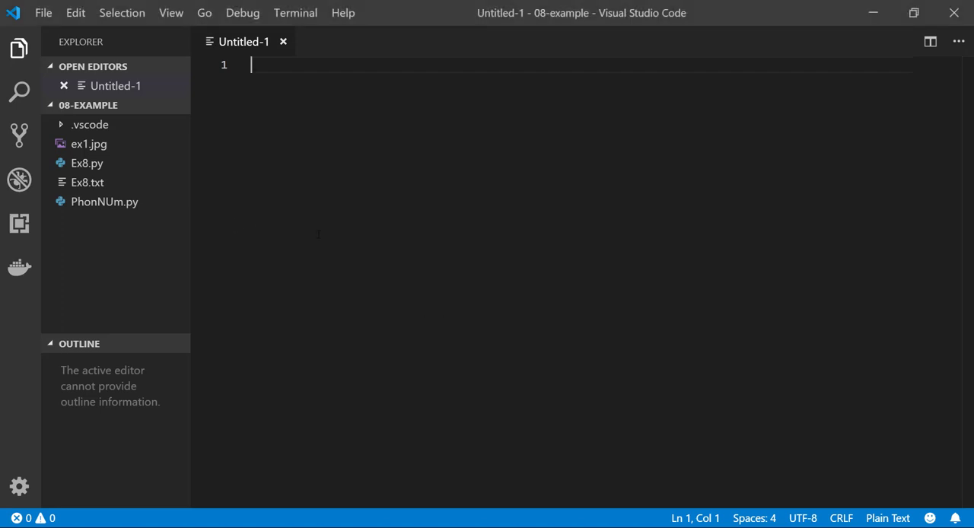
# - Save the new file as Example 8.py in the 08-example folder
pyautogui.press('ctrl+s')
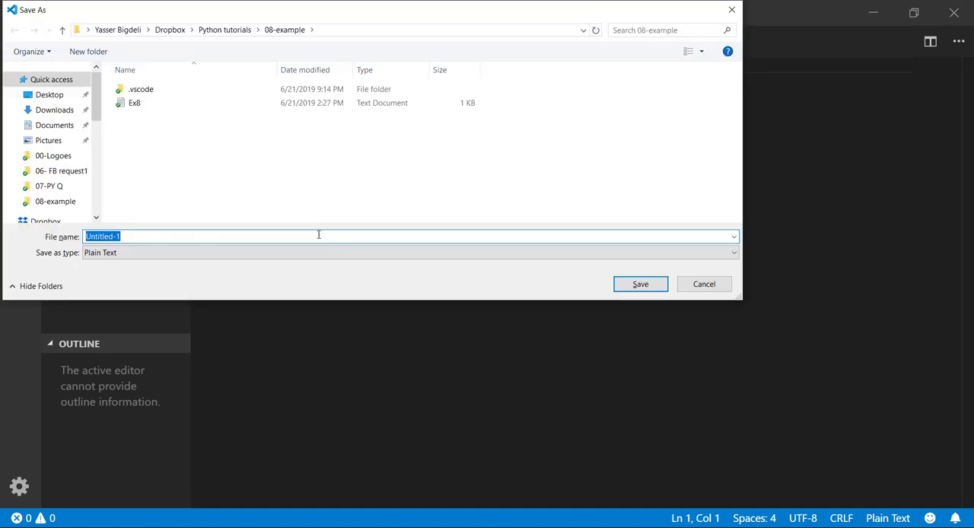
pyautogui.write('E')
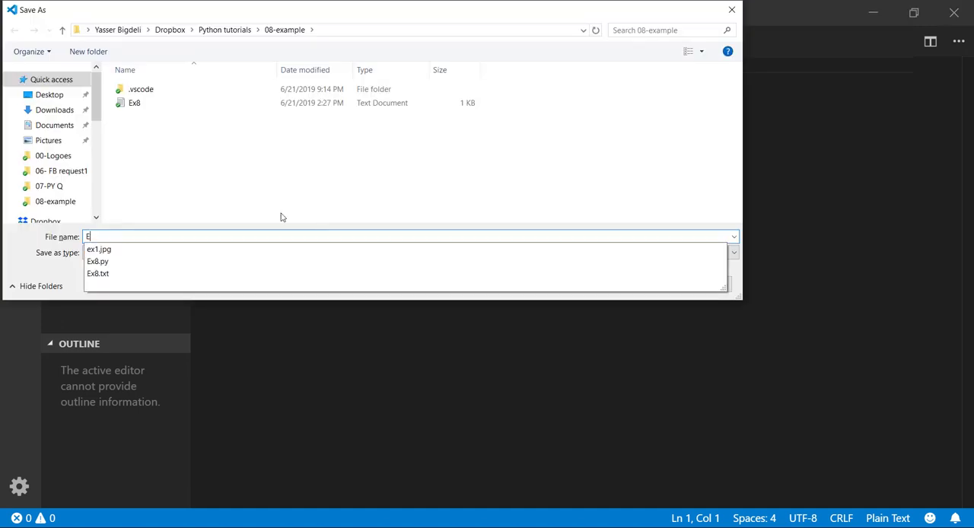
pyautogui.write('xample 8')
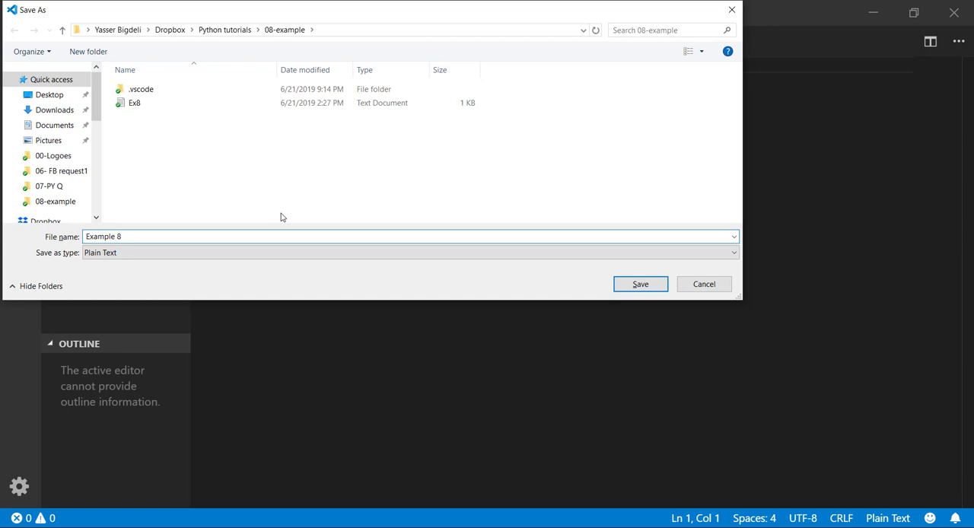
pyautogui.write('.py')
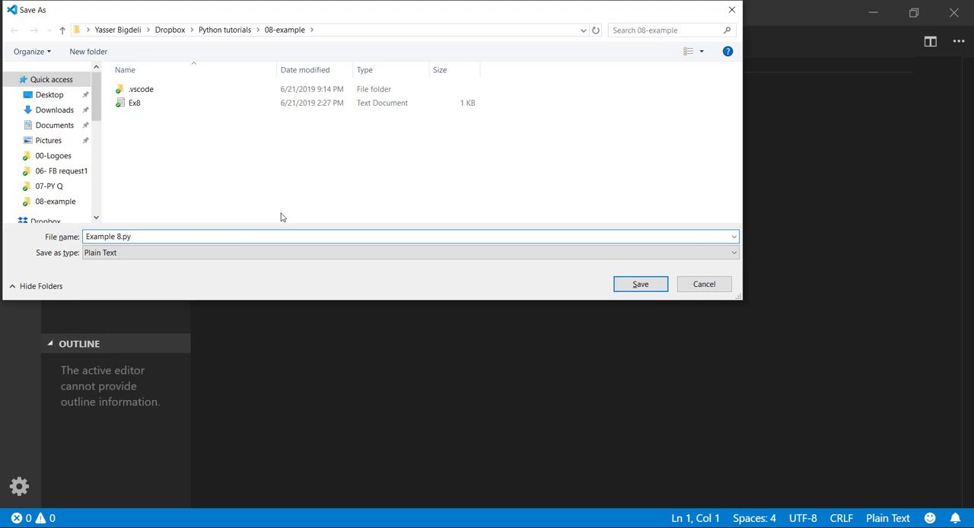
pyautogui.click(639, 283)
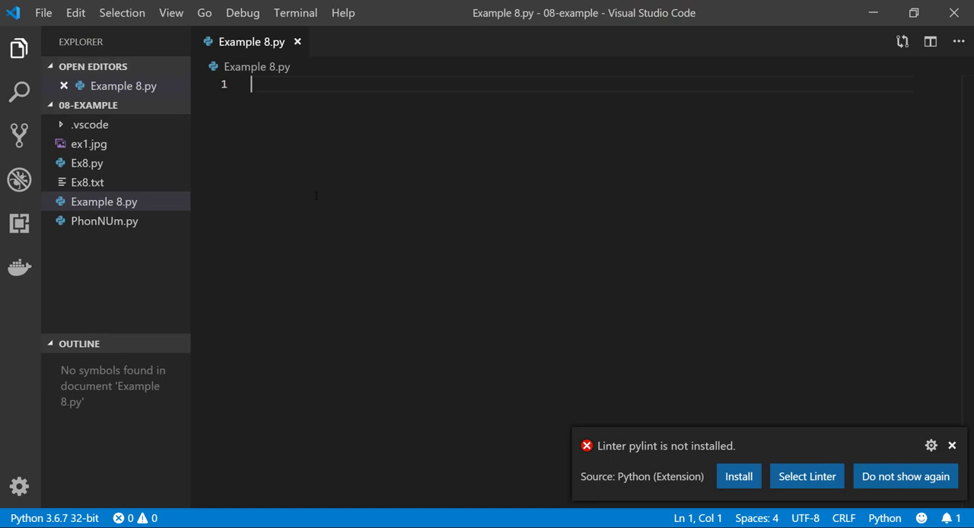
# - Write the comment '# phone number= 555-GET-FOOD' with FOOD in capitals
pyautogui.write('#')
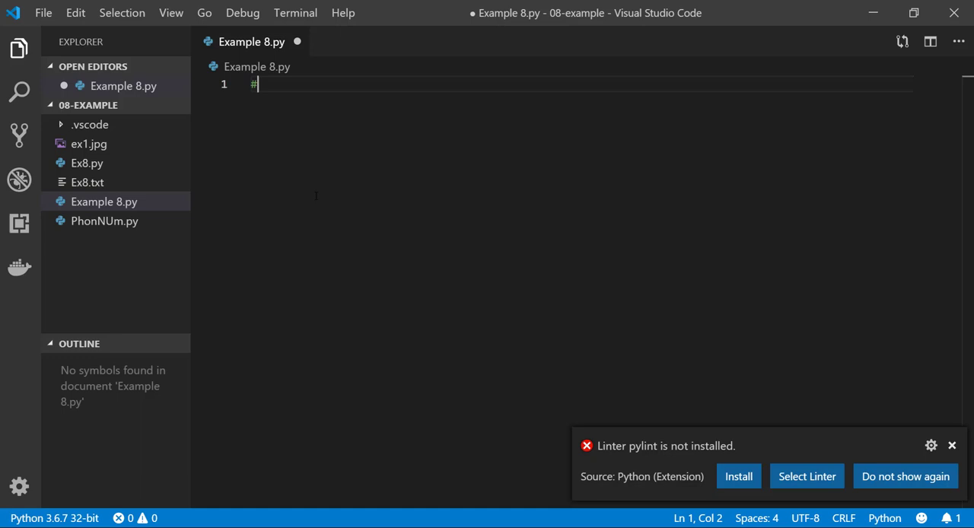
pyautogui.write('" "')
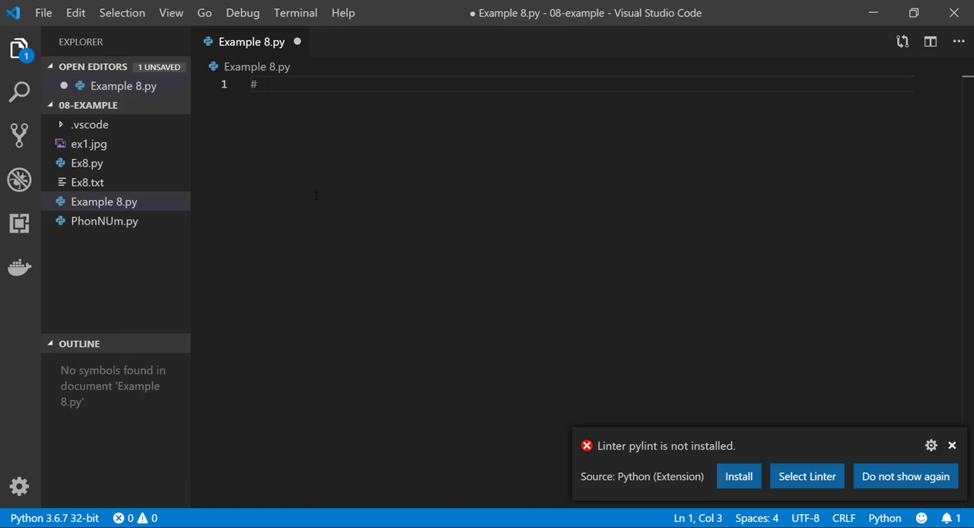
pyautogui.write('phone numbe')
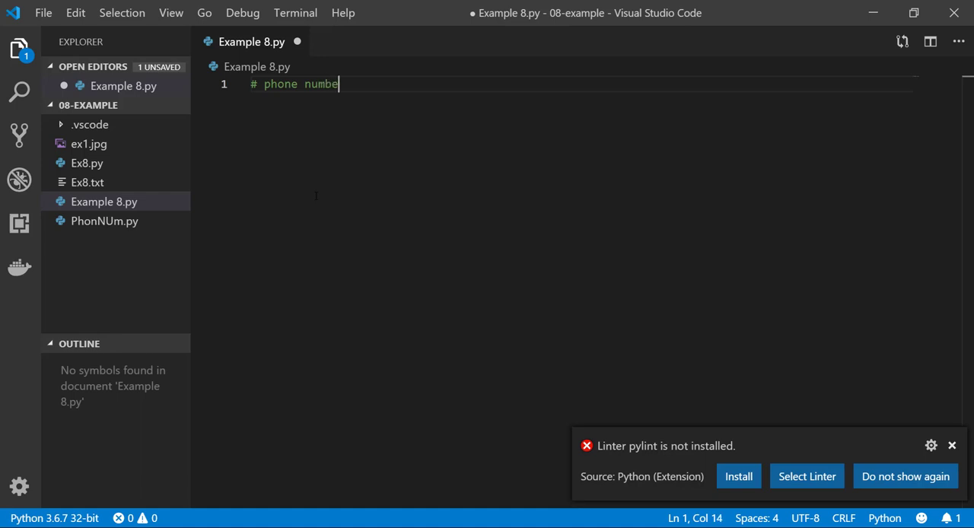
pyautogui.write('r=')
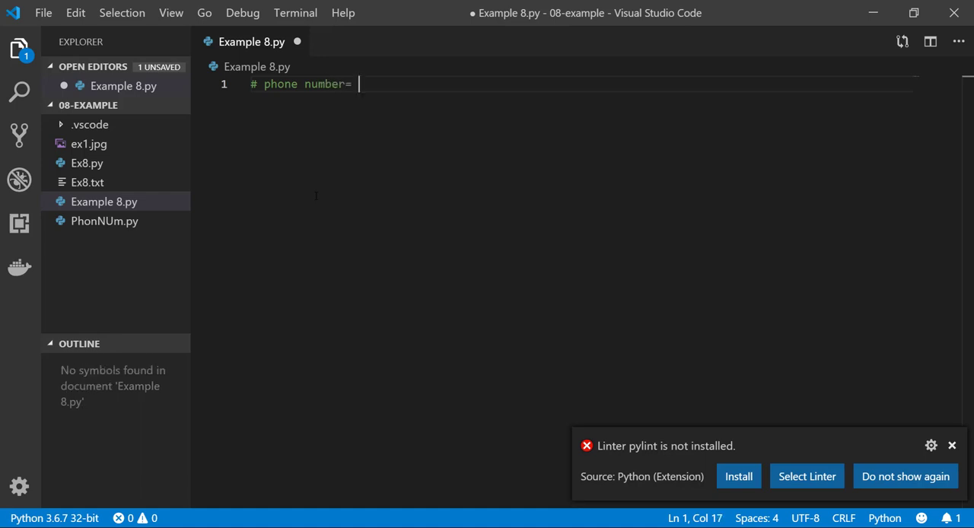
pyautogui.write('555-')
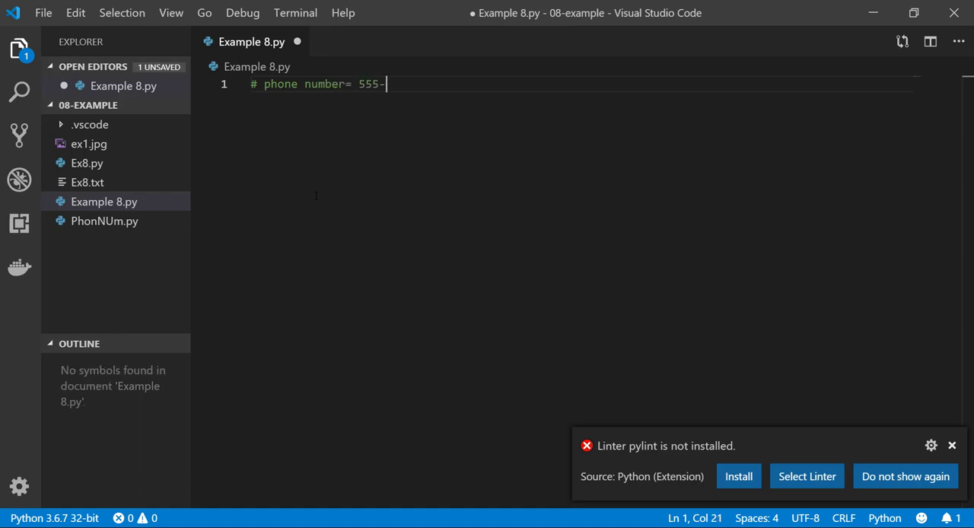
pyautogui.write('Get-')
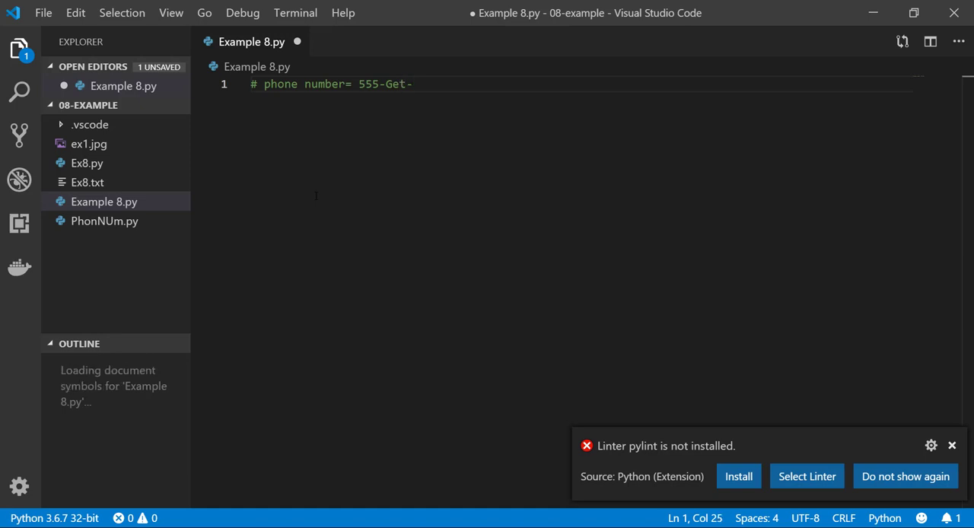
pyautogui.write('Food')
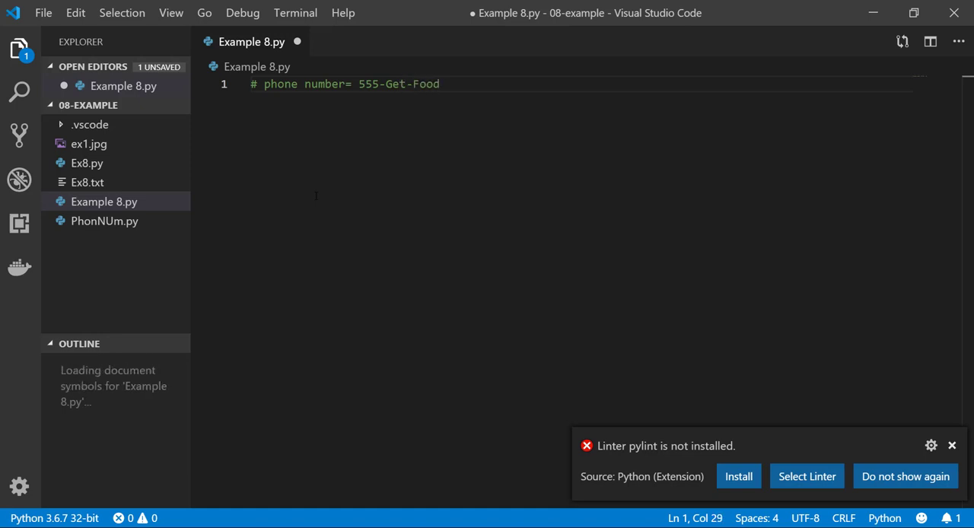
pyautogui.press('Backspace')
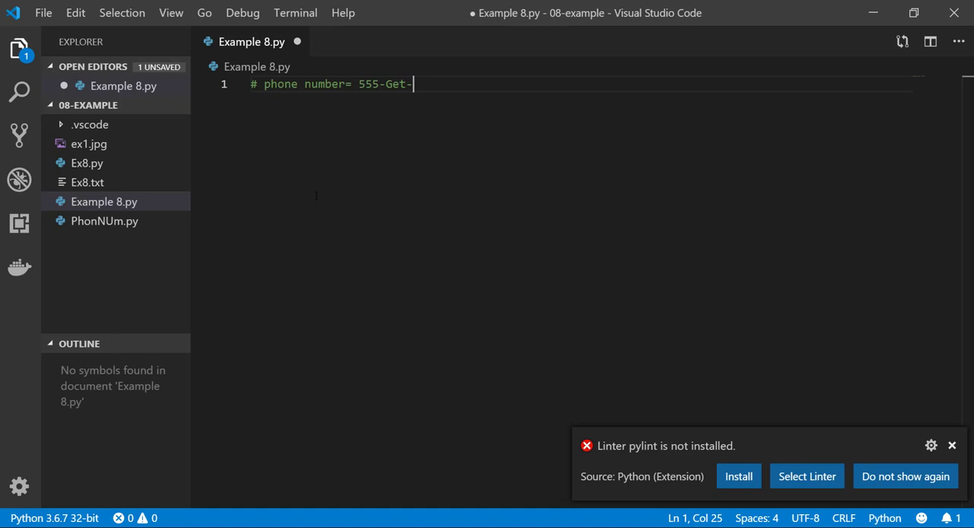
pyautogui.write('FOOD')
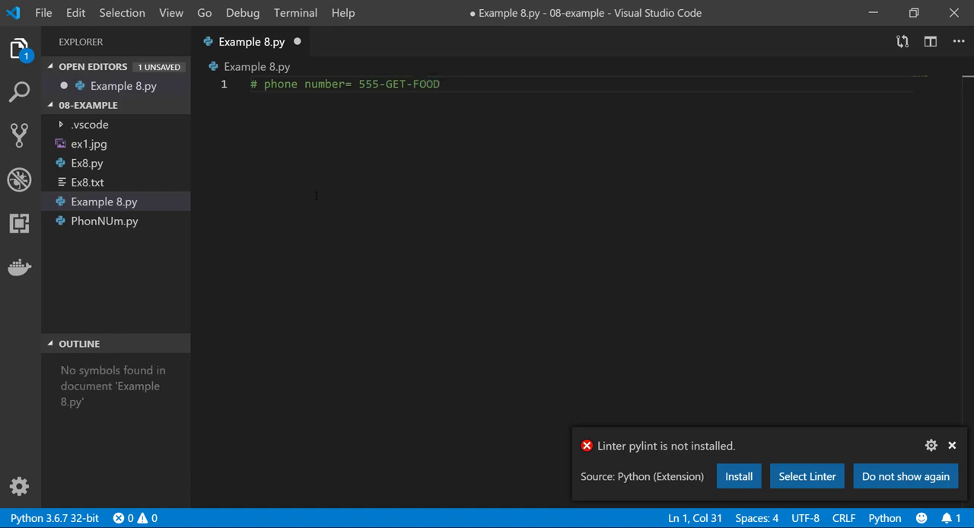
pyautogui.click(453, 83)
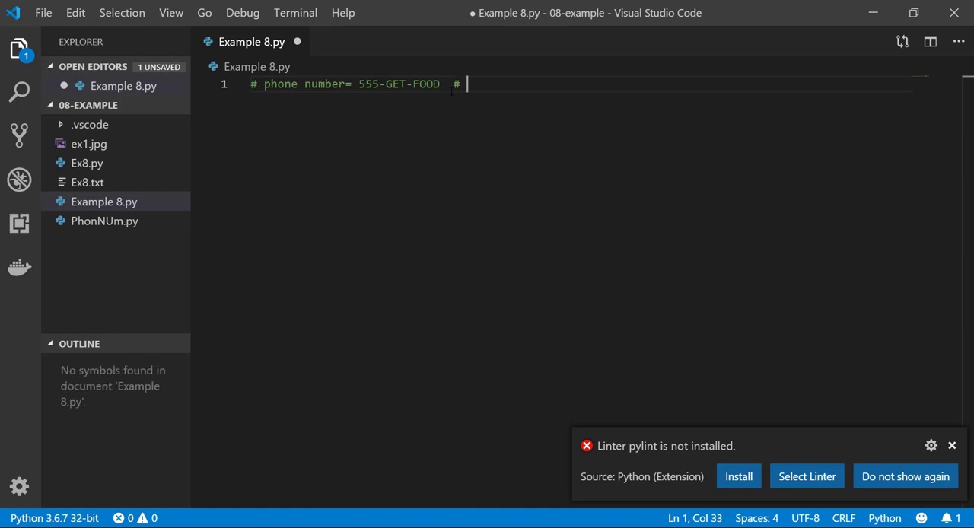
pyautogui.write('555')
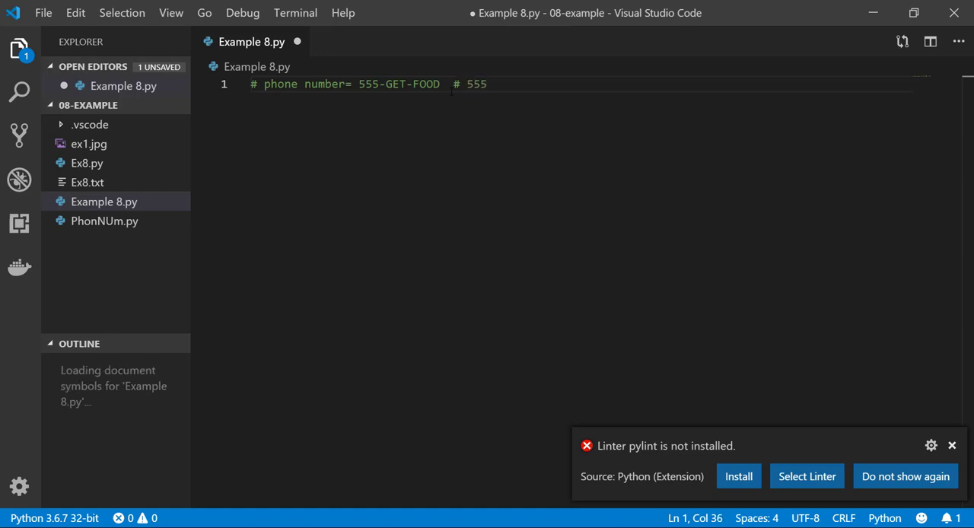
pyautogui.write('-')
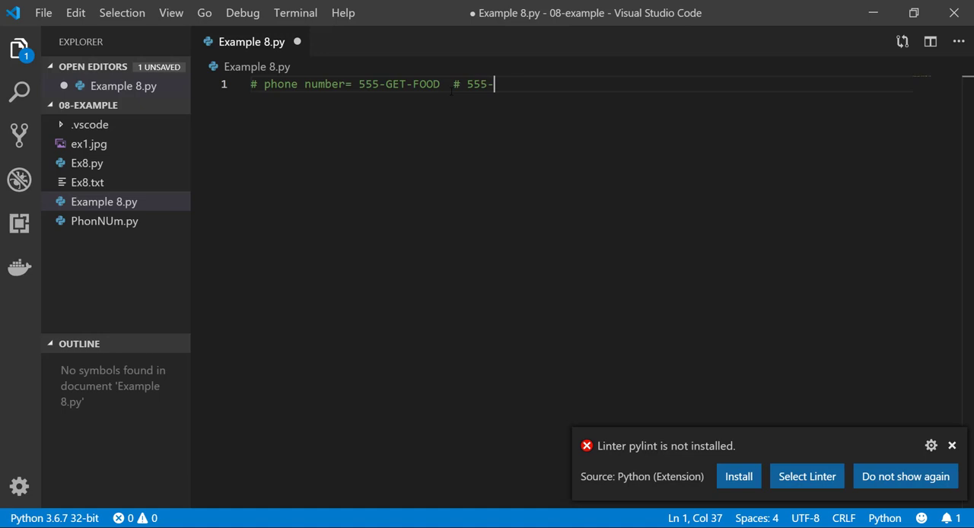
pyautogui.write('4.3')
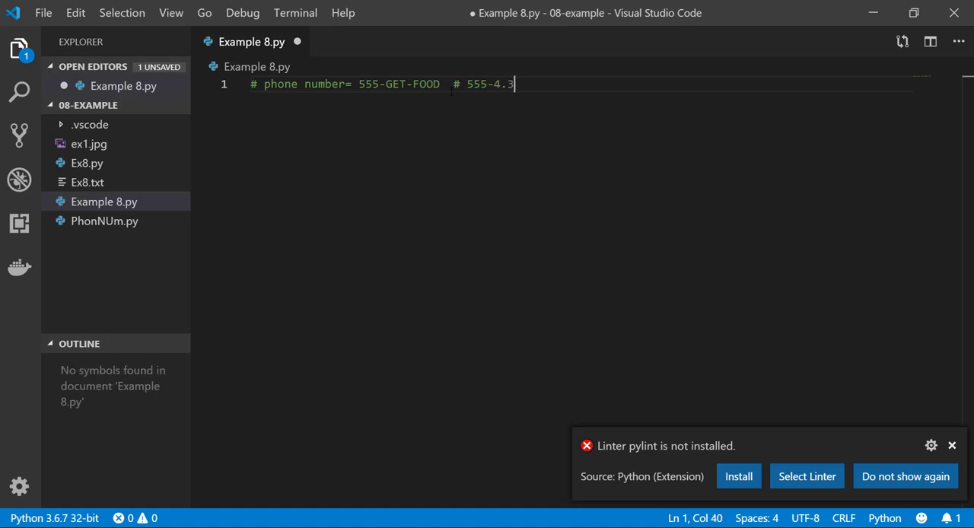
pyautogui.press('Backspace')
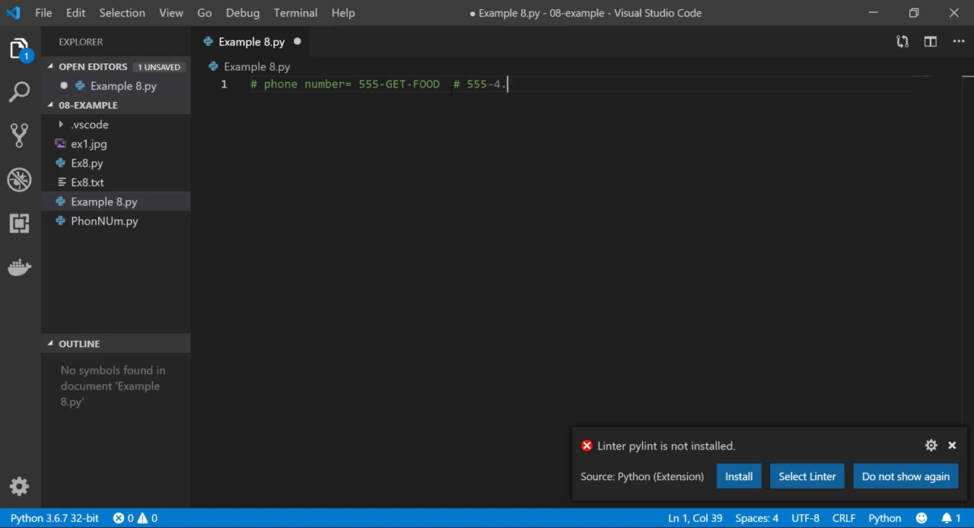
pyautogui.write('38-')
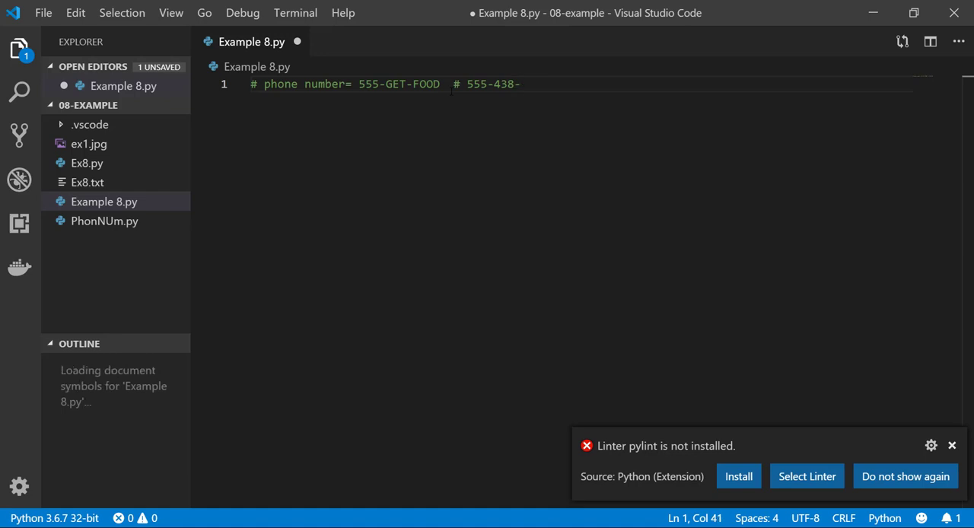
pyautogui.write('36')
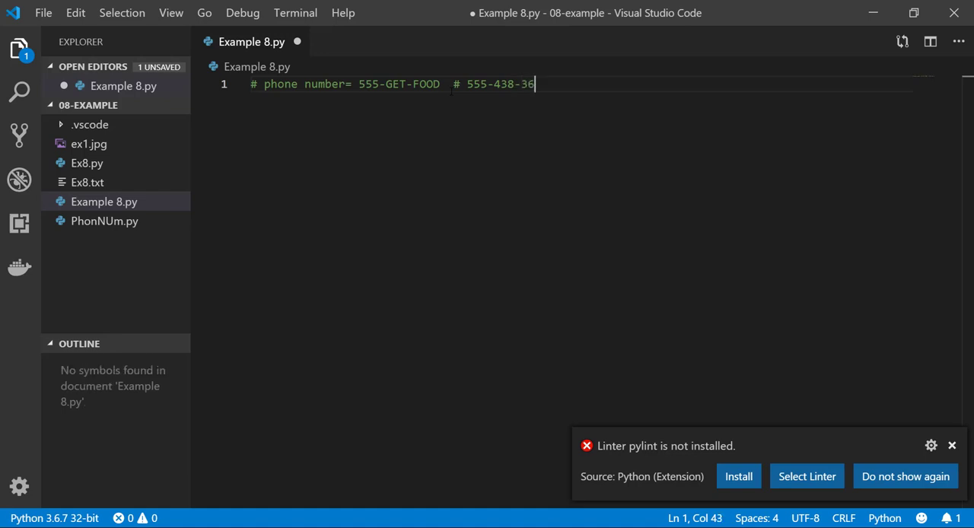
pyautogui.write('63')
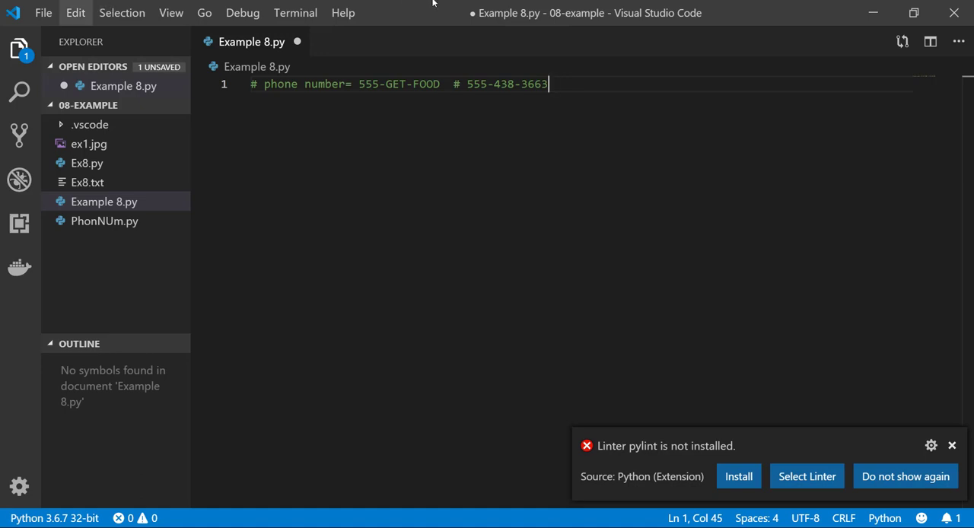
pyautogui.press('Enter')
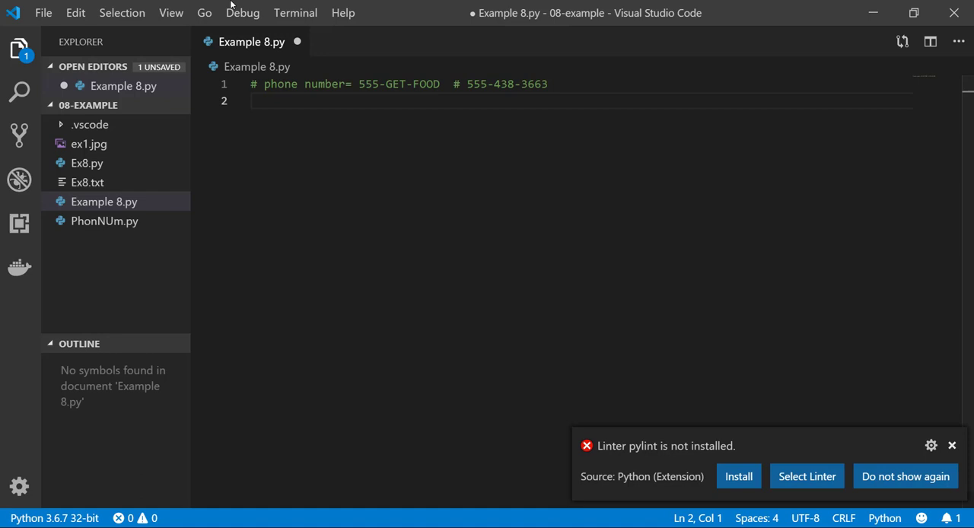
# - Define the function header def PhNum(PhoneNumber)
pyautogui.write('def')
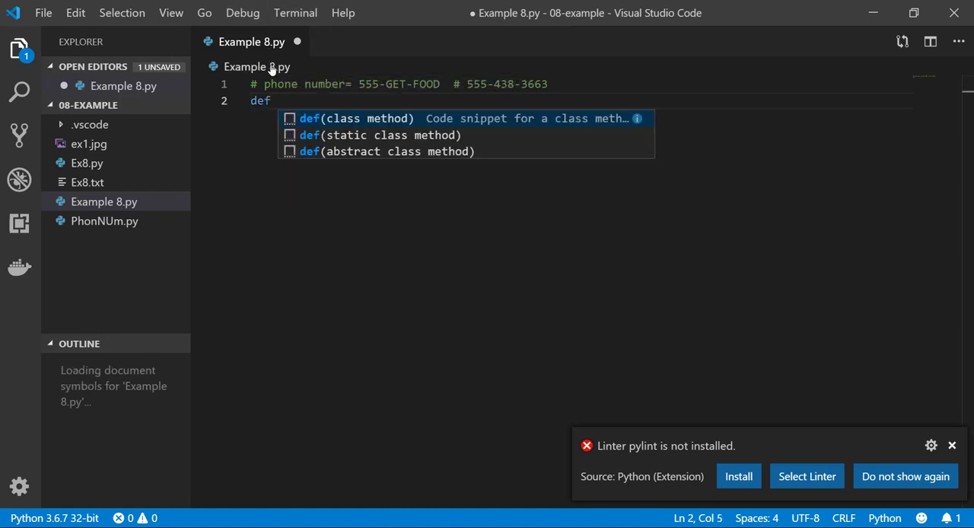
pyautogui.write('Ph')
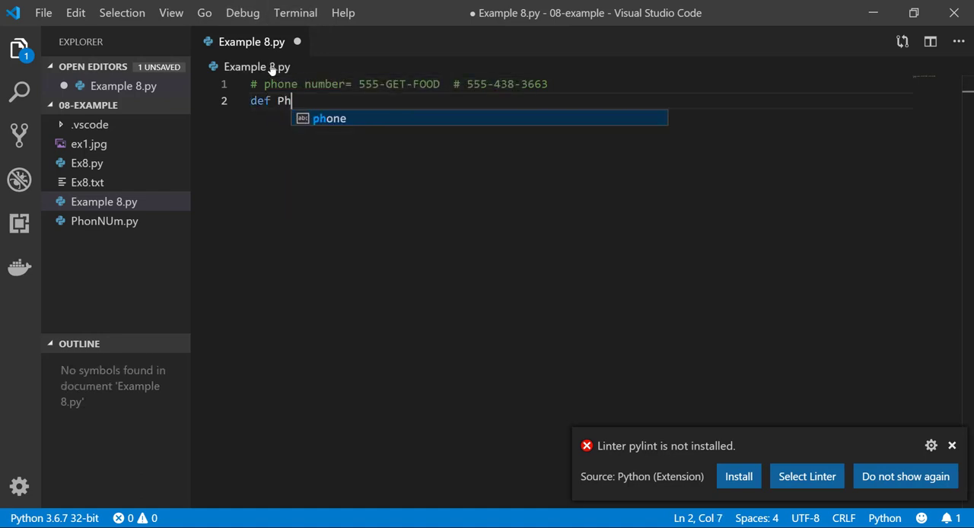
pyautogui.write('Num')
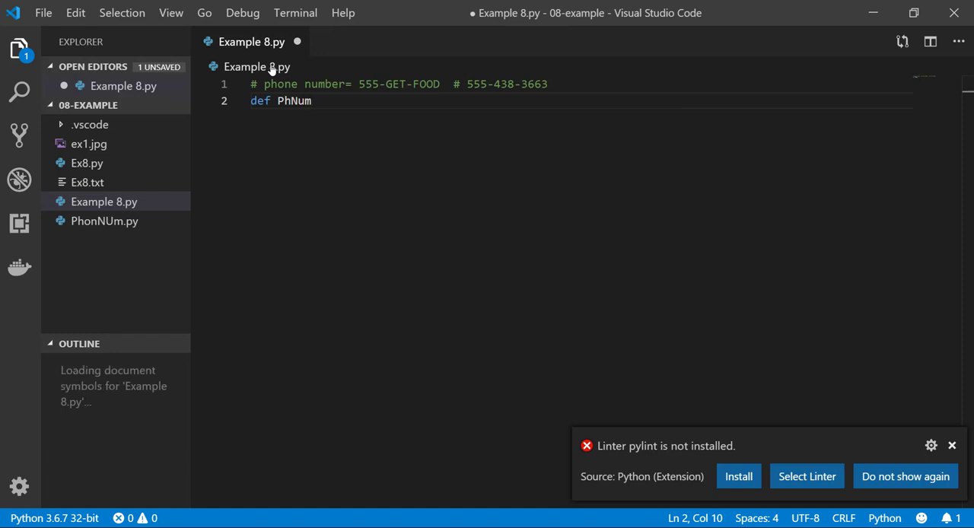
pyautogui.write('()')
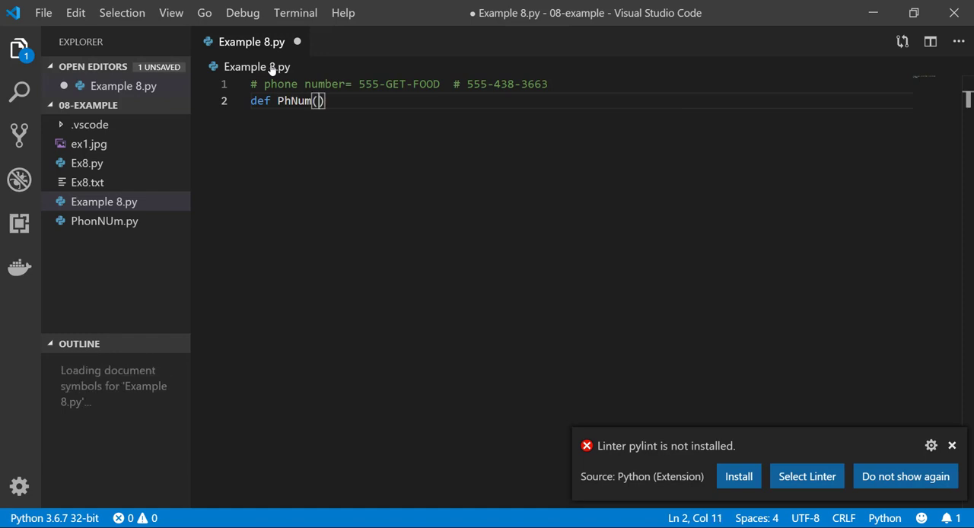
pyautogui.write('Pho')
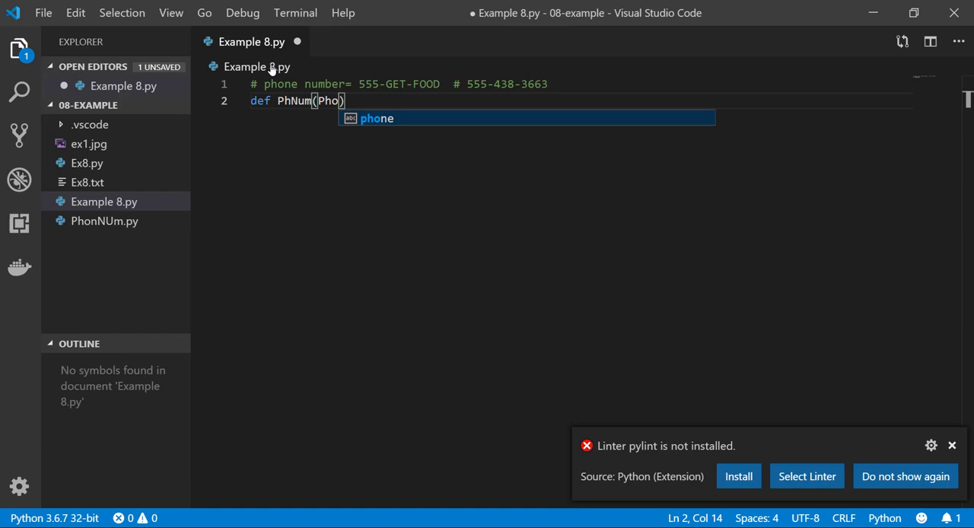
pyautogui.write('Num')
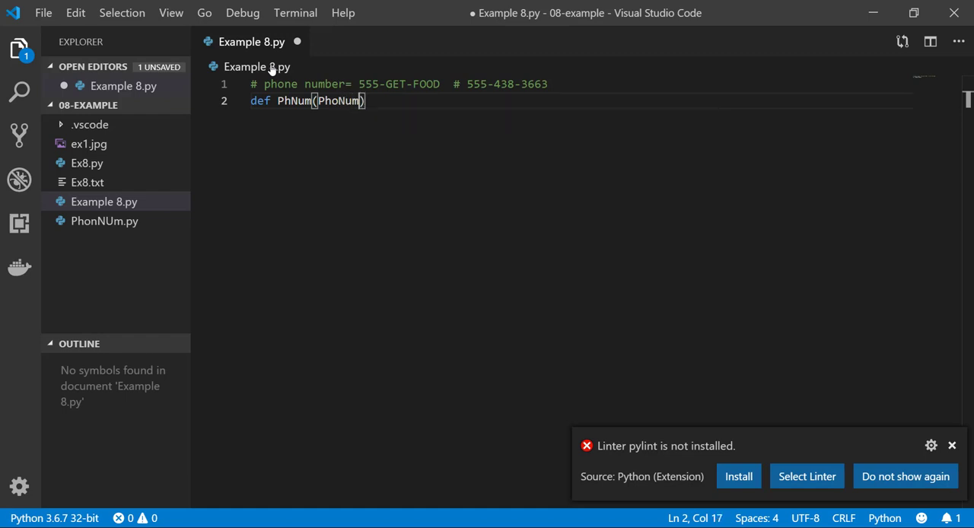
pyautogui.write('ber')
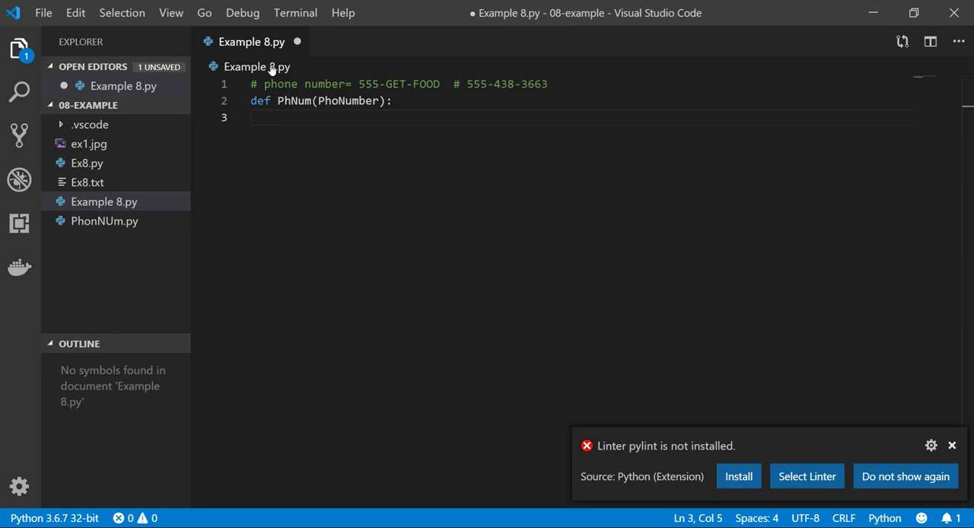
# - Add Num=PhNum.split('-') to split the number at its hyphens
pyautogui.write('Num=')
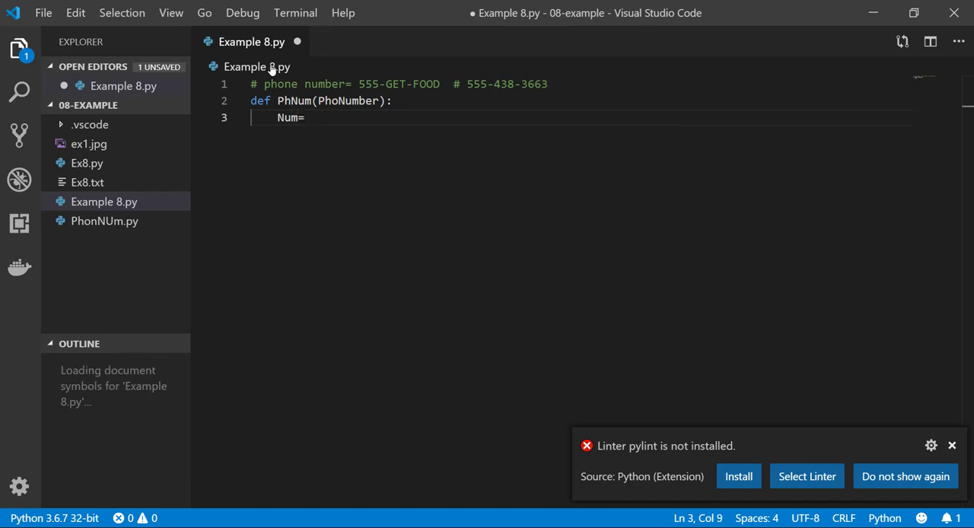
pyautogui.write('P')
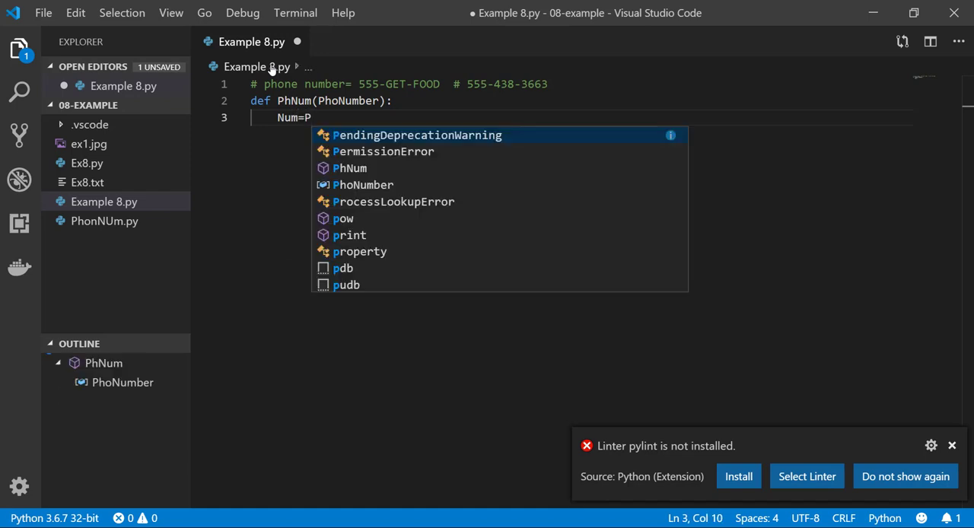
pyautogui.write('hNum')
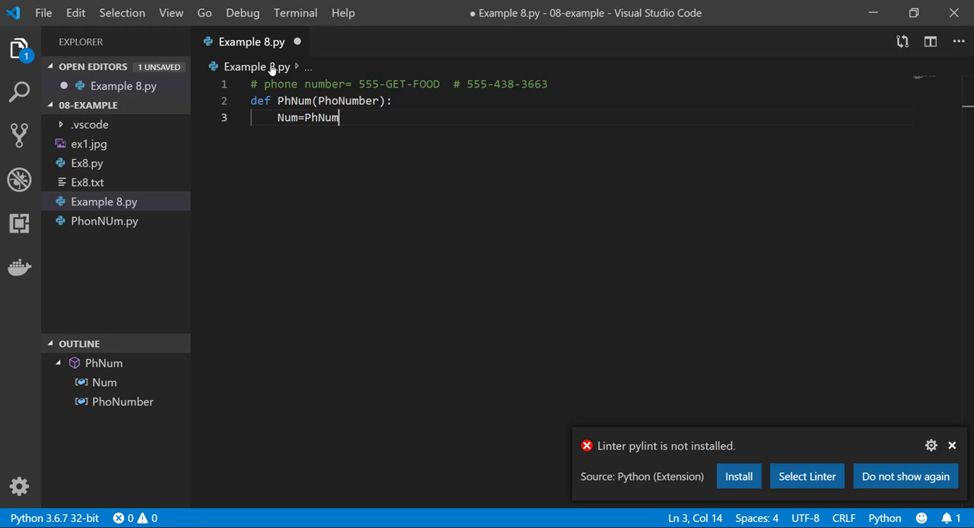
pyautogui.write('.spli')
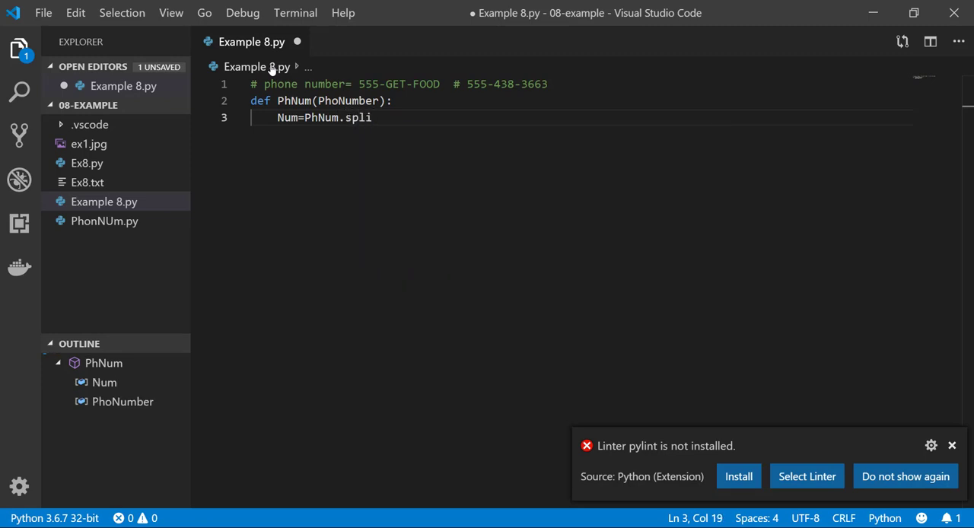
pyautogui.write('t()')
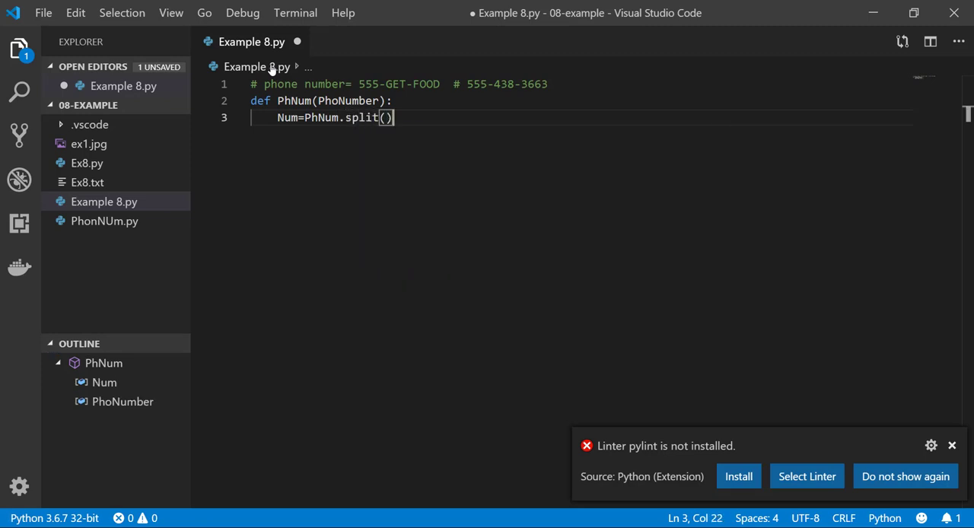
pyautogui.write("''")
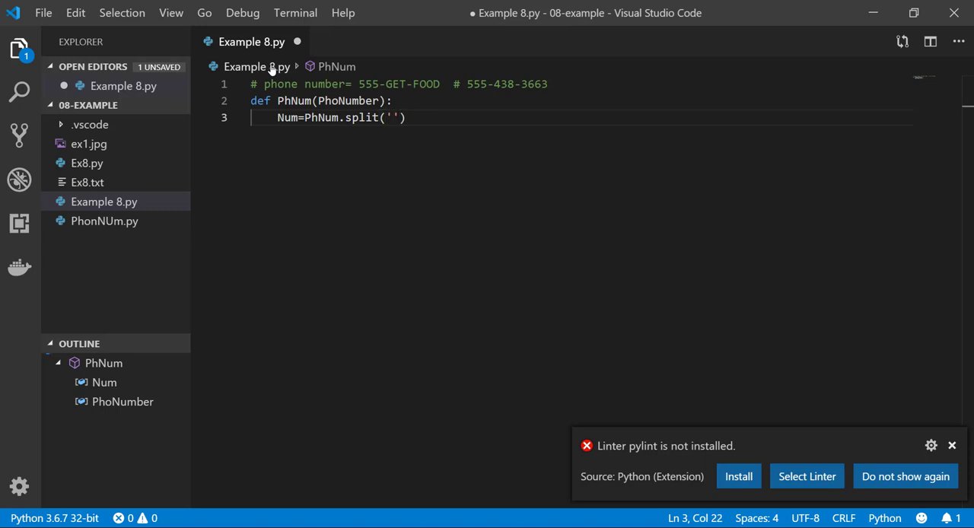
pyautogui.write('-')
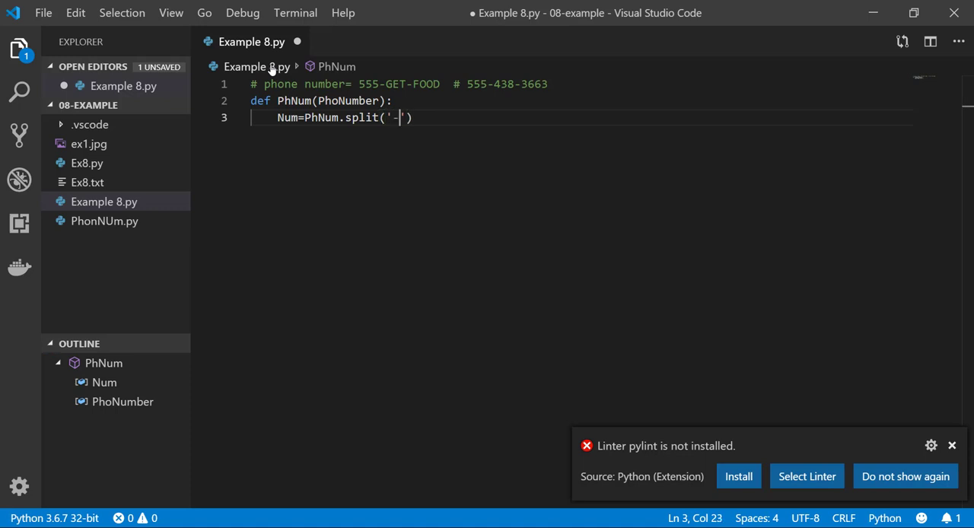
pyautogui.press('Enter')
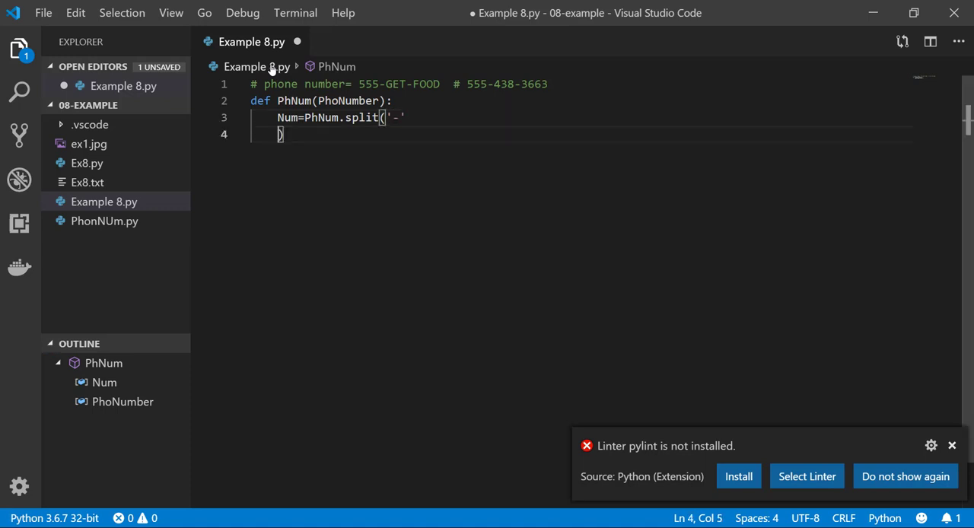
pyautogui.press('Backspace')
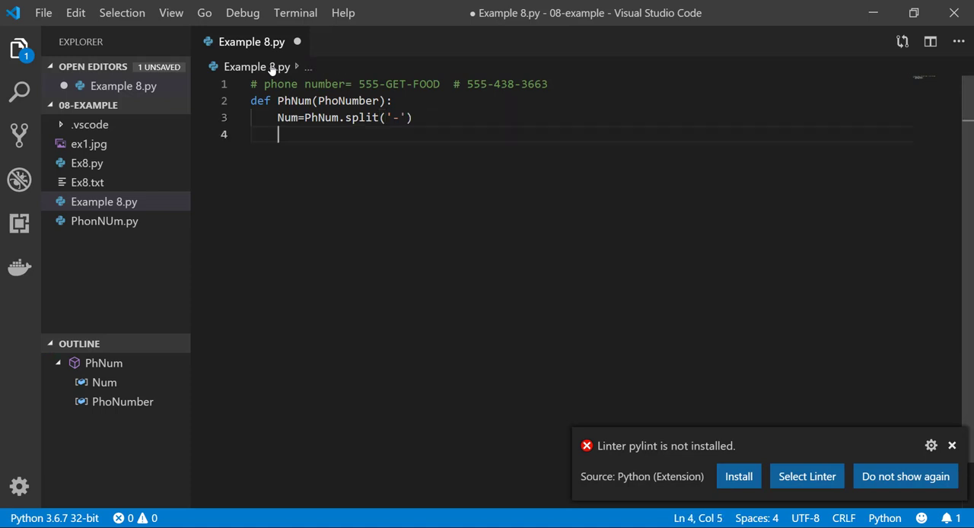
pyautogui.press('enter')
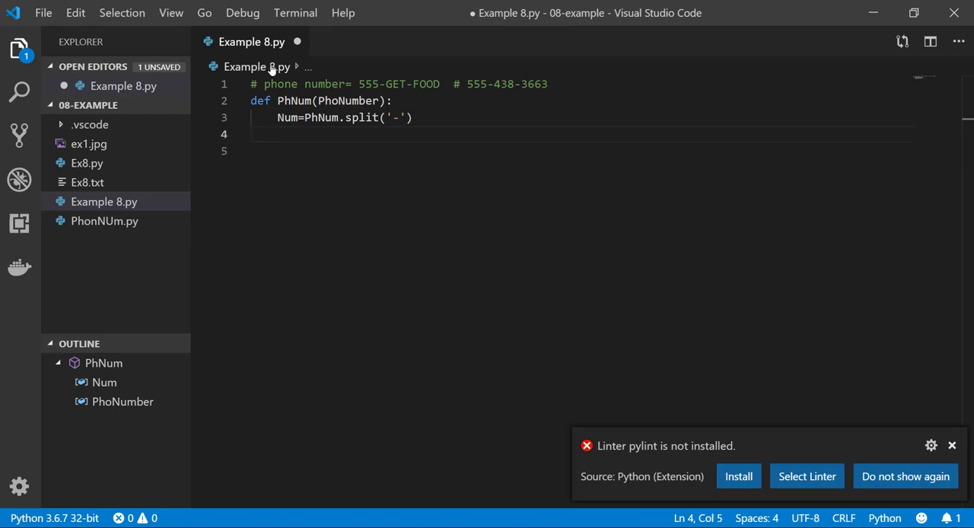
# - Store the first part as AreaCode=Num[0]
pyautogui.write('AreaC')
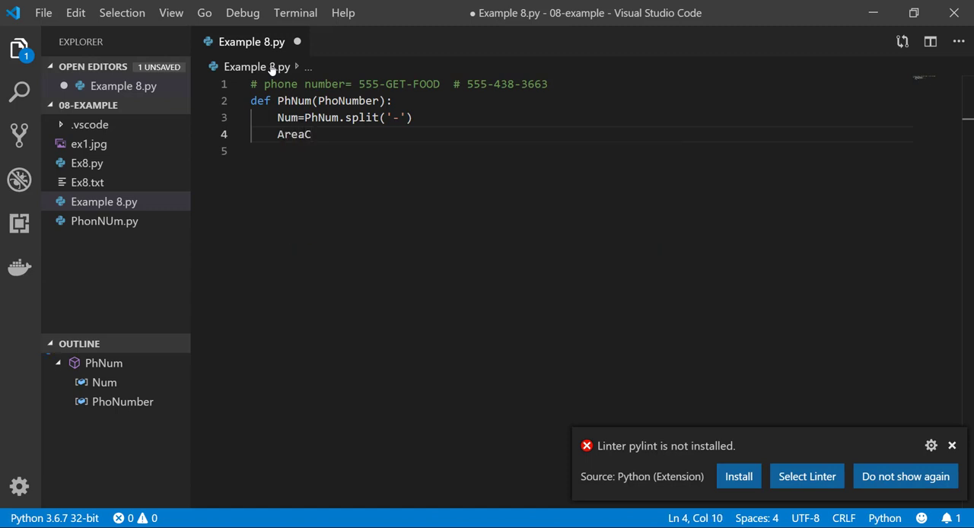
pyautogui.write('ode=')
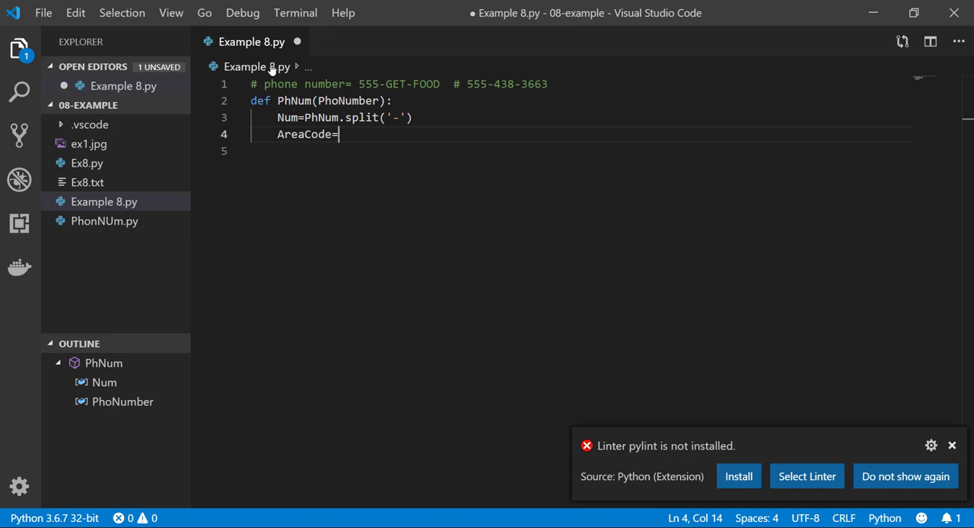
pyautogui.write('Num[]')
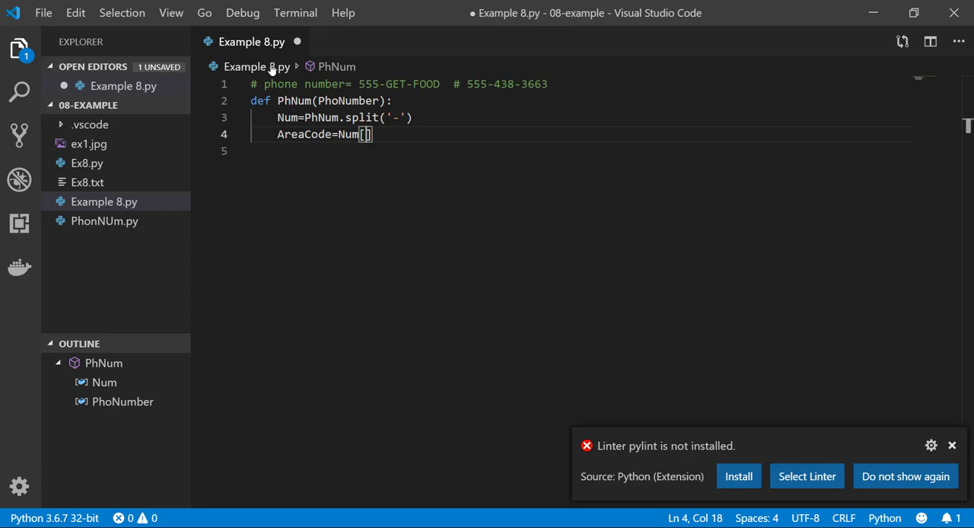
pyautogui.write('0')
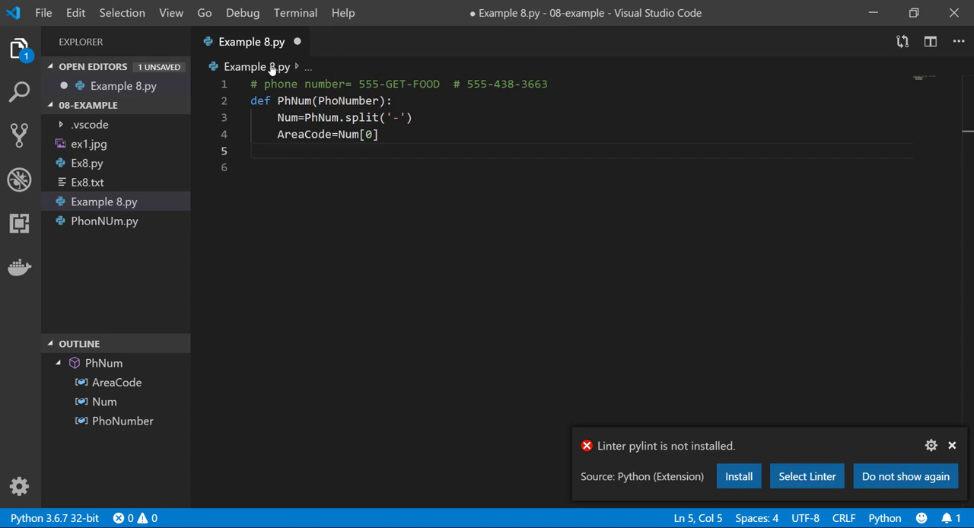
# - Store the remaining parts as NumEnd=Num[1:]
pyautogui.write('Num')
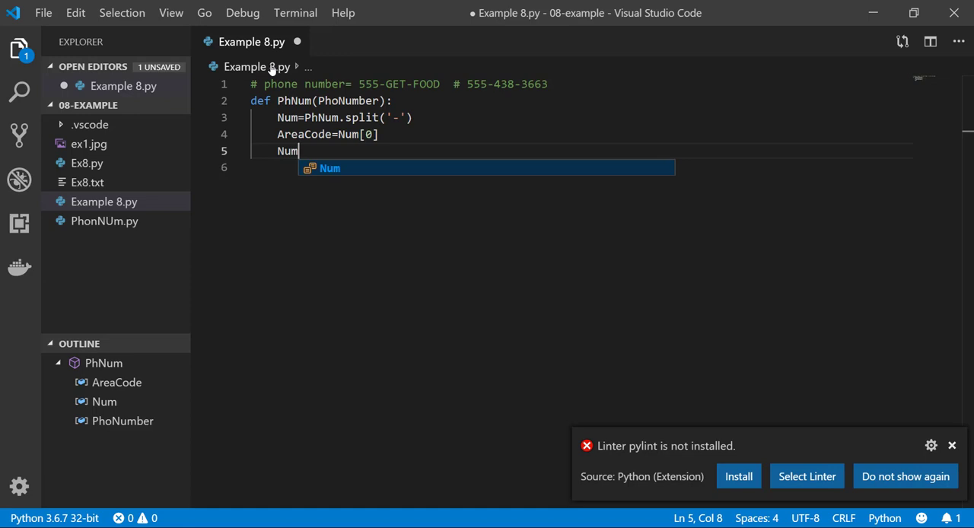
pyautogui.write('b')
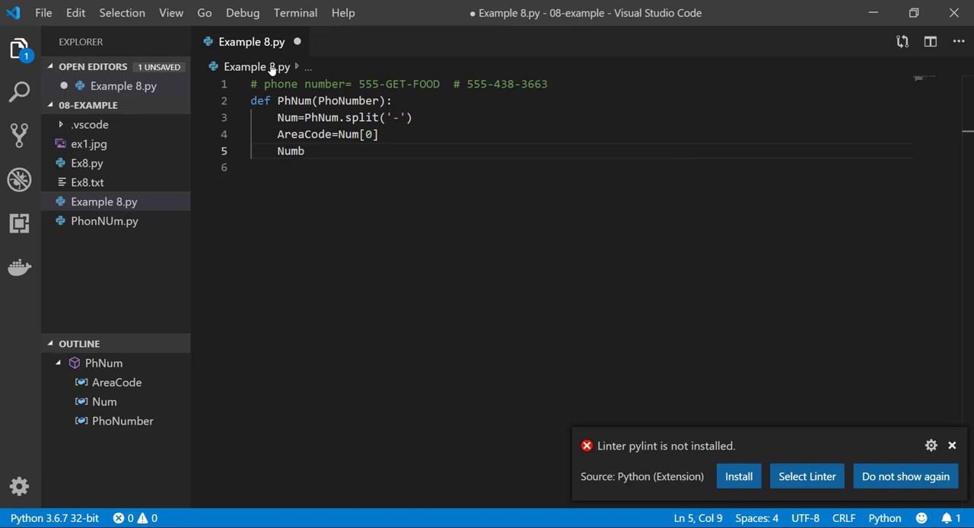
pyautogui.press('Backspace')
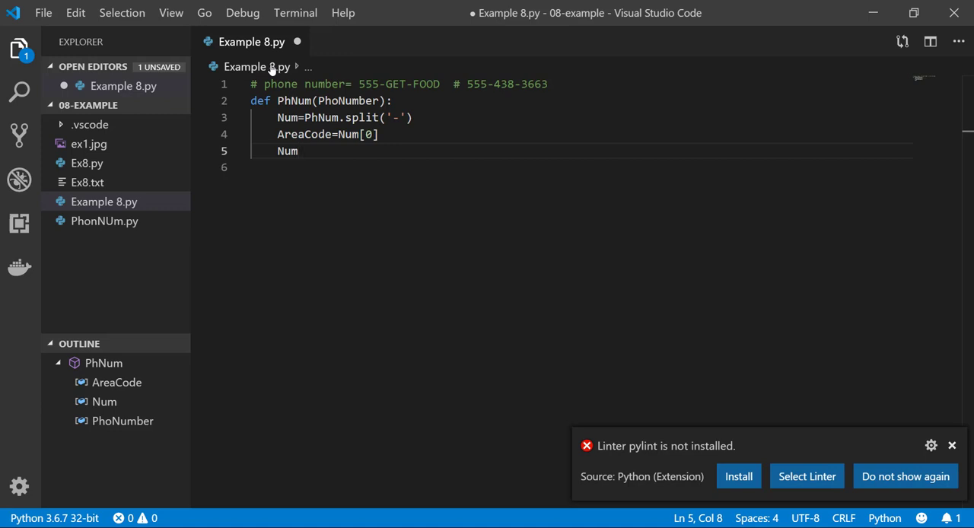
pyautogui.write('End')
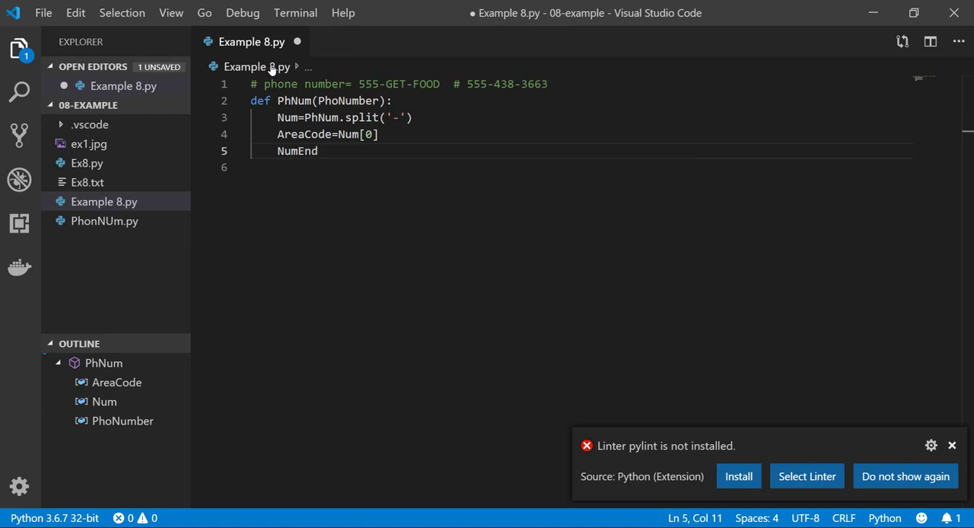
pyautogui.write('=')
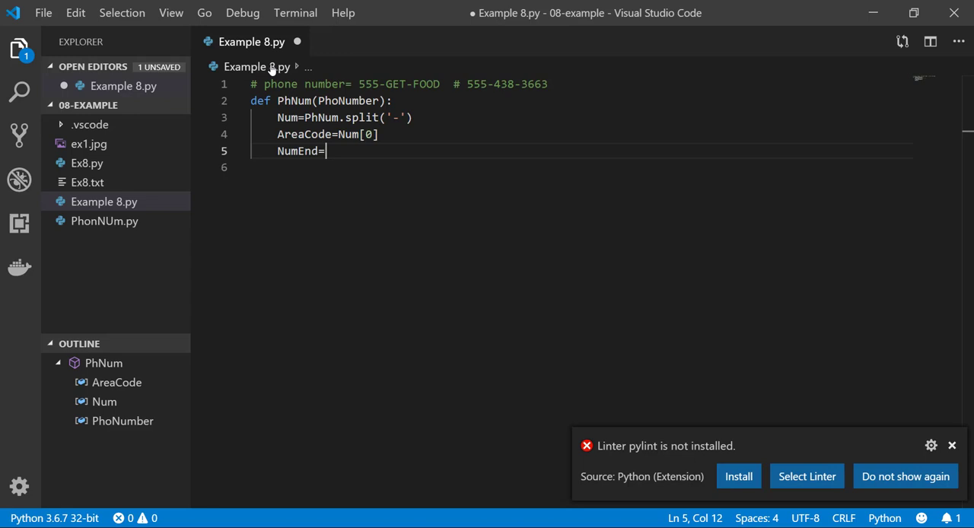
pyautogui.write('Num[]')
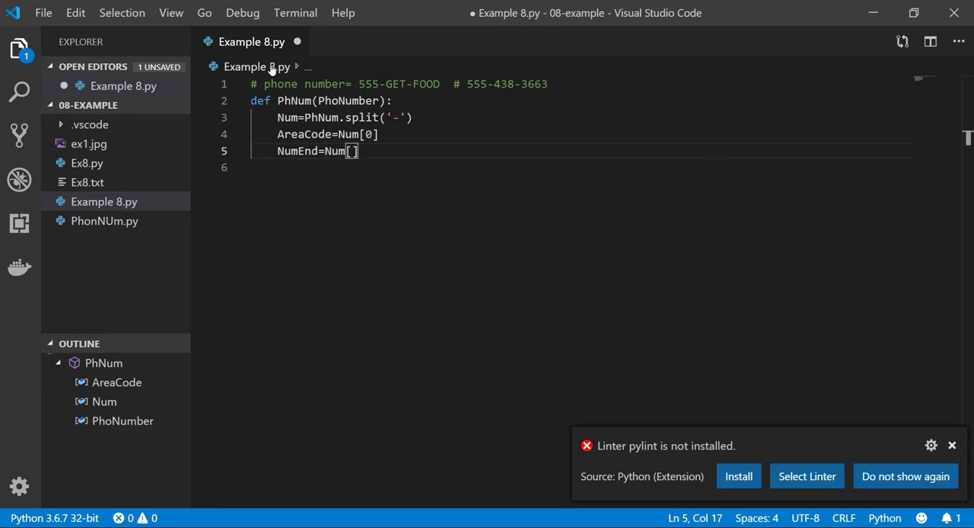
pyautogui.write('1')
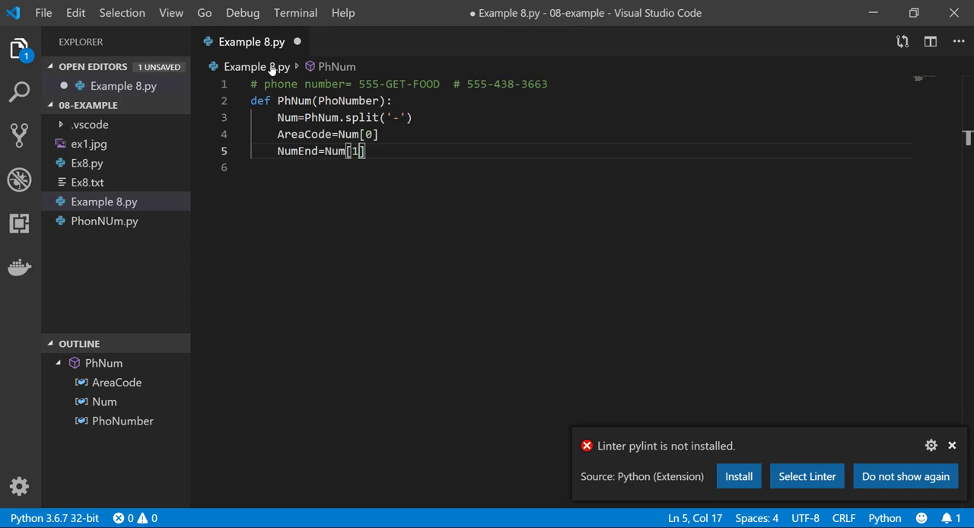
pyautogui.write(':')
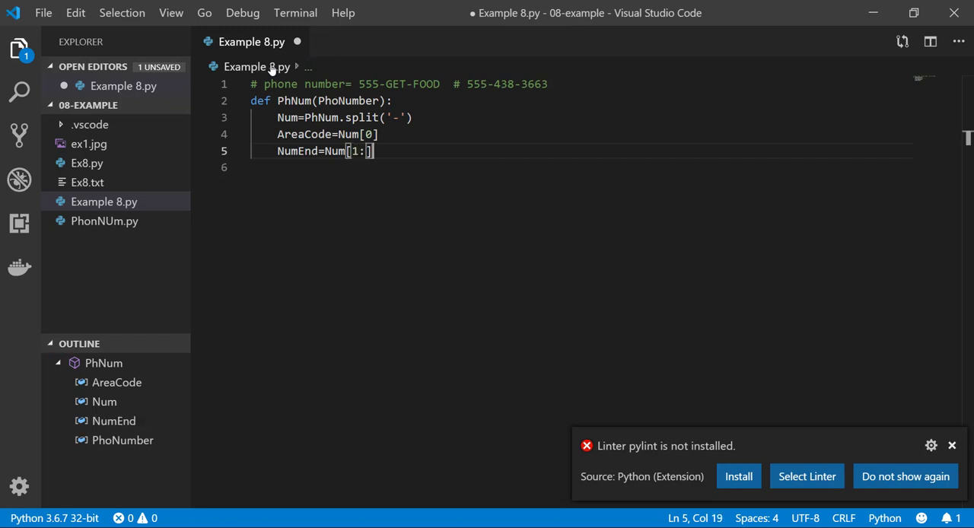
pyautogui.press('enter')
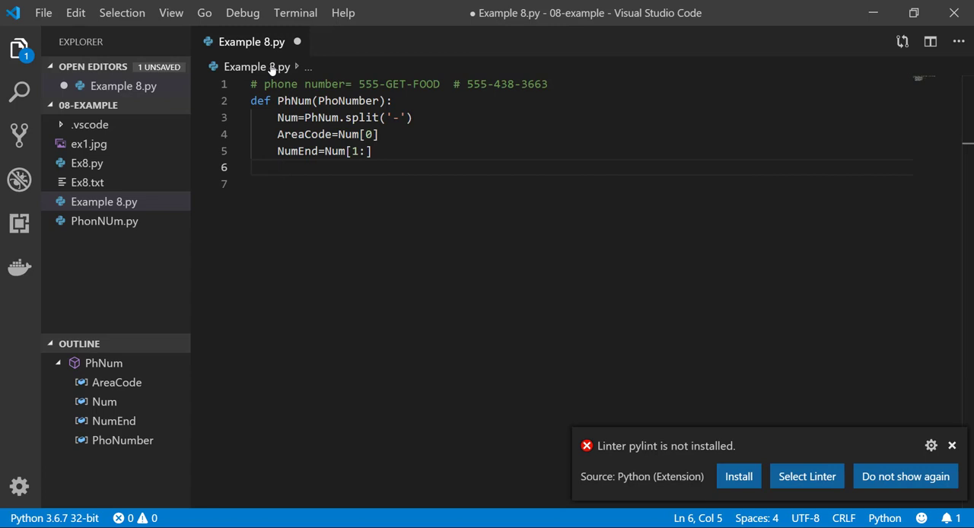
# - Initialize Number as an empty string with Number=''
pyautogui.write('Number')
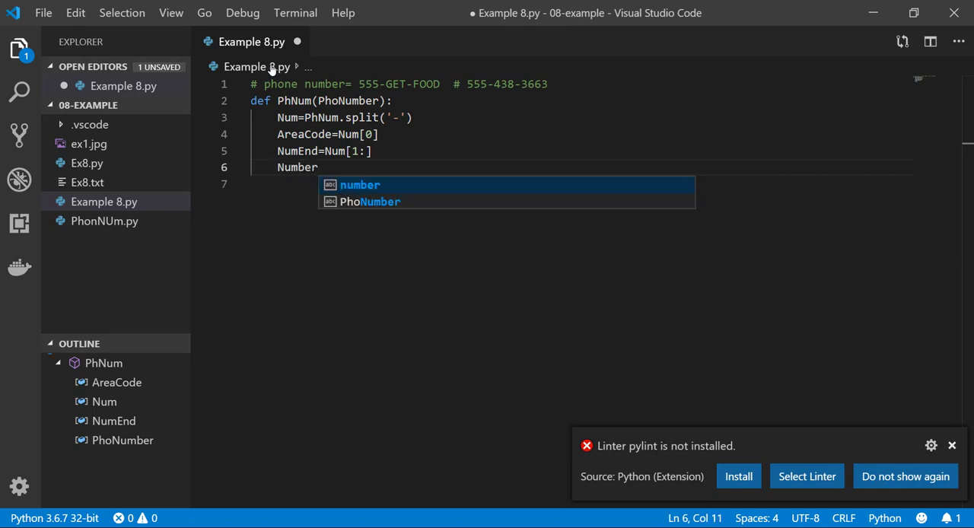
pyautogui.write("=''")
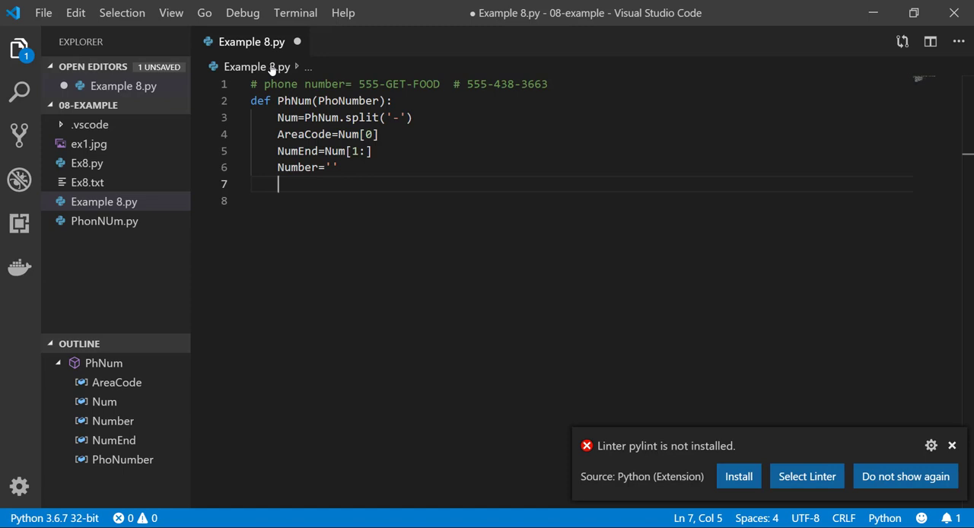
# - Write the loop header for n in NumEnd:
pyautogui.write('for')
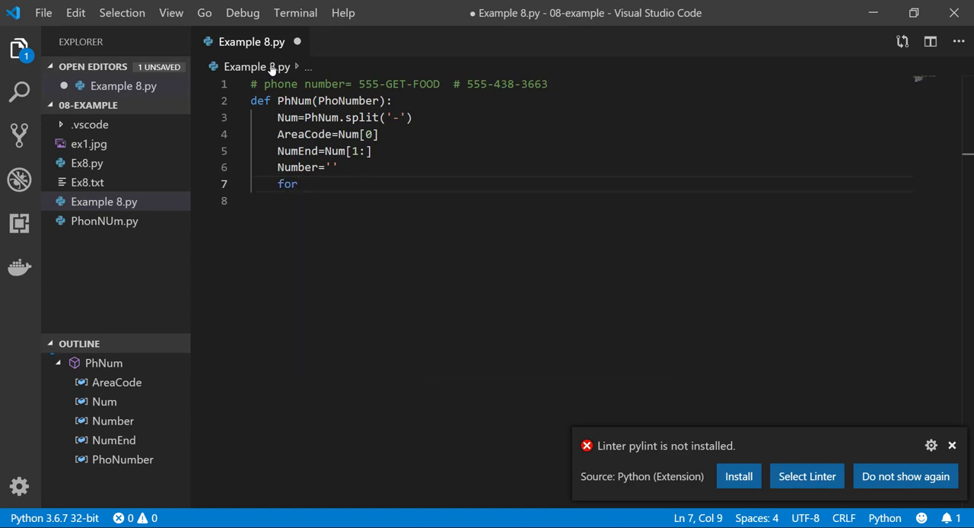
pyautogui.write('n in')
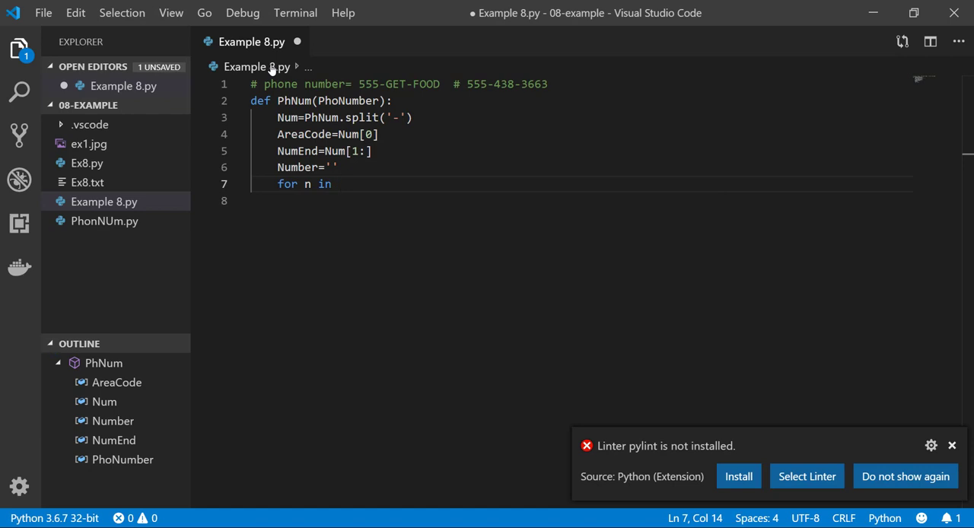
pyautogui.write('NumEnd:')
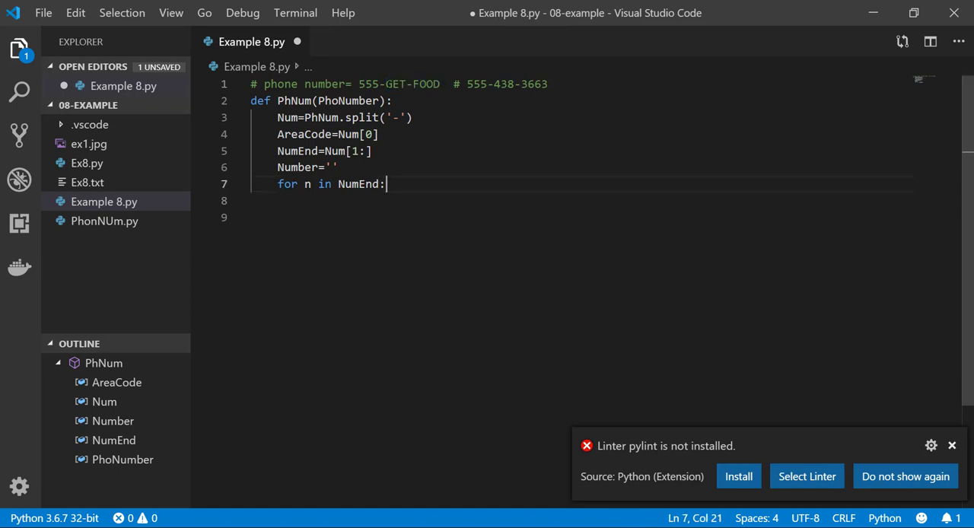
# - Write the nested loop line for i in range (len(n)) over each part's indices
pyautogui.click(414, 83)
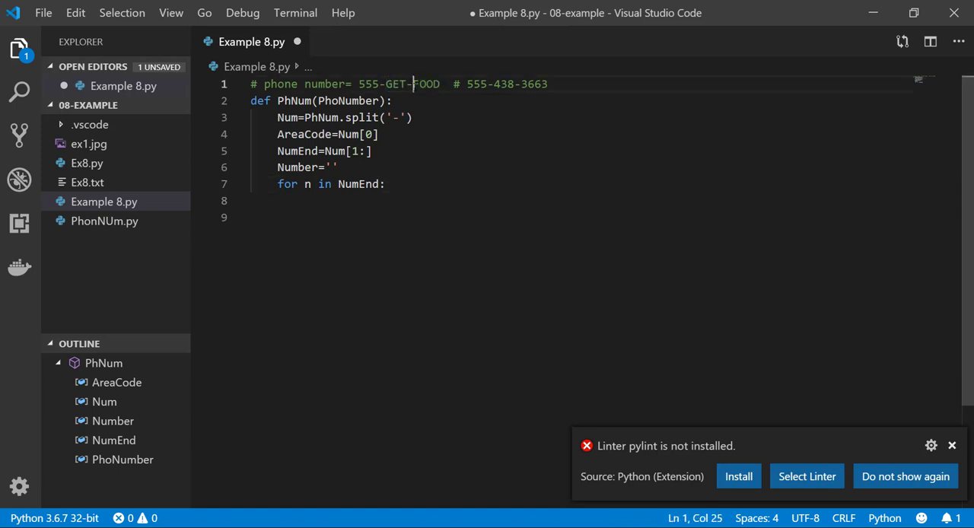
pyautogui.doubleClick(427, 84)
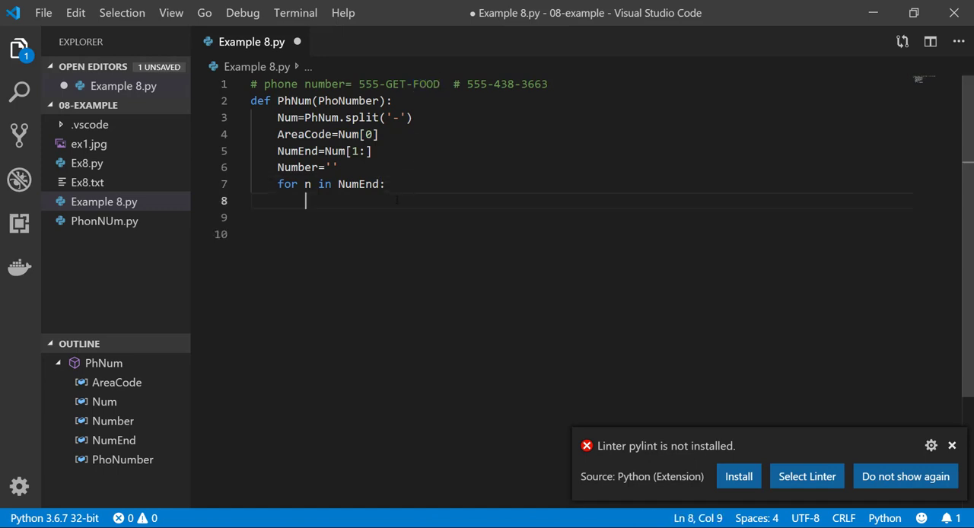
pyautogui.write('for')
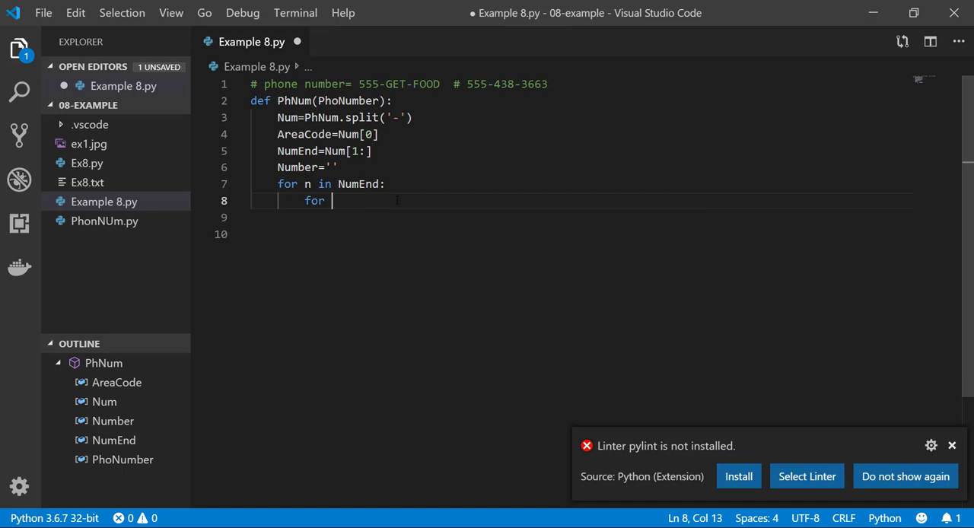
pyautogui.write('i')
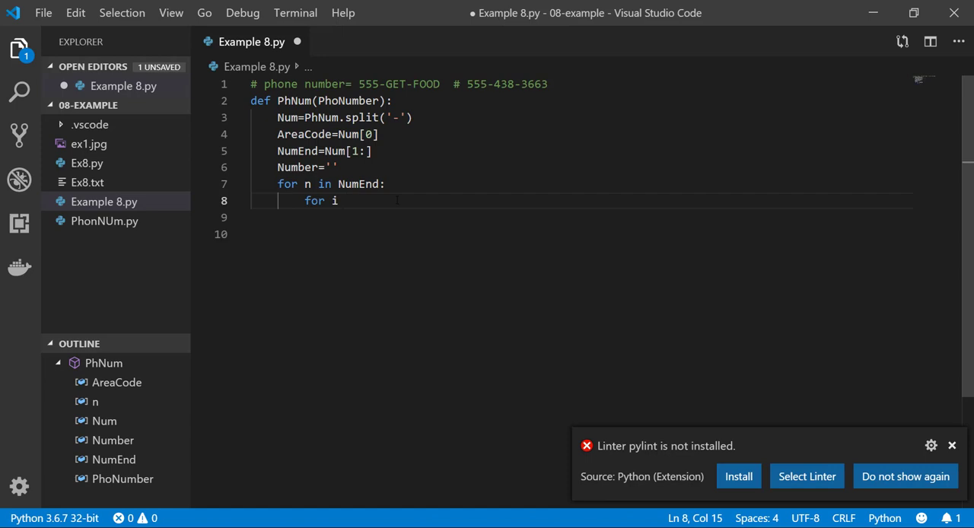
pyautogui.write('" "')
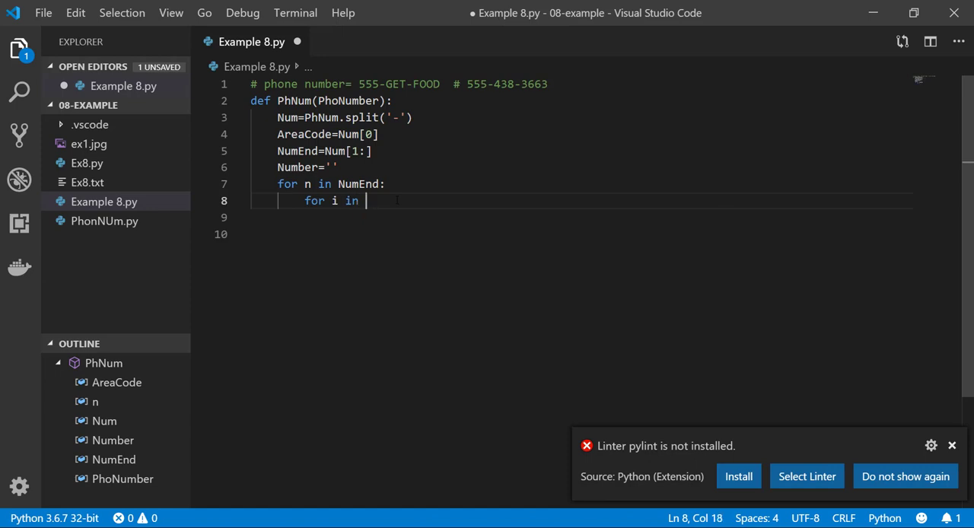
pyautogui.write('range')
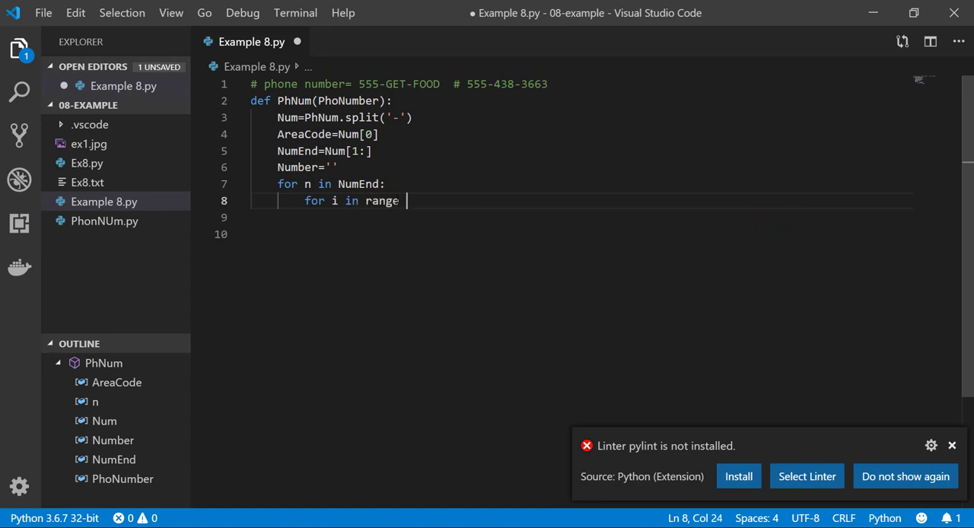
pyautogui.write('()')
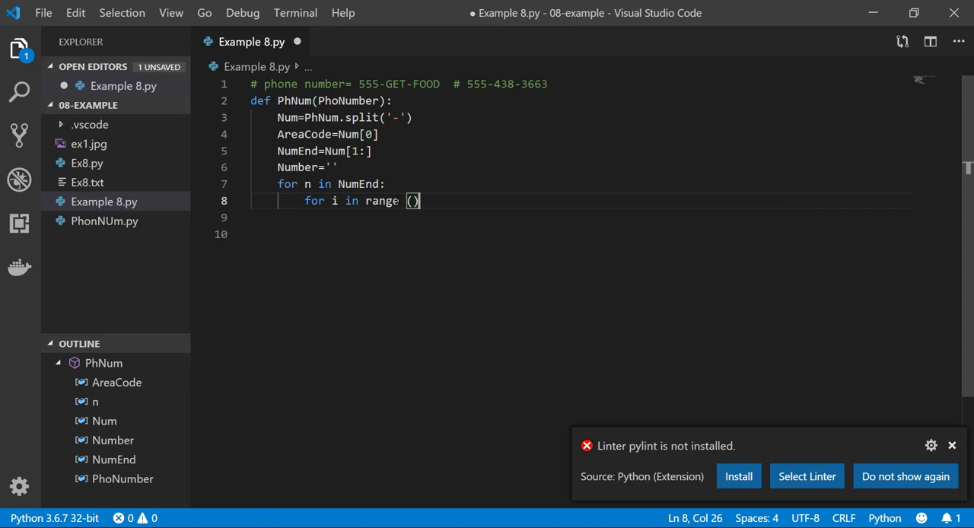
pyautogui.write('len')
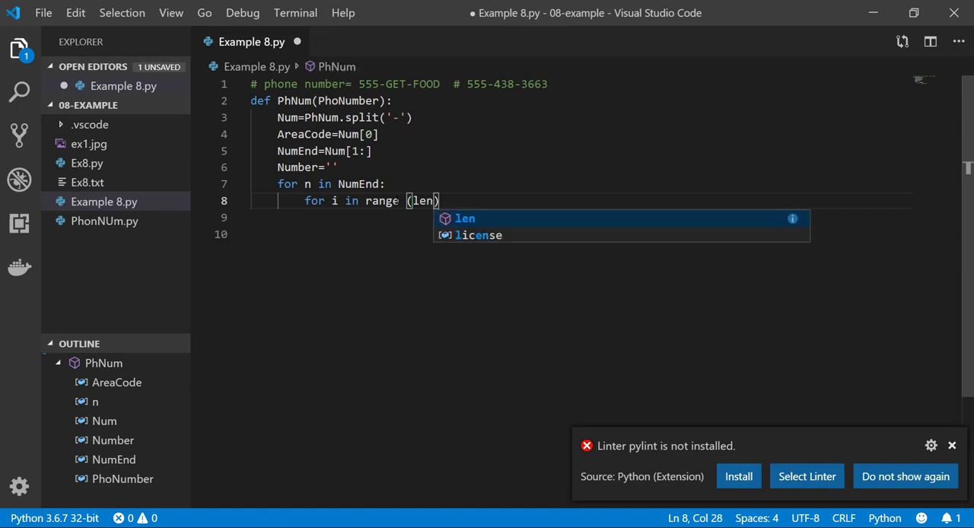
pyautogui.write('(')
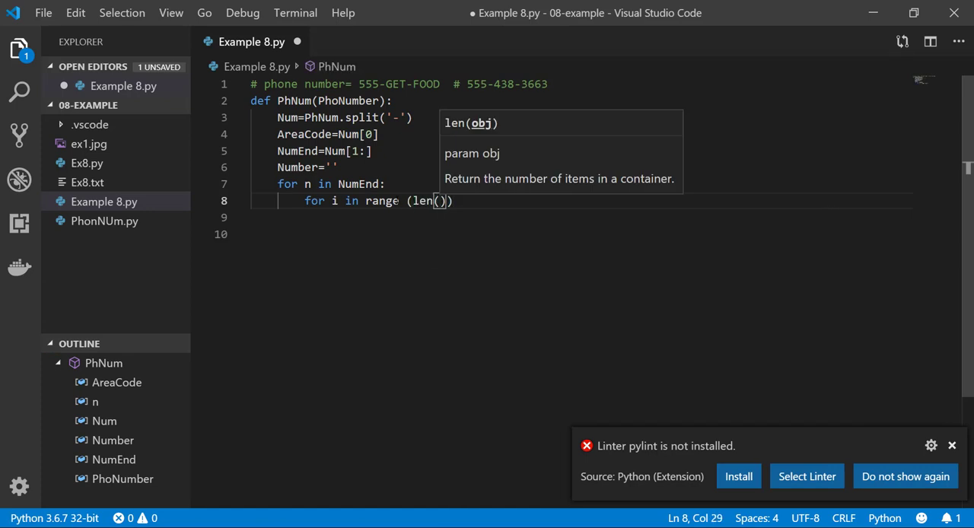
pyautogui.write('n')
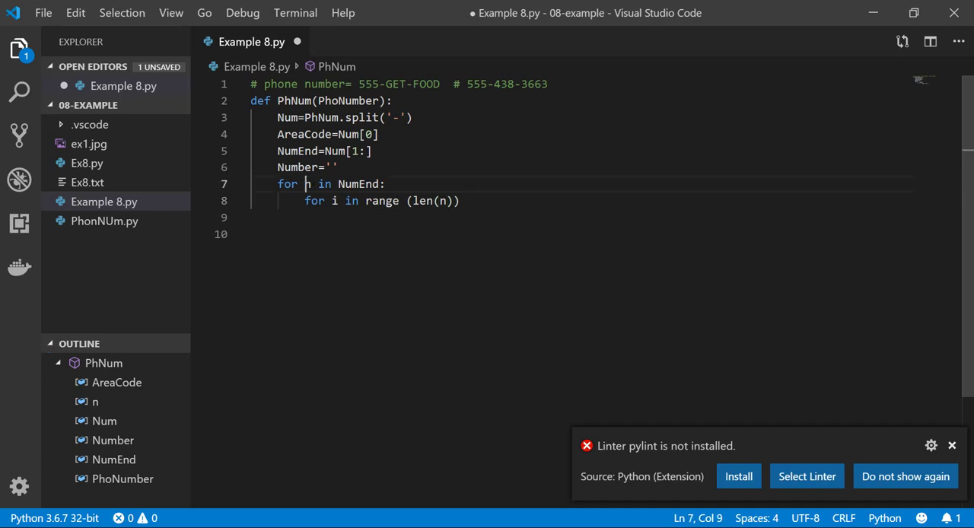
# - Add the condition if n[i] in 'ABC': inside the inner loop
pyautogui.click(306, 183)
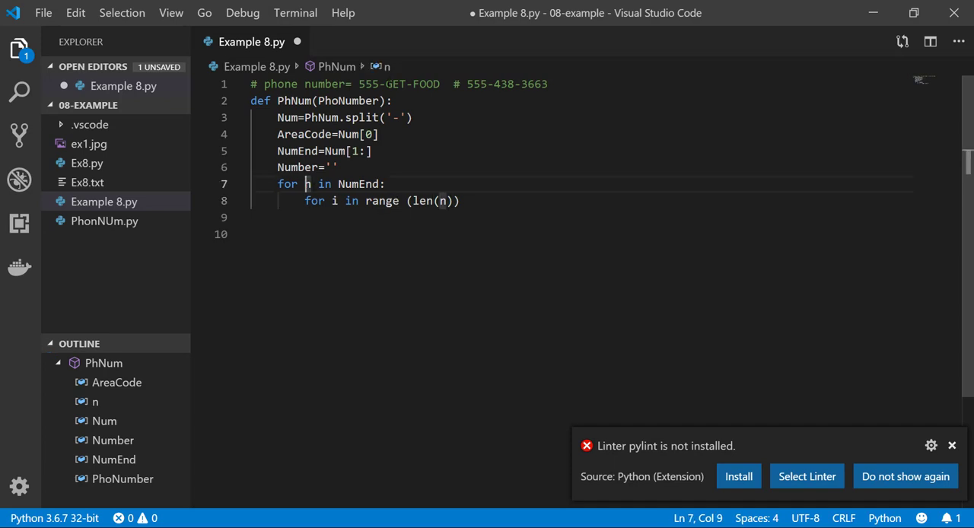
pyautogui.doubleClick(394, 83)
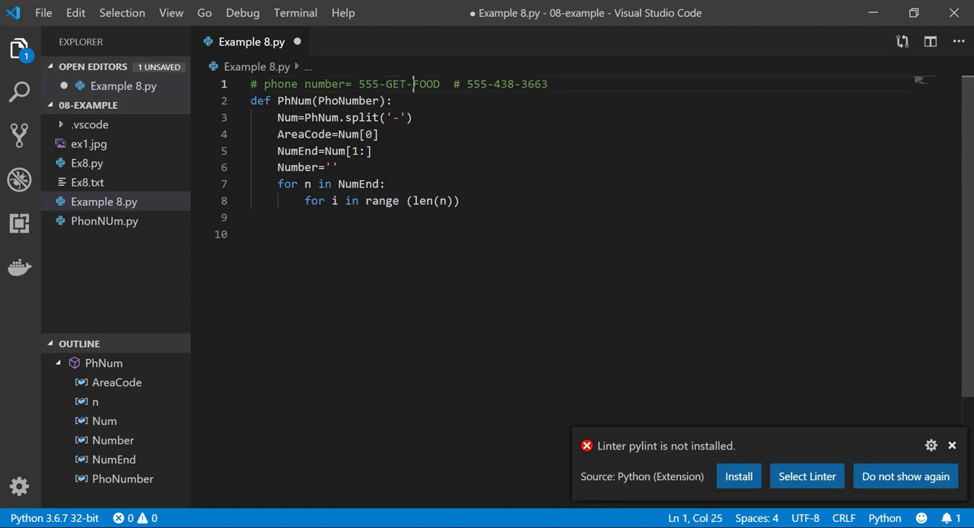
pyautogui.doubleClick(426, 84)
pyautogui.write('if')
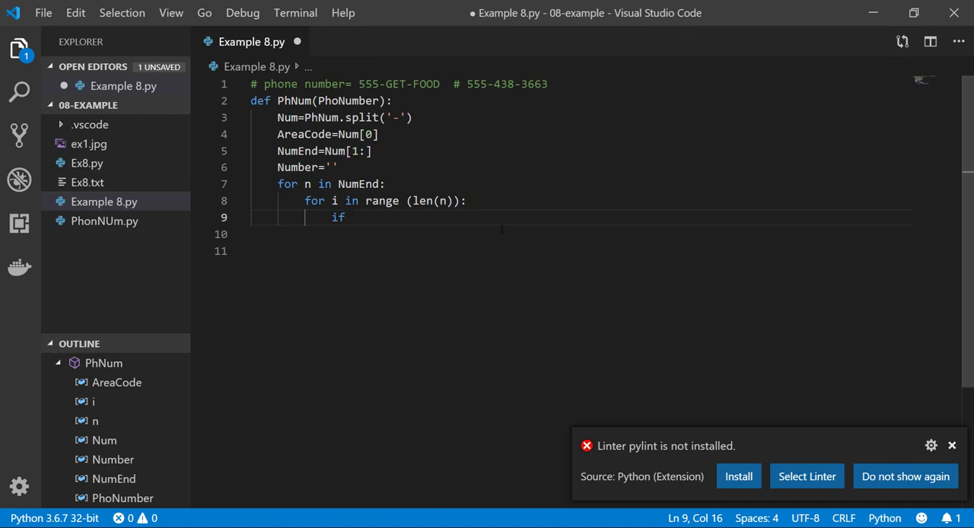
pyautogui.write('n[]')
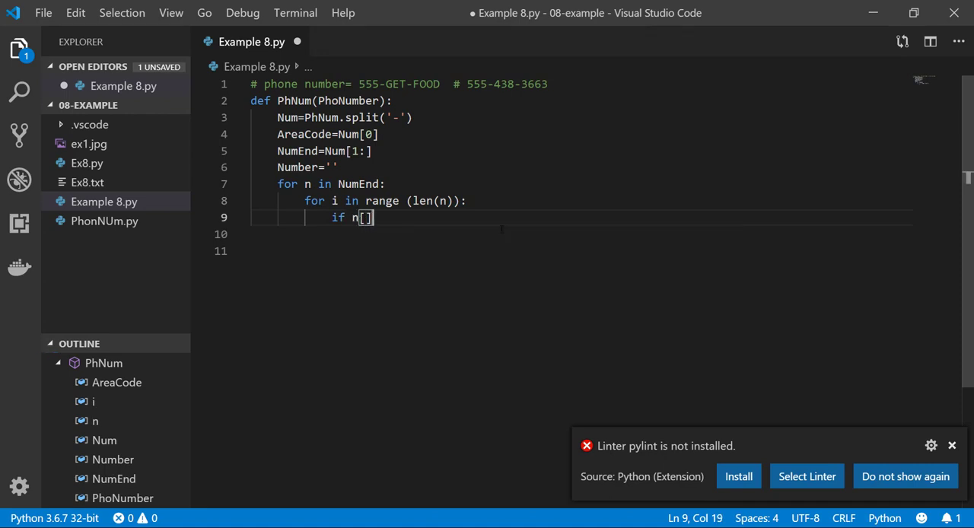
pyautogui.write('i')
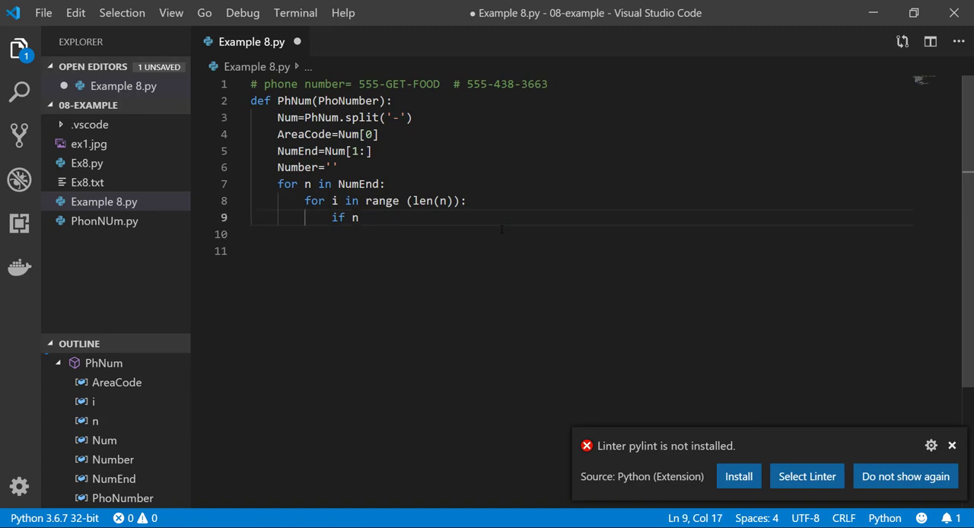
pyautogui.write('[')
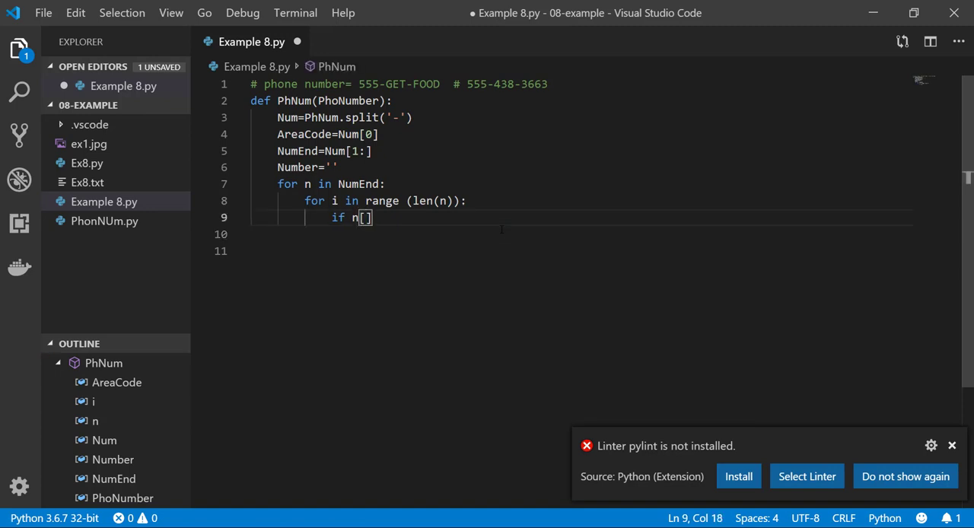
pyautogui.write('i')
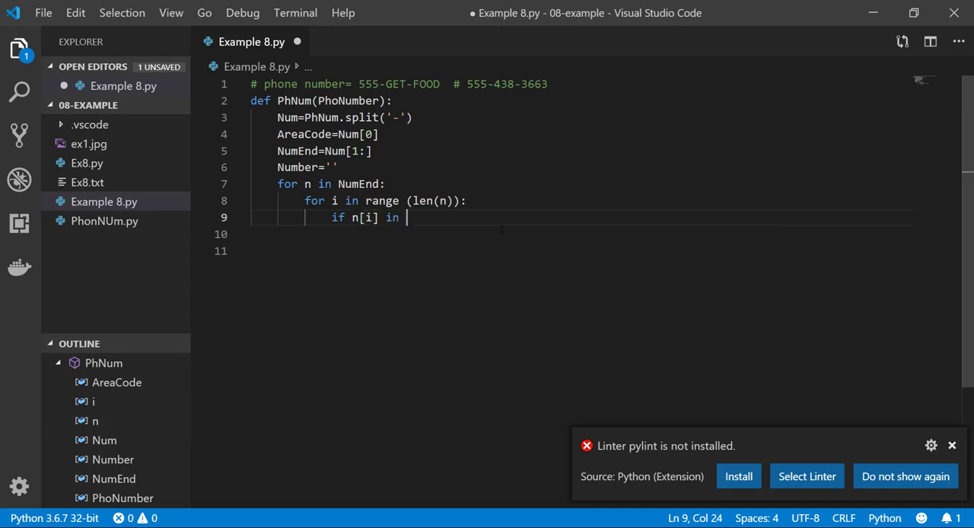
pyautogui.write("''")
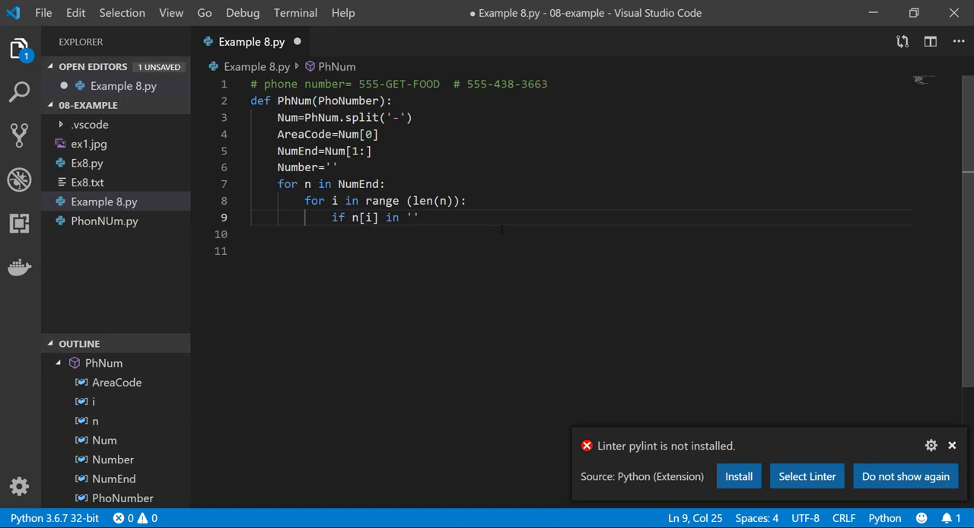
pyautogui.write('ABC')
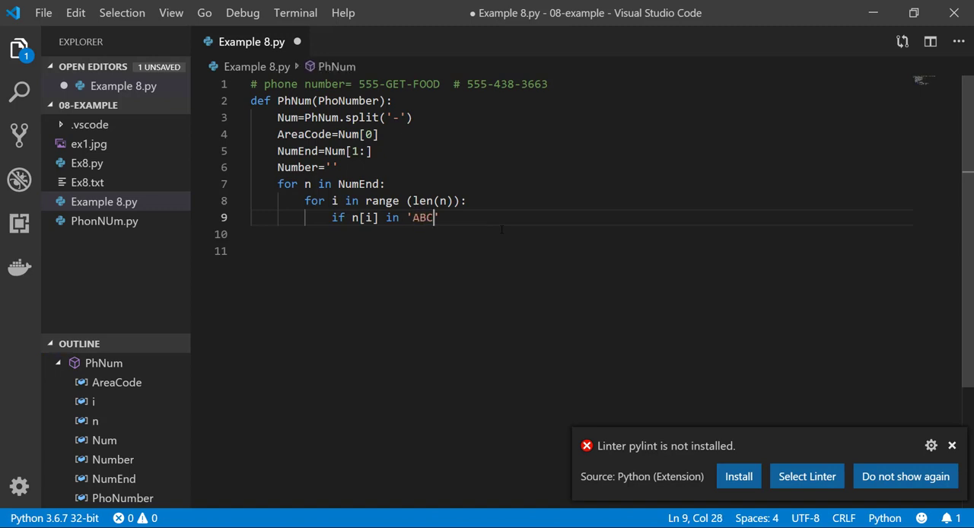
pyautogui.write(':')
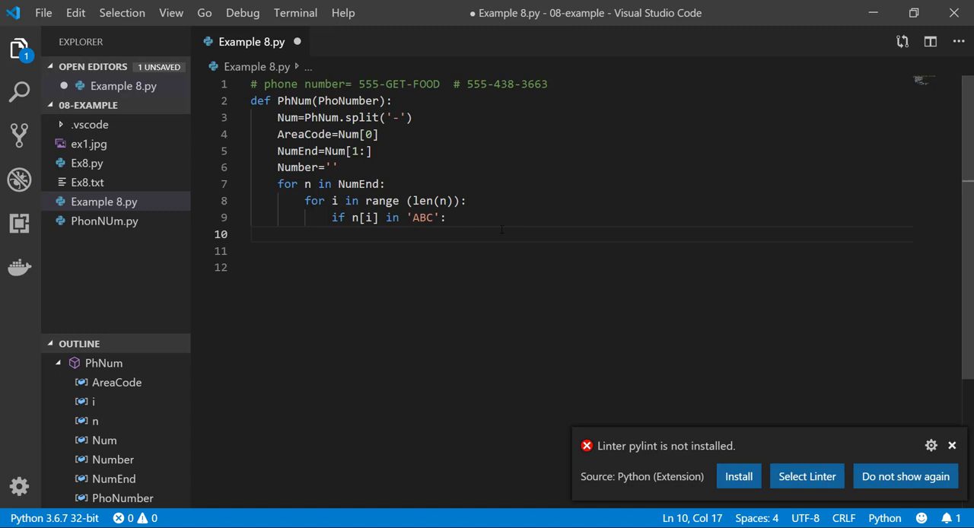
# - Append '2' to Number with Number=NUmber+'2' under the ABC branch
pyautogui.write('Numbe')
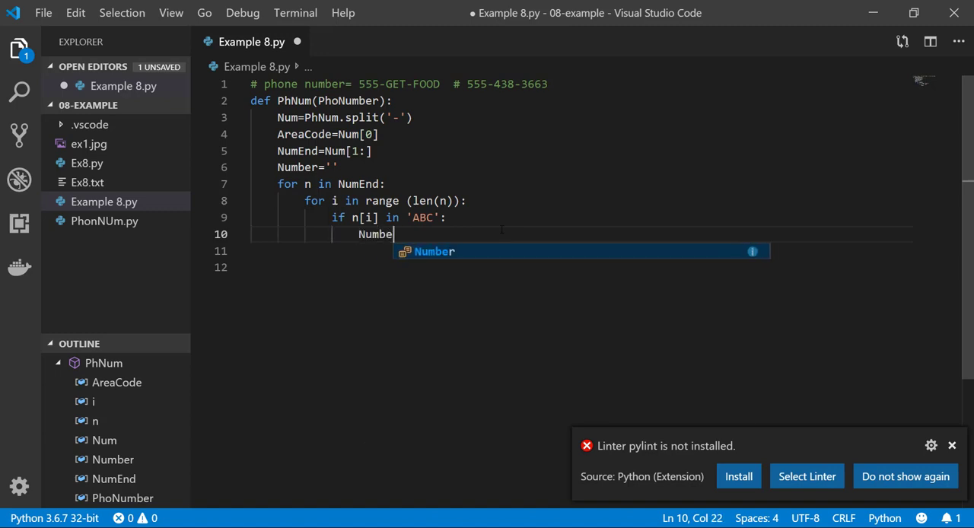
pyautogui.write('r=NUmb')
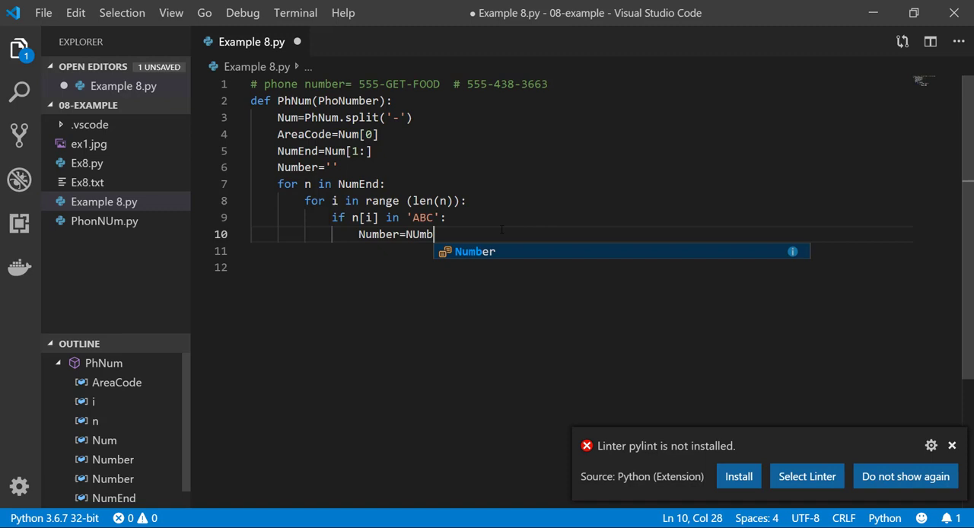
pyautogui.write('er')
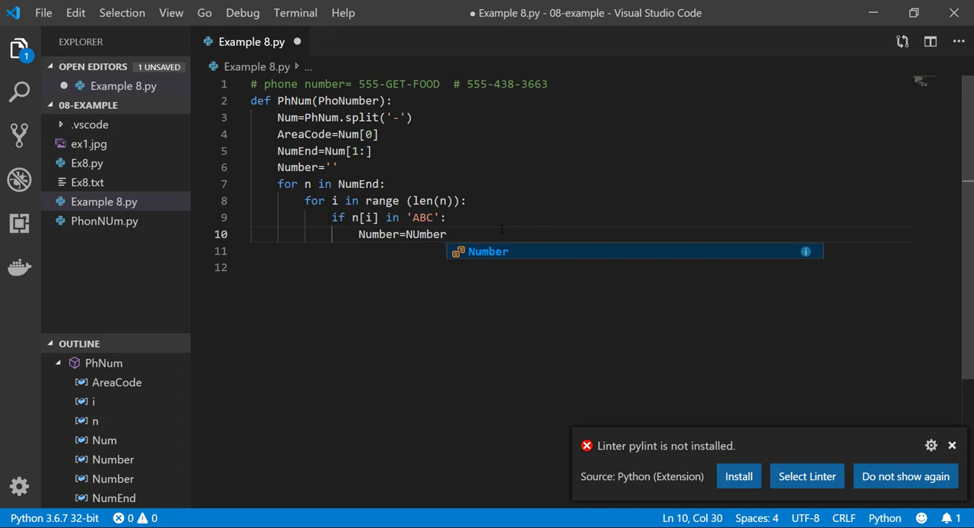
pyautogui.write("+'")
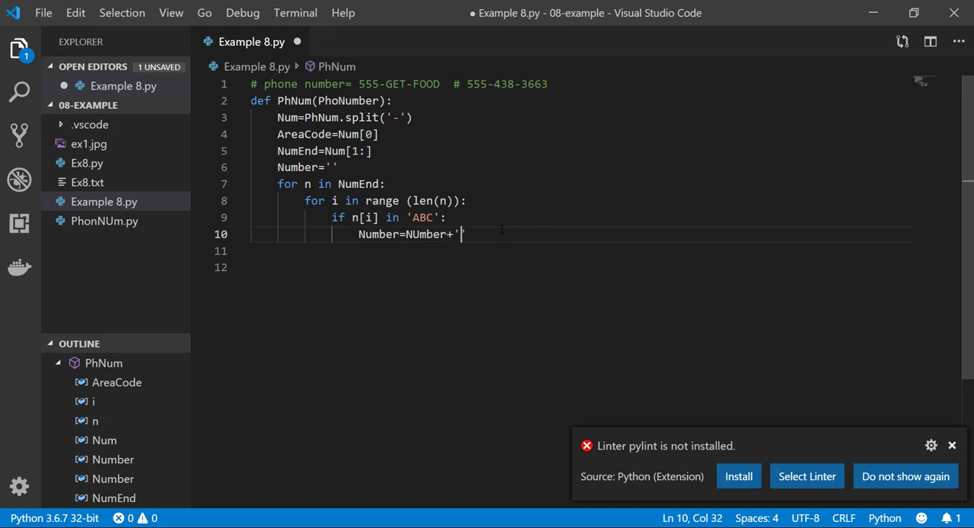
pyautogui.write('2')
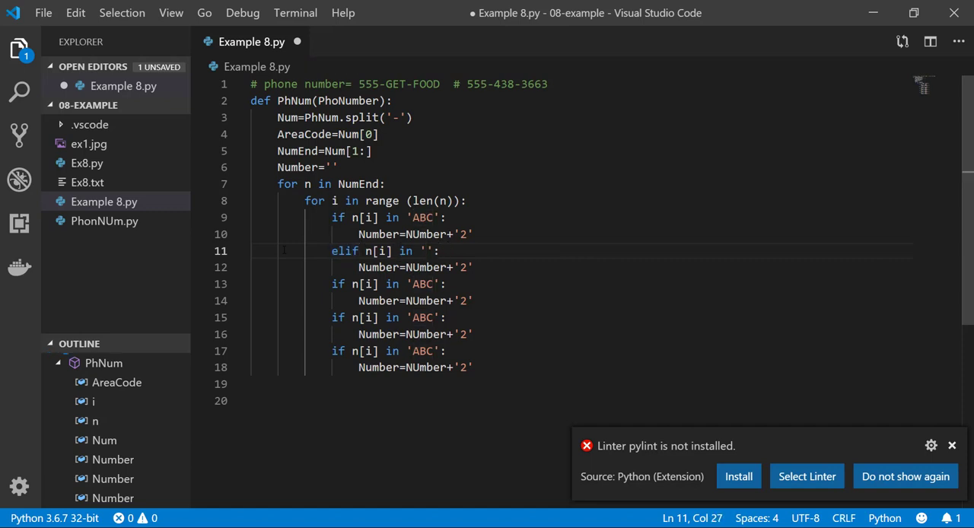
# - Edit the copied branches into elif conditions for DEF, GHI and JKL mapping to 3, 4 and 5
pyautogui.write('DEF')
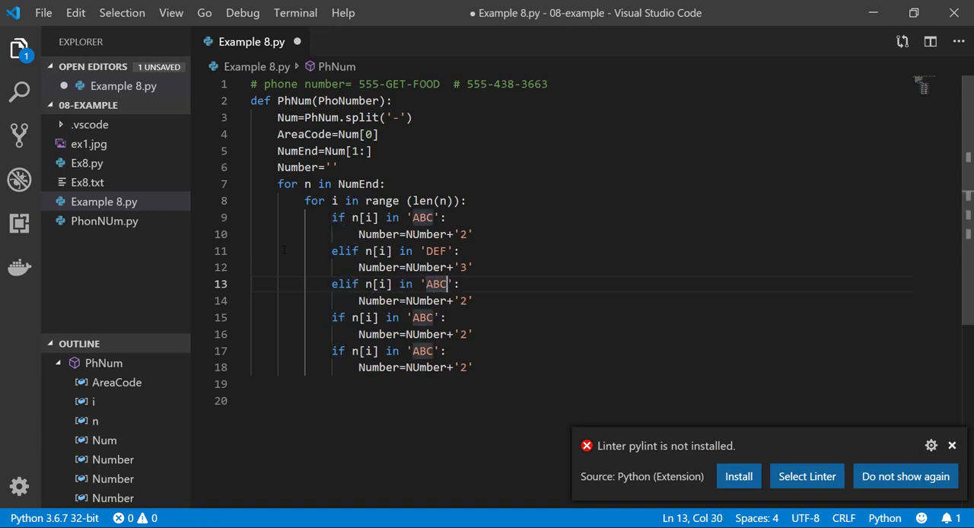
pyautogui.press('BackSpace')
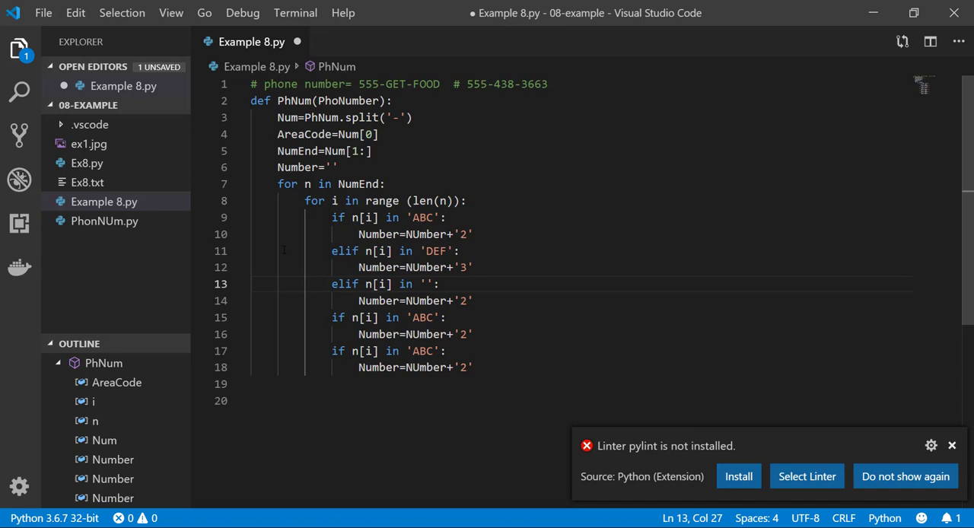
pyautogui.write('GHI')
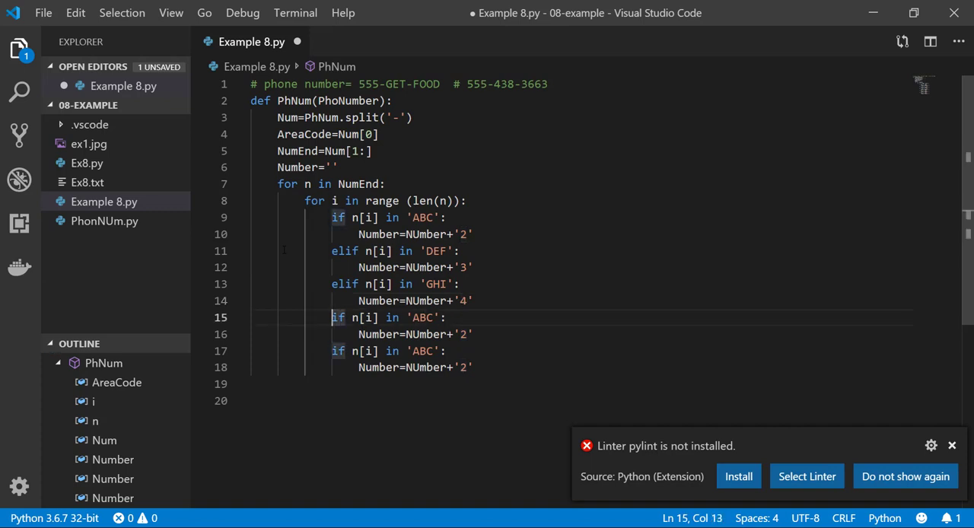
pyautogui.write('elif')
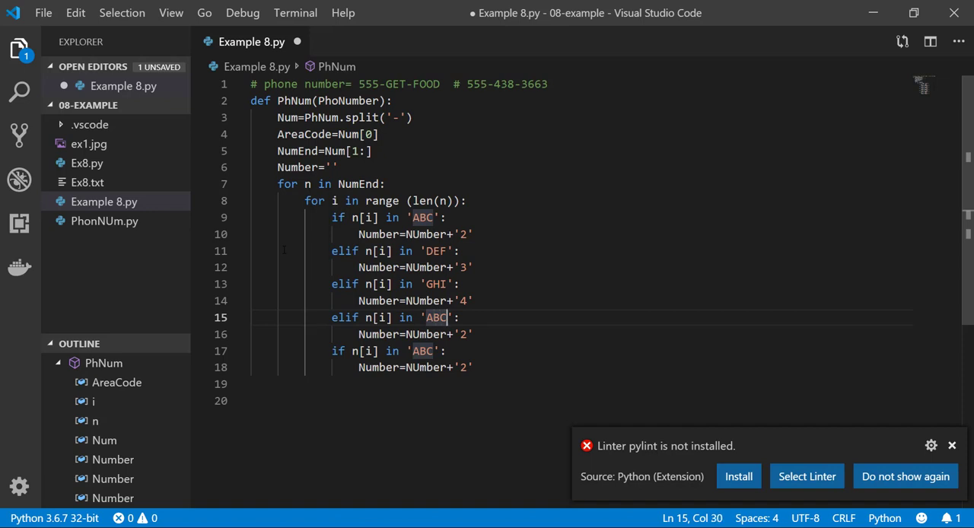
pyautogui.write('JK')
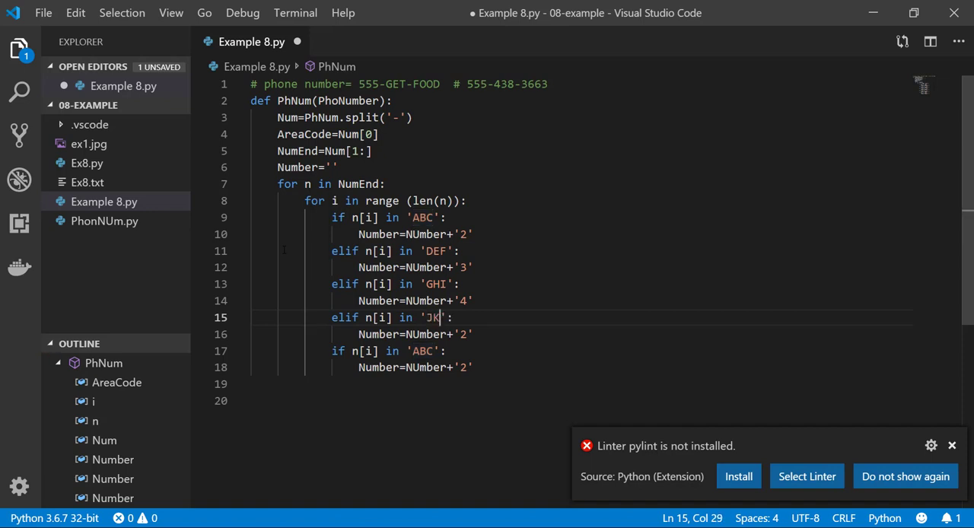
pyautogui.write('L')
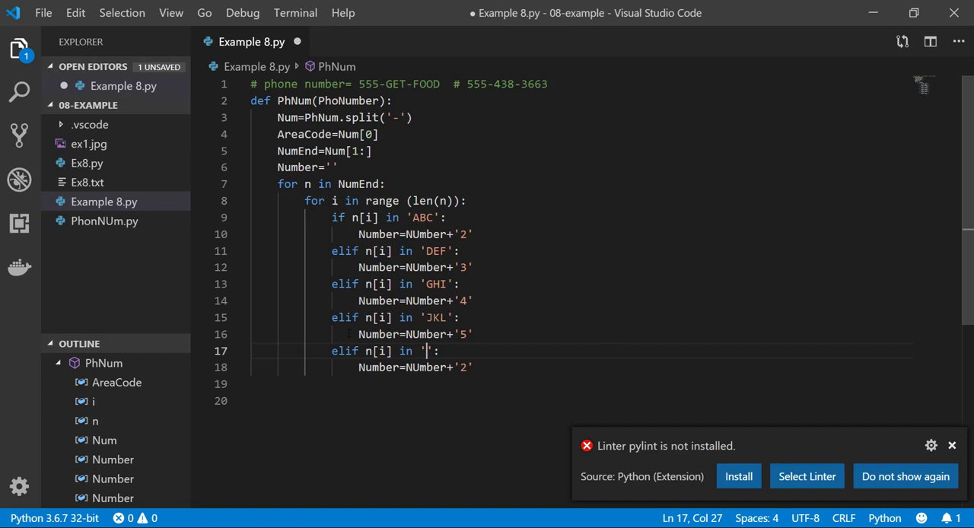
# - Fill the remaining branches so MNO maps to 6, PQRS to 7, TUV to 8 and WXY to 9
pyautogui.write('MNO')
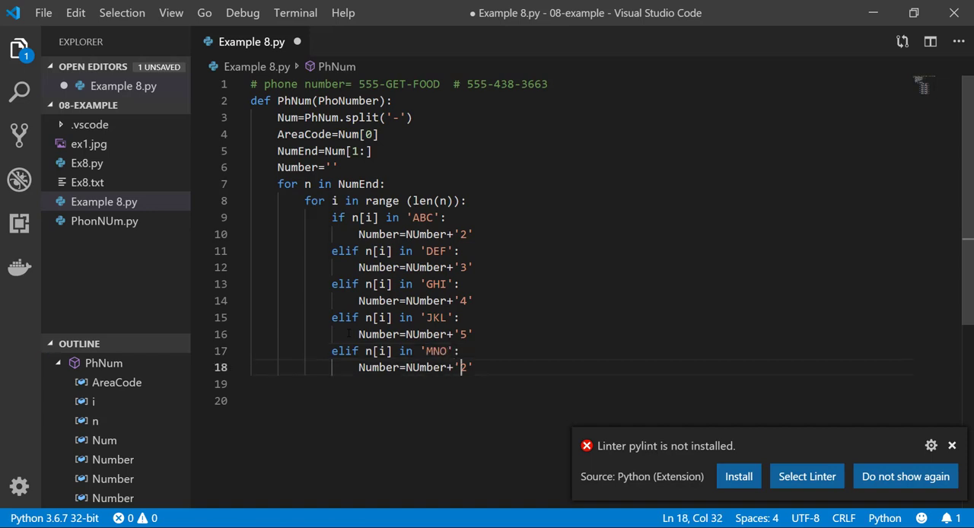
pyautogui.press('right')
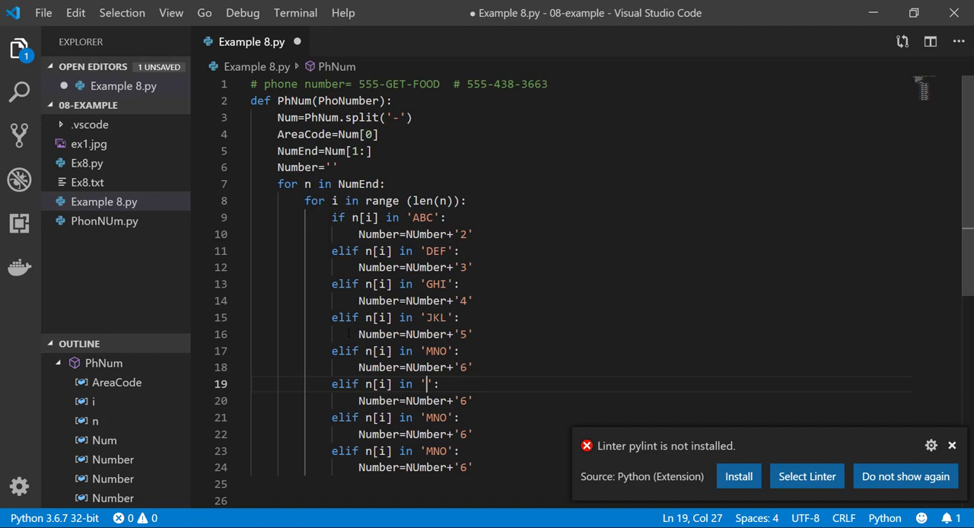
pyautogui.write('PQRS')
pyautogui.click(581, 401)
pyautogui.write('7')
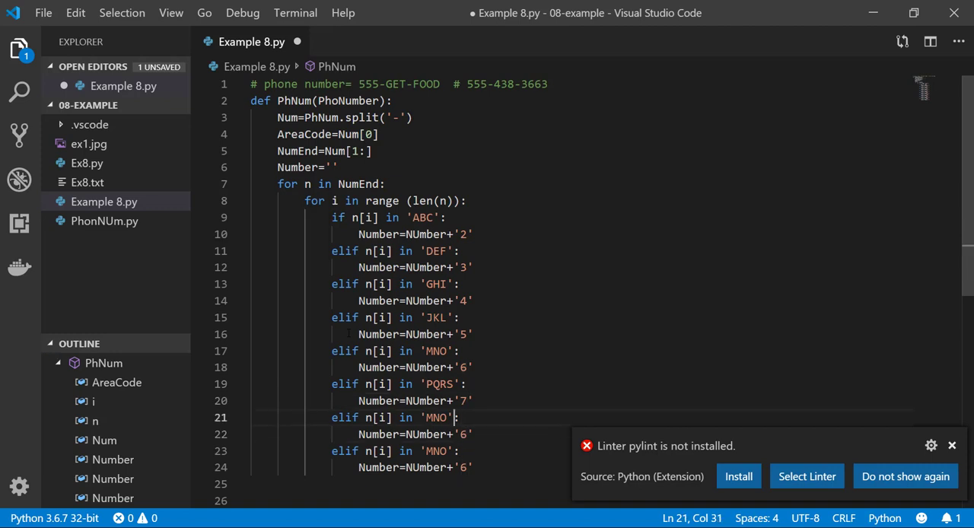
pyautogui.press('Backspace')
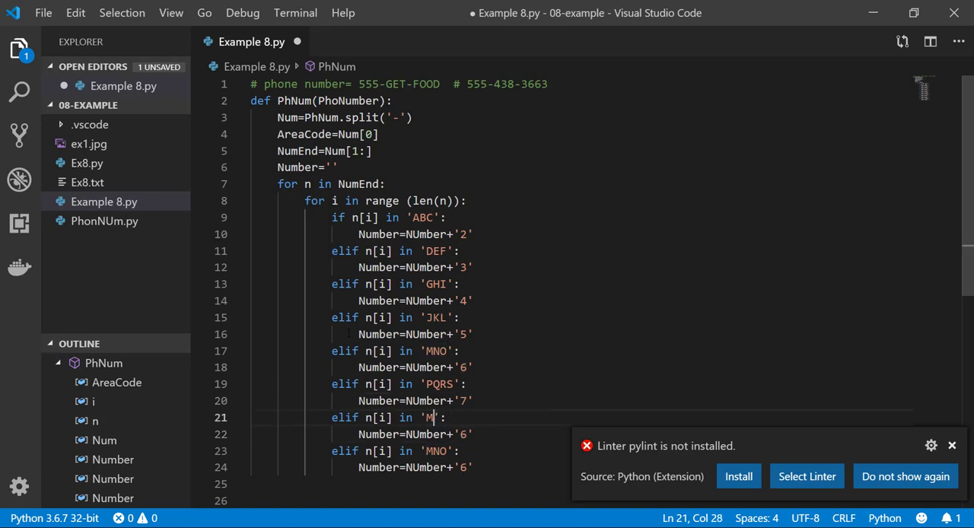
pyautogui.press('Backspace')
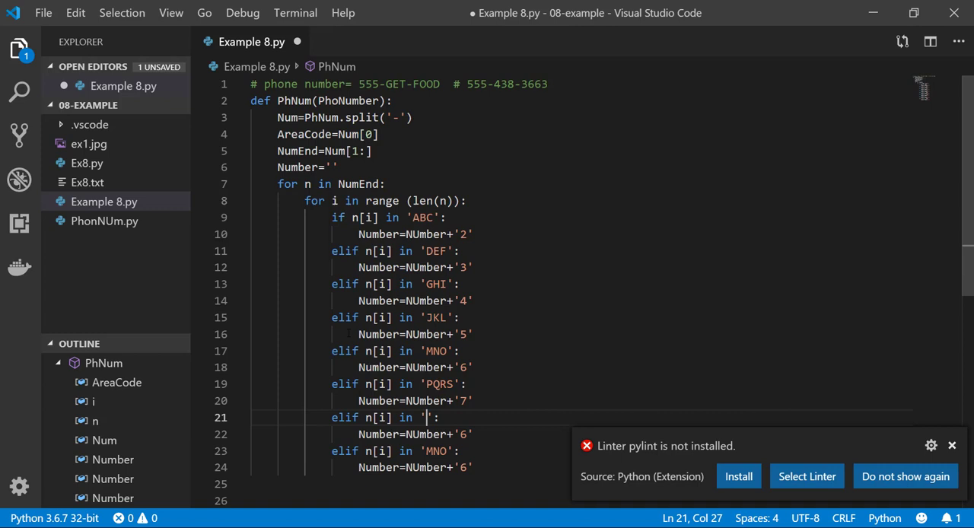
pyautogui.write('TUV')
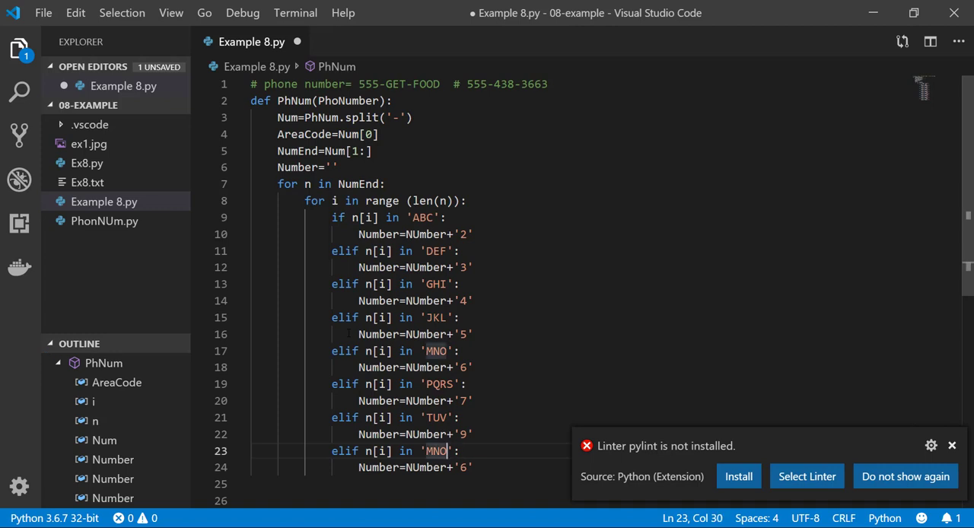
pyautogui.press('Backspace')
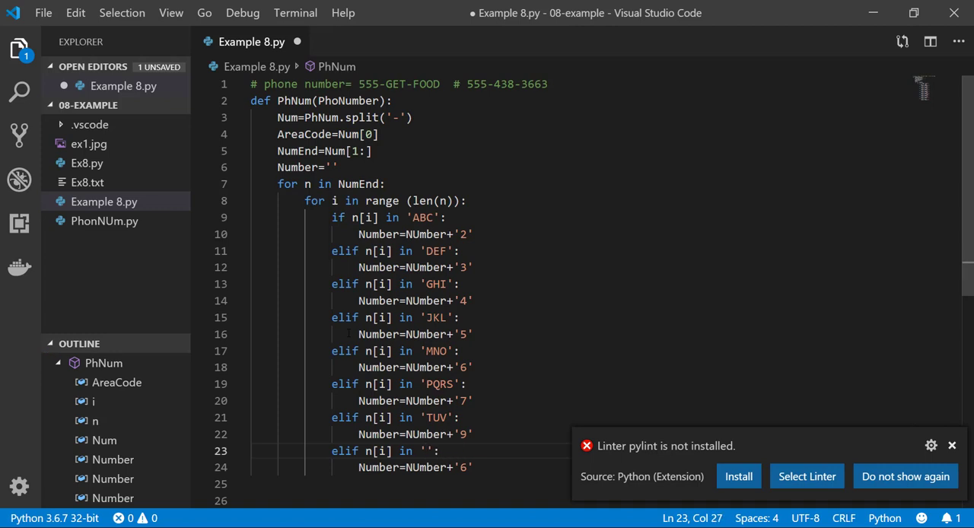
pyautogui.write('WXY')
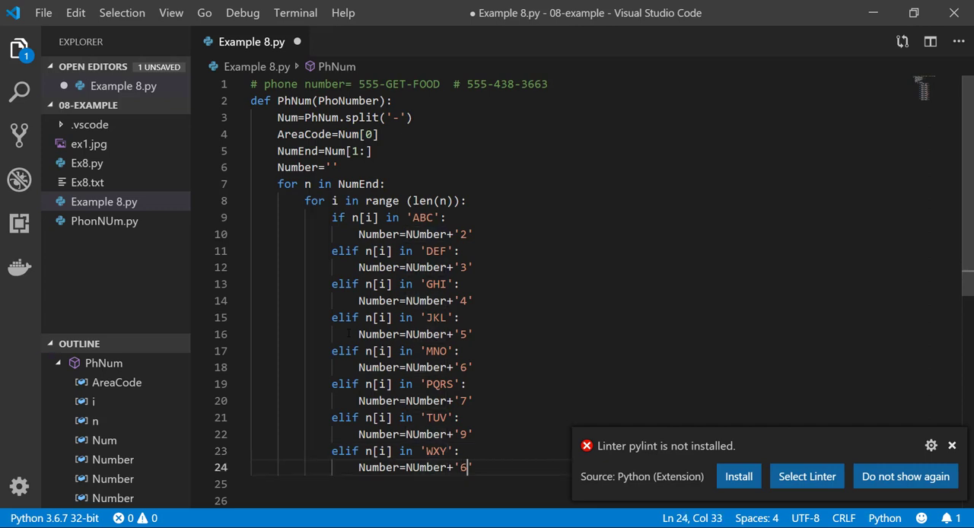
pyautogui.press('Backspace')
pyautogui.write('8')
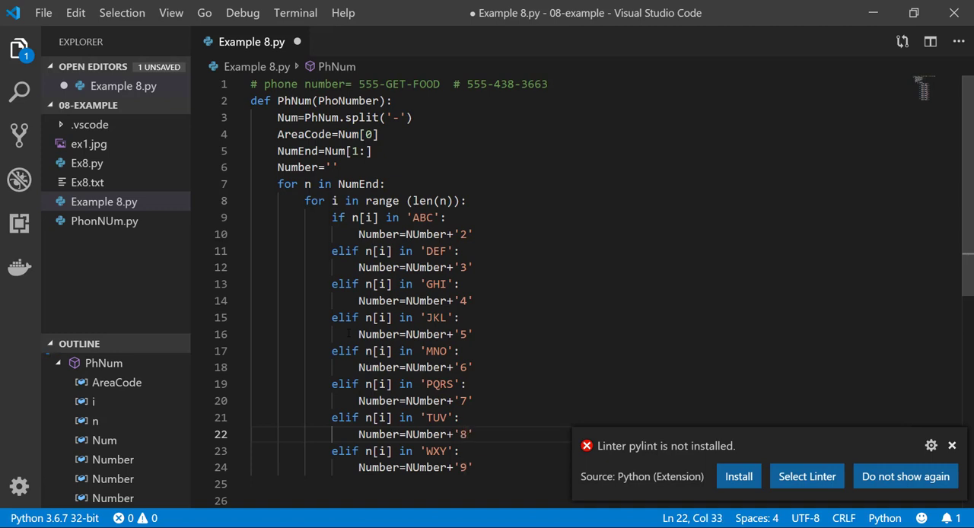
pyautogui.scroll(-3)
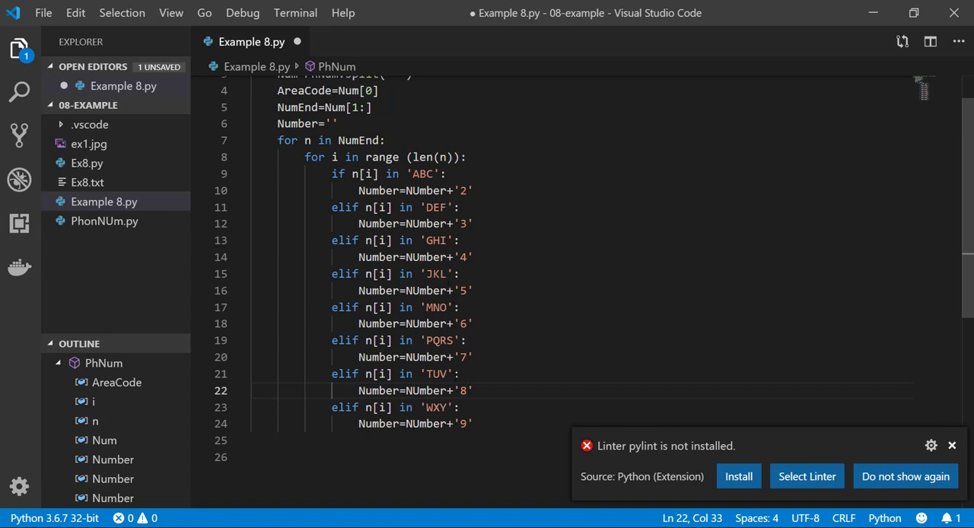
# - After the inner loop, add Number=Number+'-' to append a hyphen
pyautogui.click(472, 423)
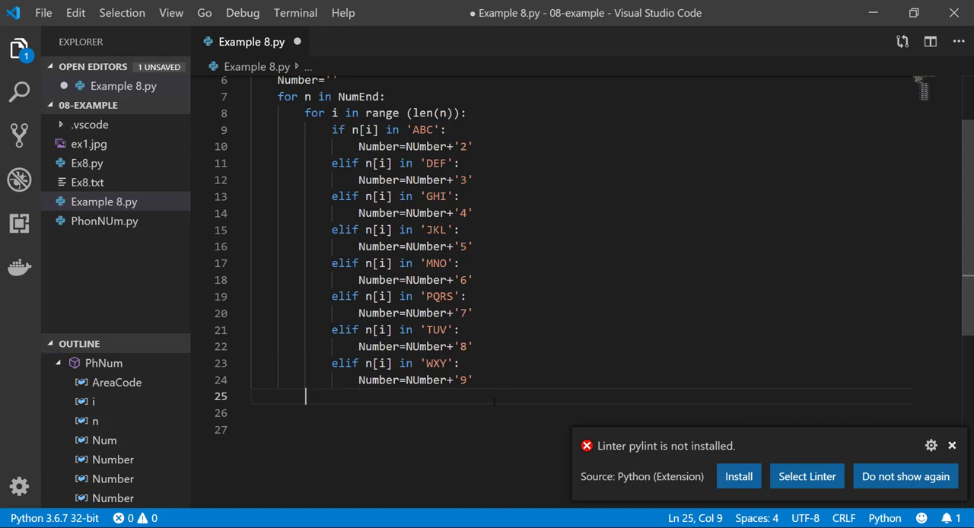
pyautogui.write('Number')
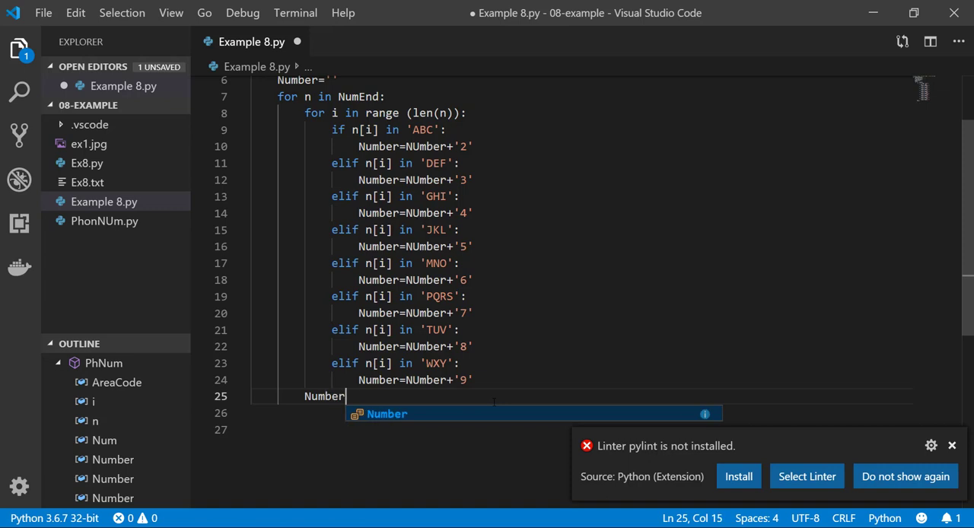
pyautogui.write('=Nu')
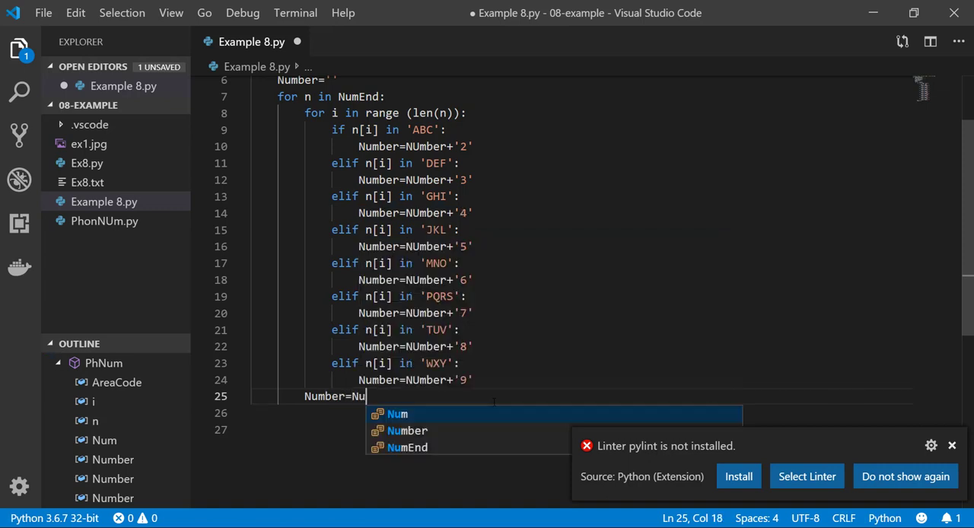
pyautogui.write('mber+')
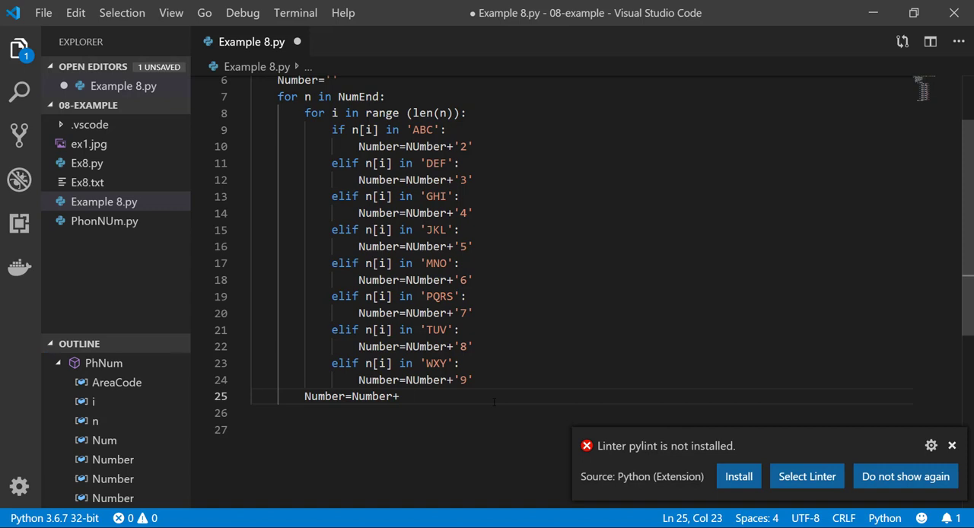
pyautogui.write("'-")
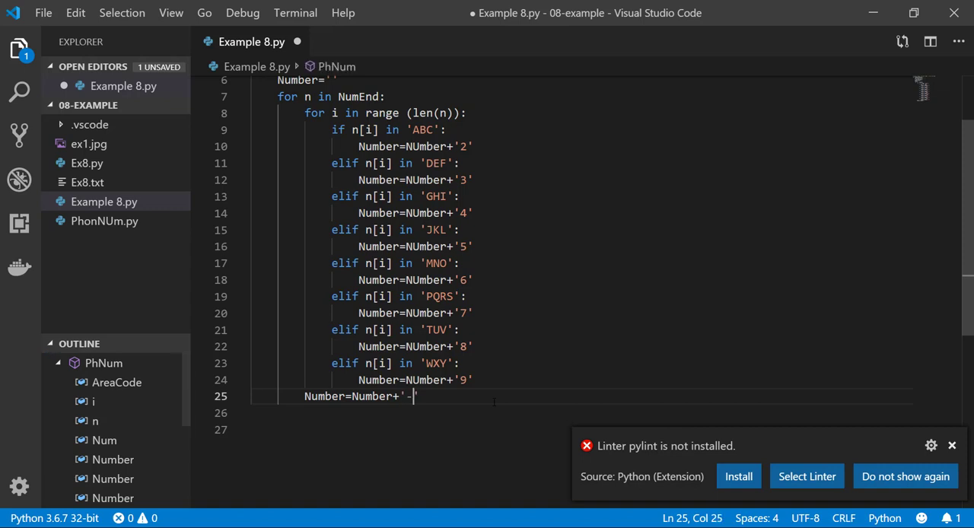
pyautogui.write("'")
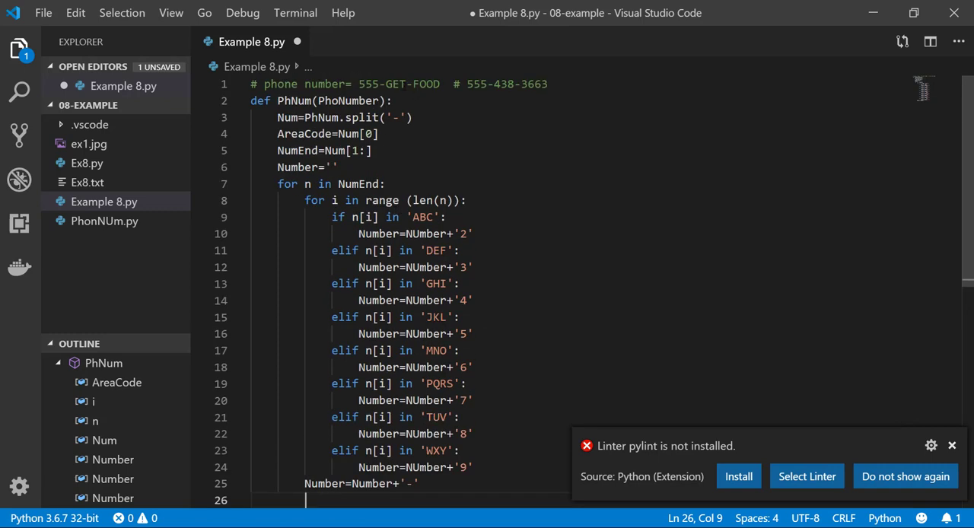
# - Start the return line as AreaCode+'-'+Number at the end of PhNum
pyautogui.click(414, 84)
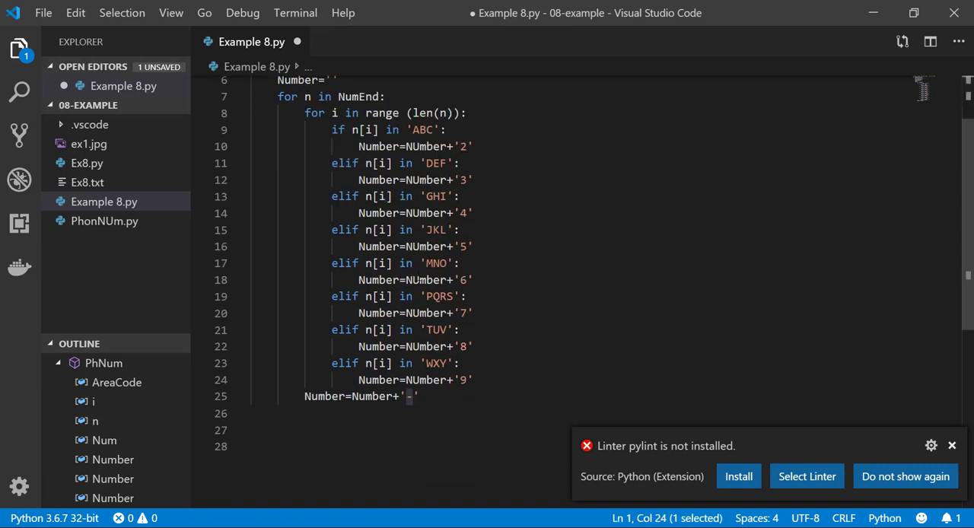
pyautogui.scroll(-3)
pyautogui.write('return')
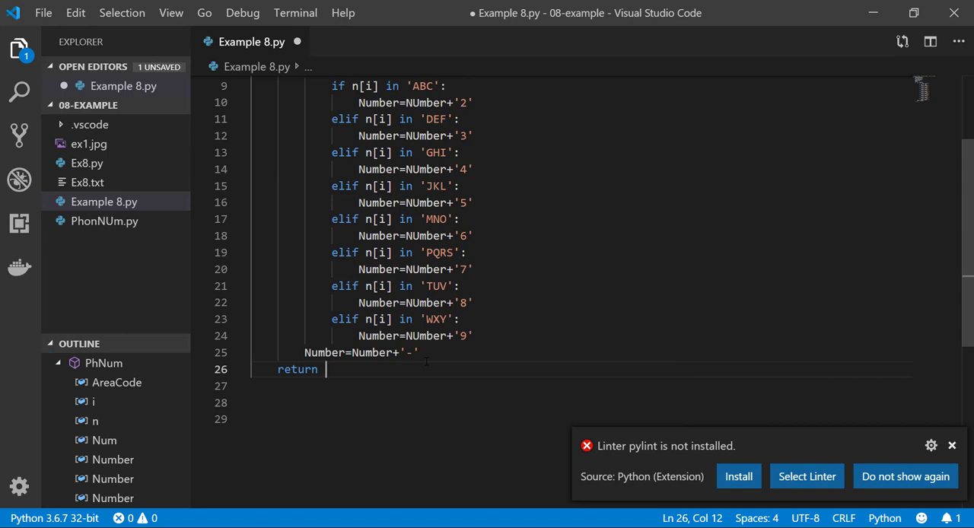
pyautogui.write('AreaCode')
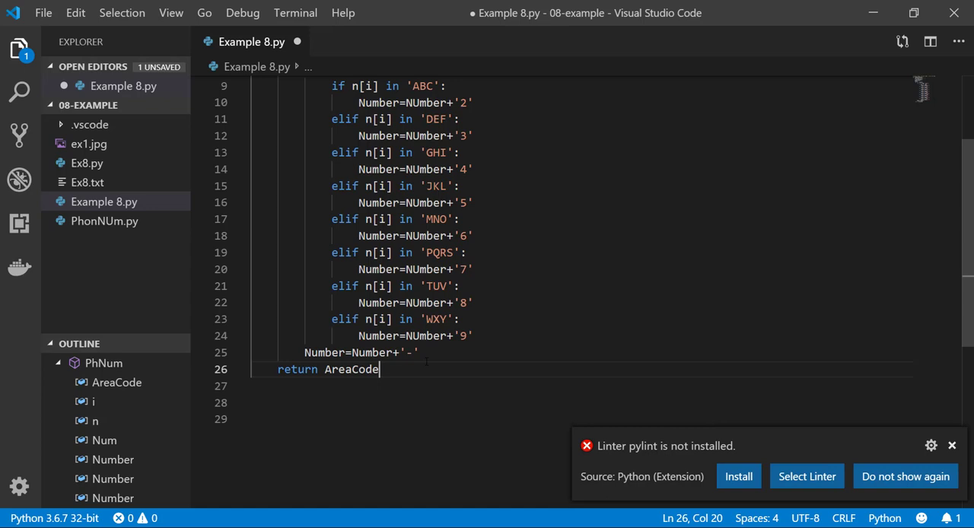
pyautogui.write('+')
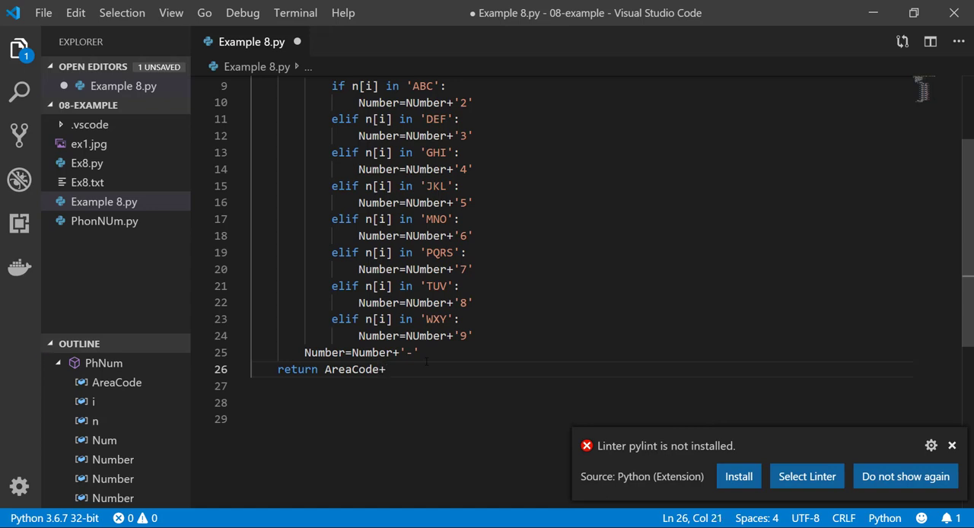
pyautogui.write("'")
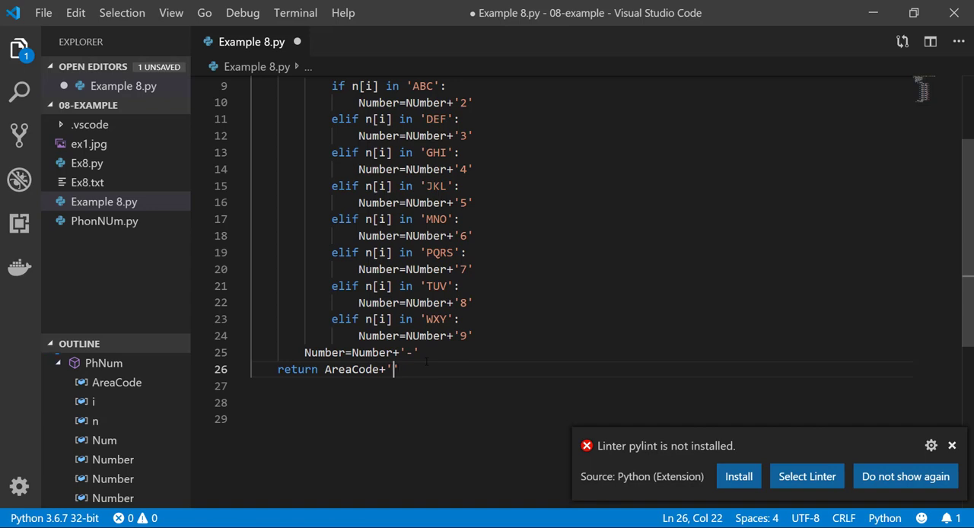
pyautogui.write("-'+")
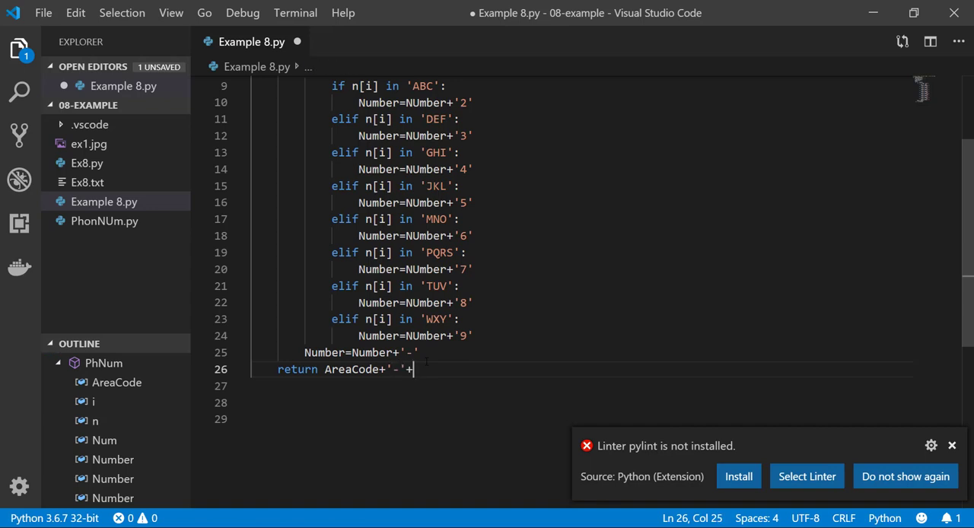
pyautogui.write('Nu')
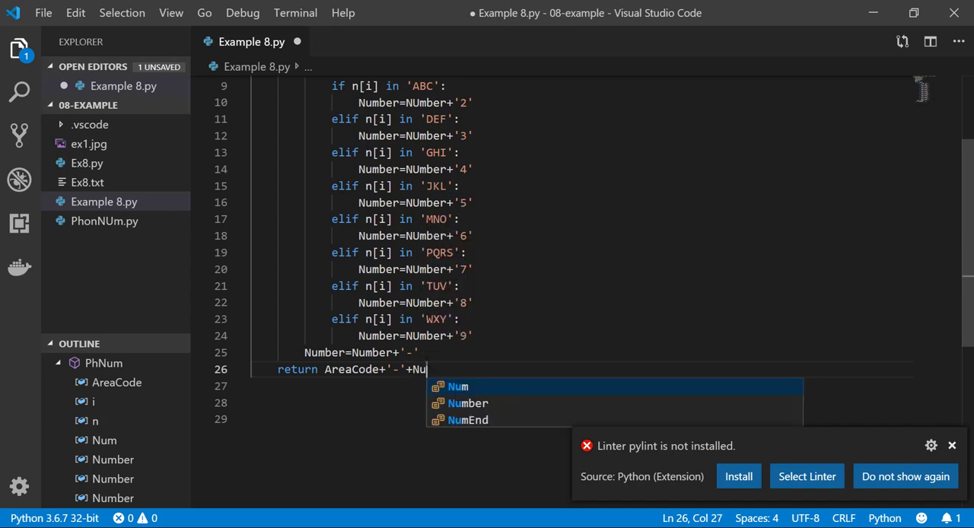
pyautogui.write('mber')
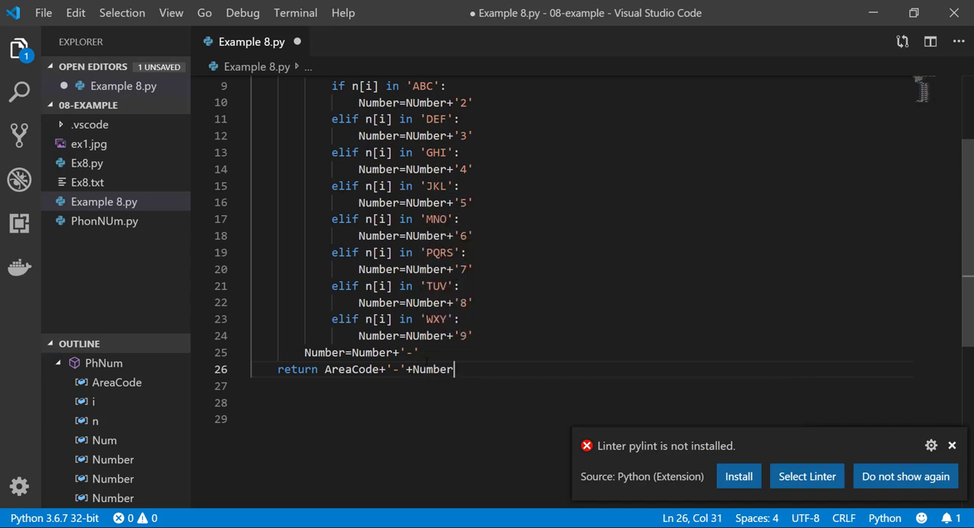
# - Finish it with the slice Number[:-1], then copy the sample number from the line-1 comment
pyautogui.write('{}')
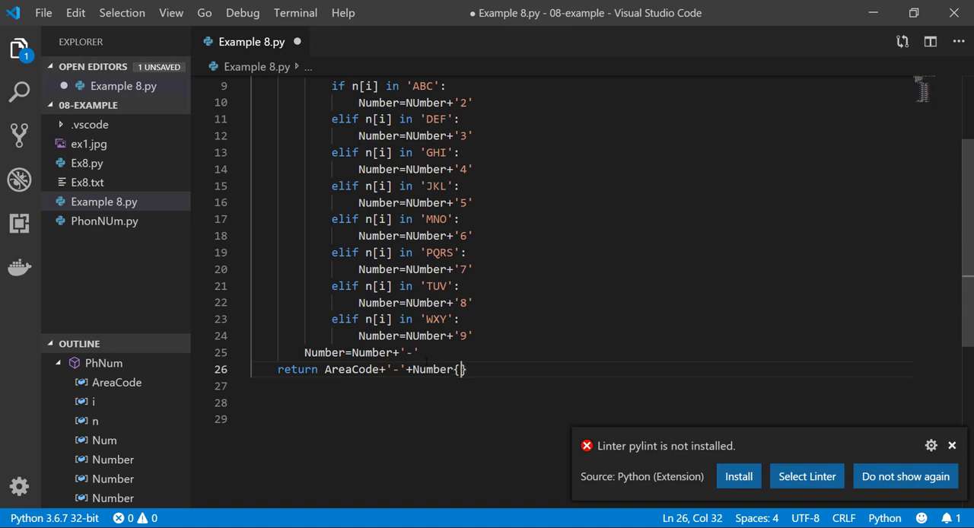
pyautogui.press('Backspace')
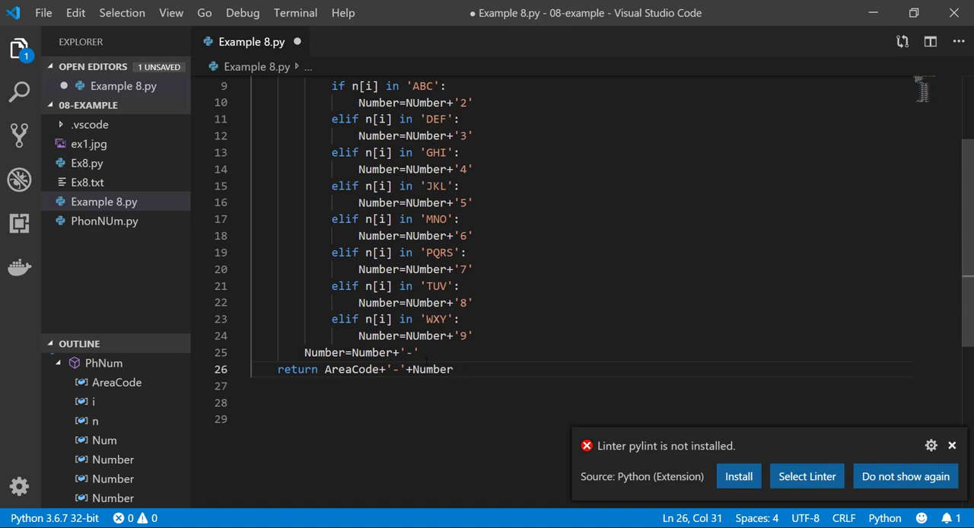
pyautogui.write('[]')
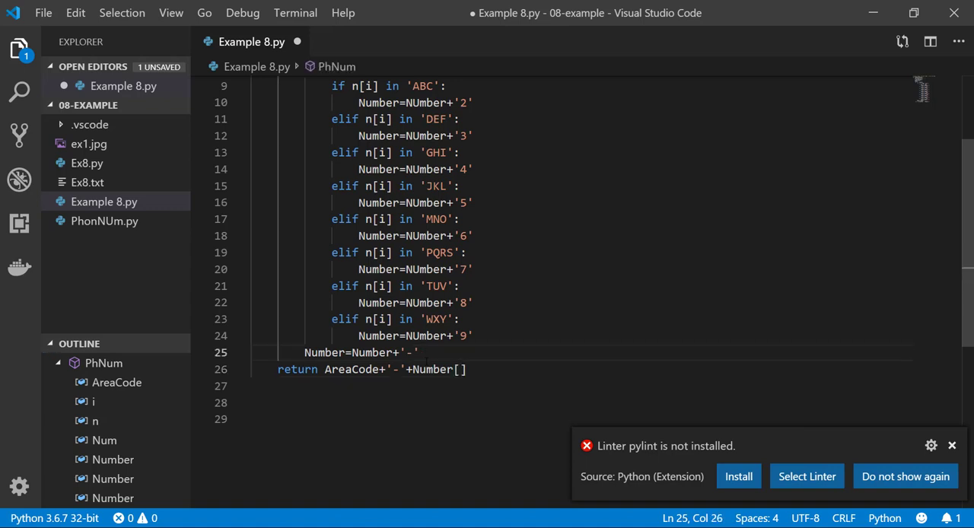
pyautogui.press('Backspace')
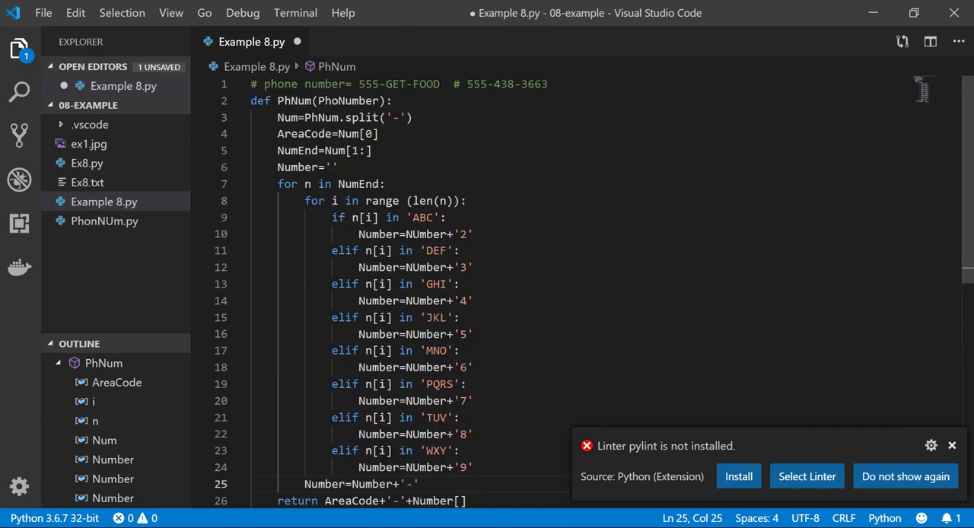
pyautogui.scroll(-3)
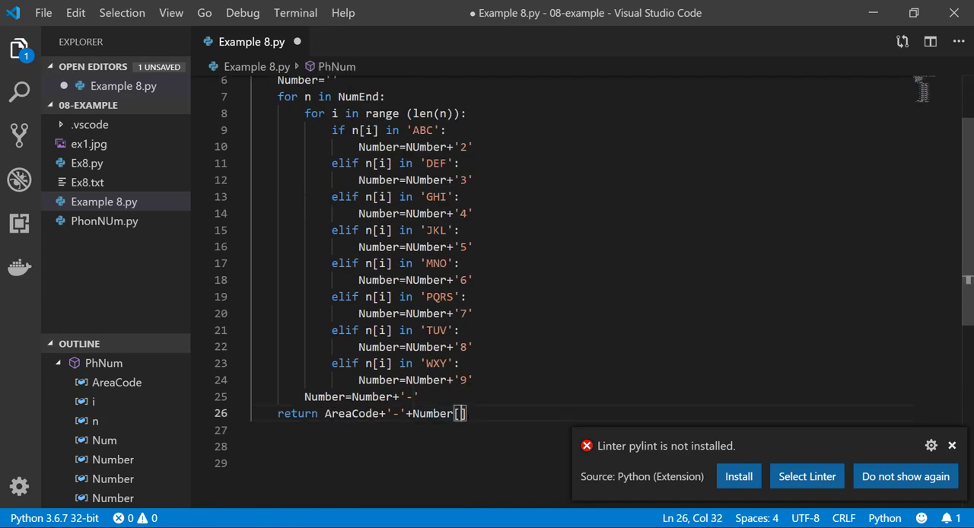
pyautogui.write(': -')
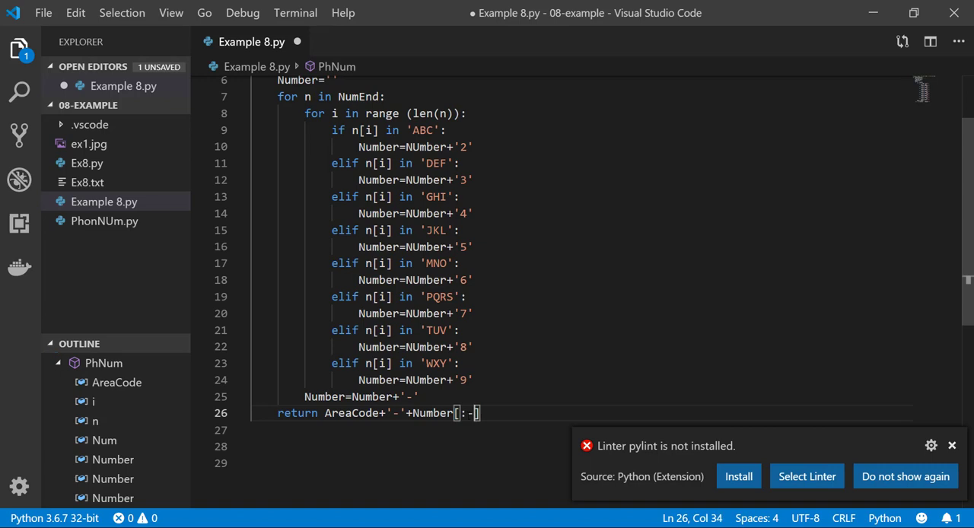
pyautogui.write('1')
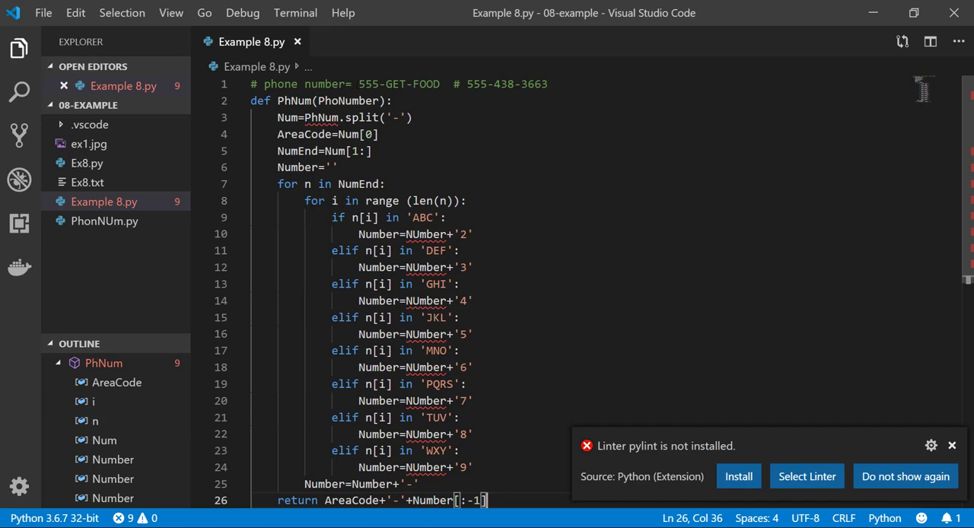
pyautogui.moveTo(303, 84); pyautogui.dragTo(438, 83)
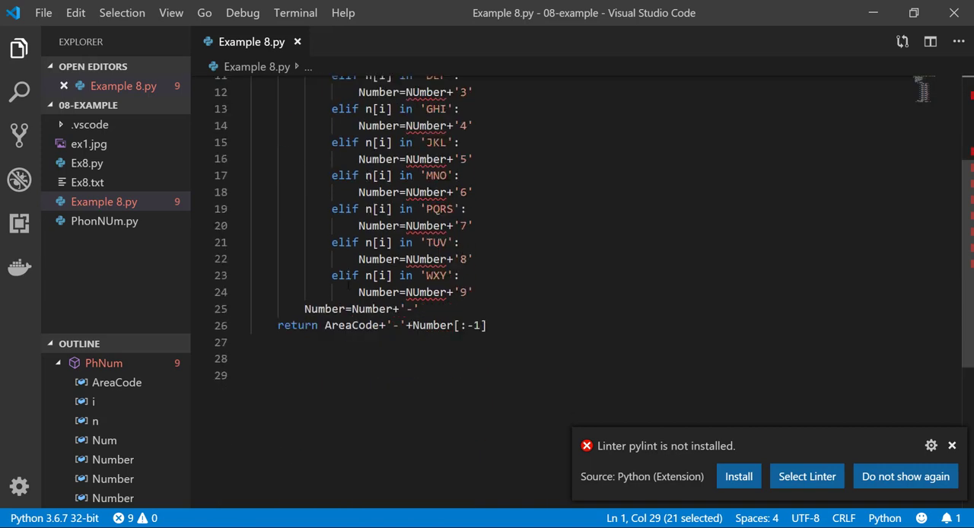
# - Add number= '555-GET-FOOD' and the call PhNum(PhoNumber) below the function
pyautogui.write('number= 555-GET-FOOD')
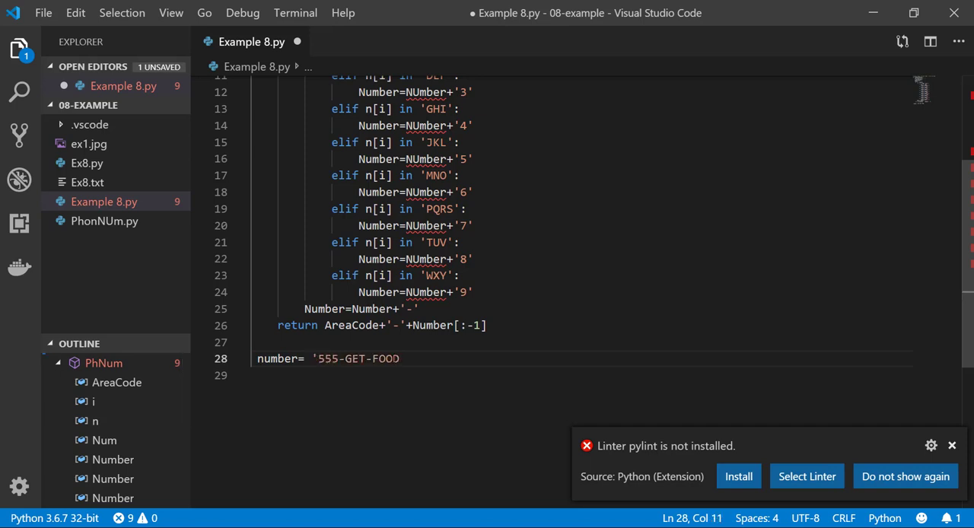
pyautogui.write("'")
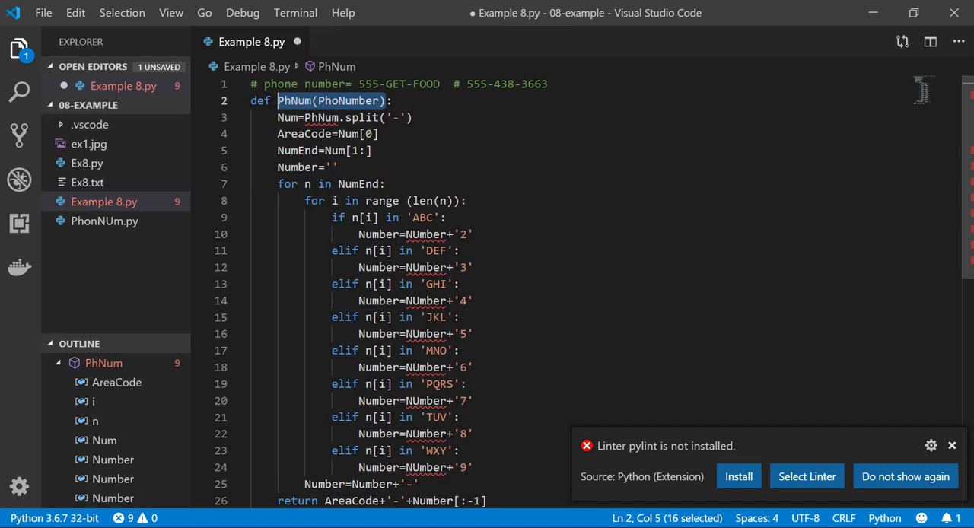
pyautogui.scroll(-3)
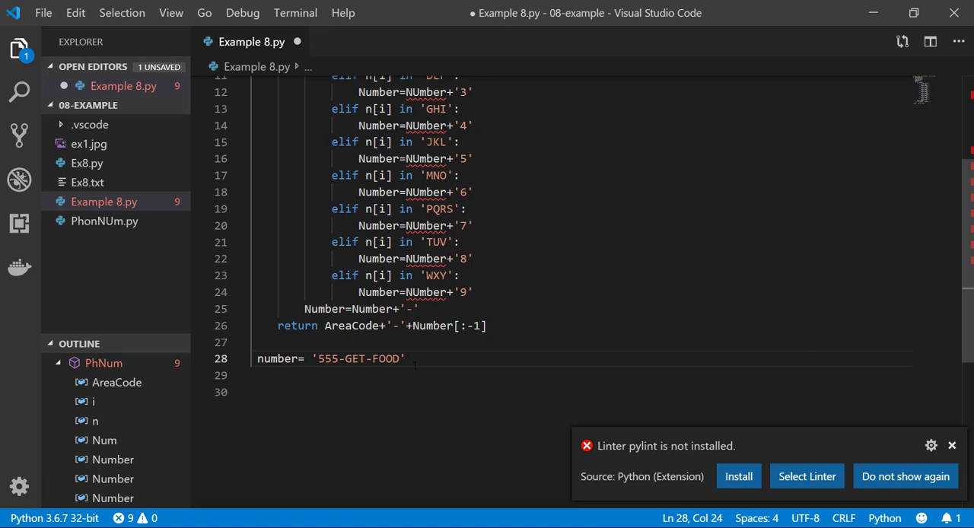
pyautogui.write('PhNum(PhoNumber)')
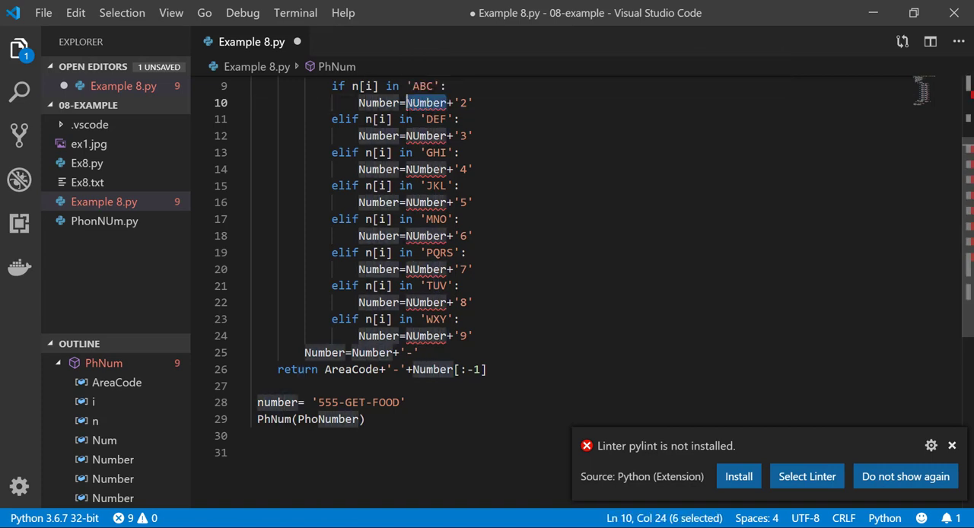
# - Fix all NUmber spellings to Number, rename the test string PhoNumber, and split PhoNumber in the function
pyautogui.press('ctrl+f')
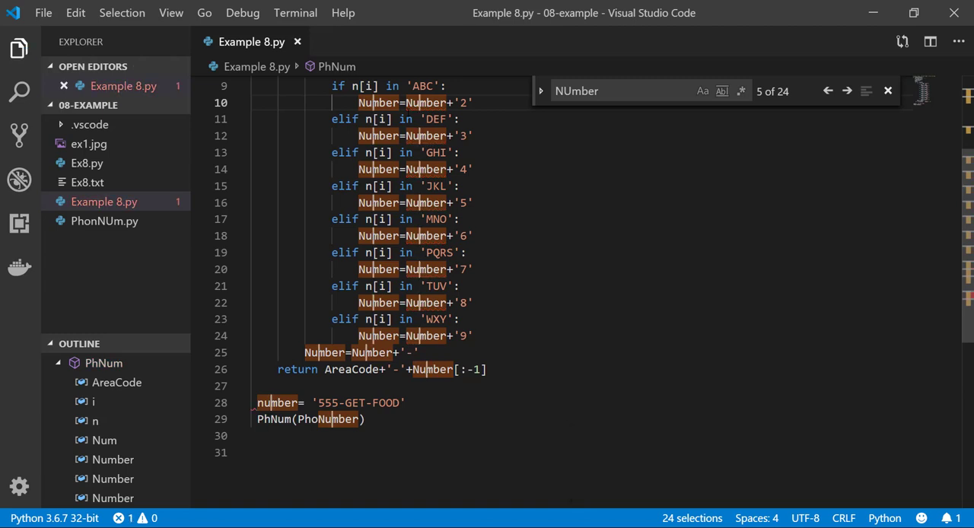
pyautogui.click(277, 401)
pyautogui.write('N')
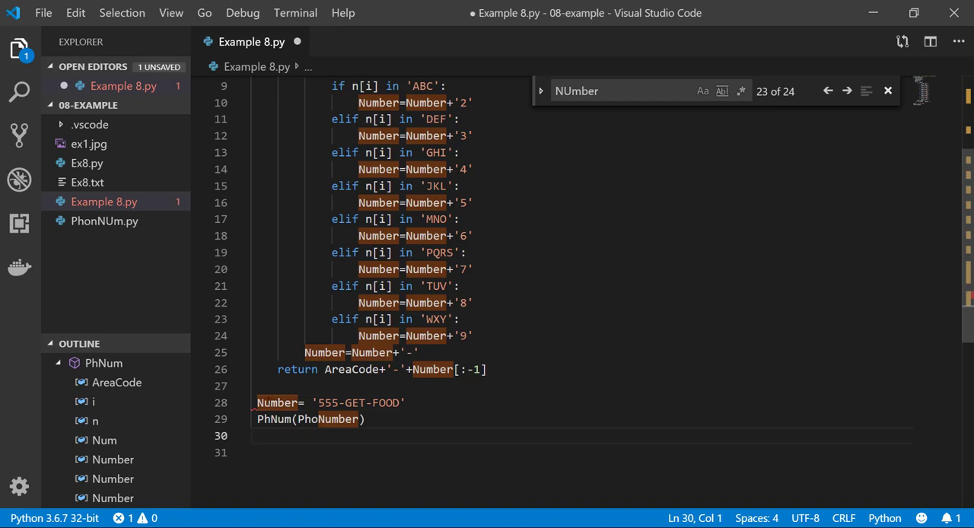
pyautogui.click(277, 402)
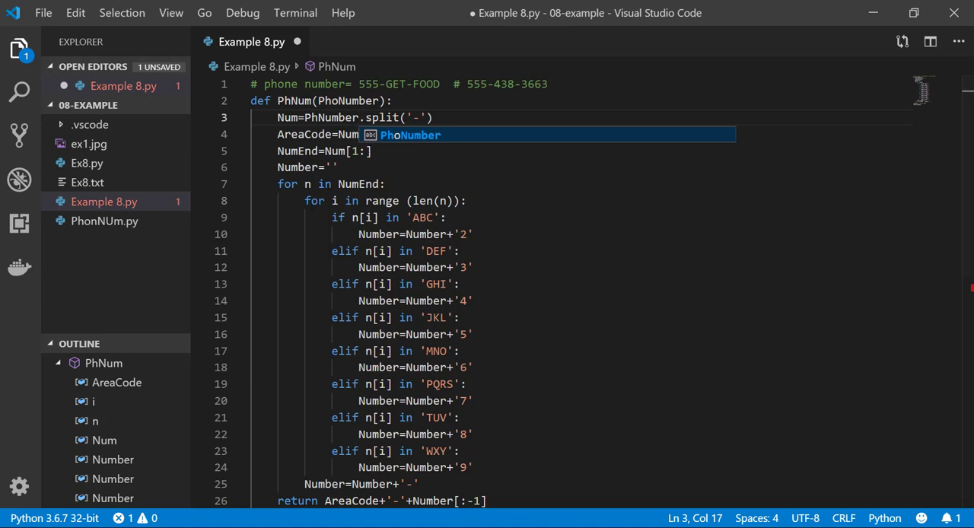
pyautogui.scroll(-3)
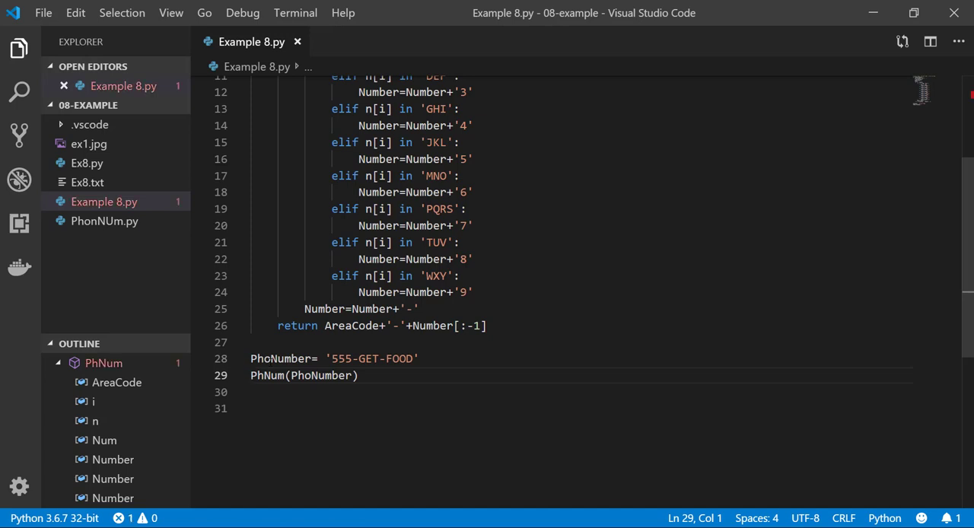
# - Assign the PhNum call to NewNum and add print(NewNum) on the next line
pyautogui.write('N')
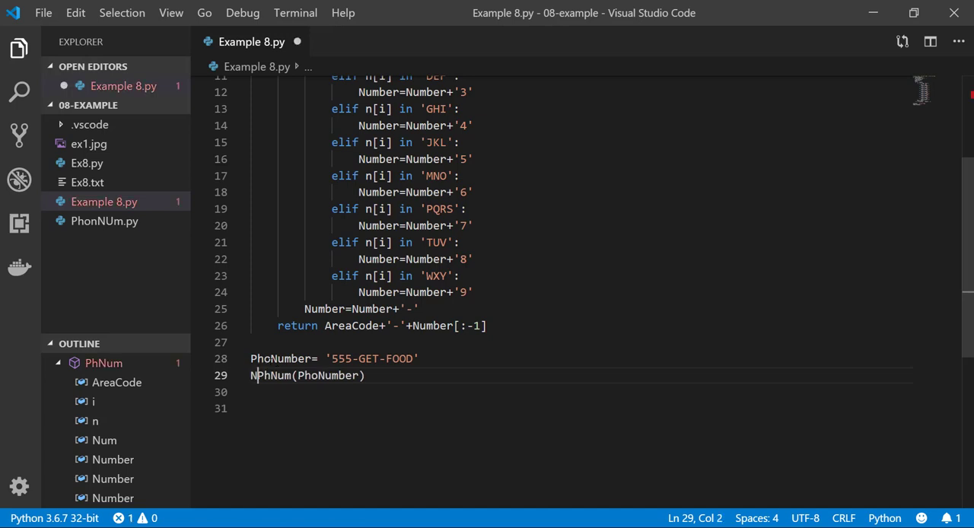
pyautogui.write('ewNUm')
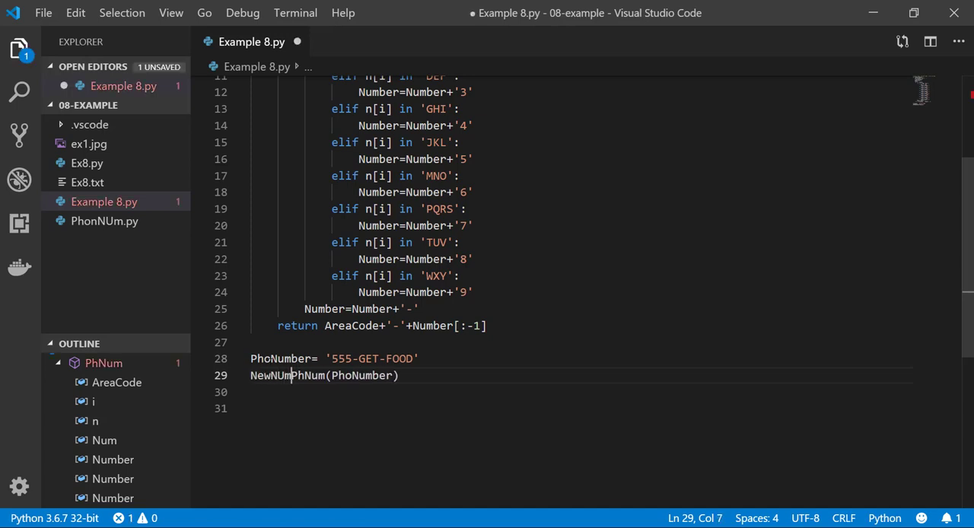
pyautogui.write('=')
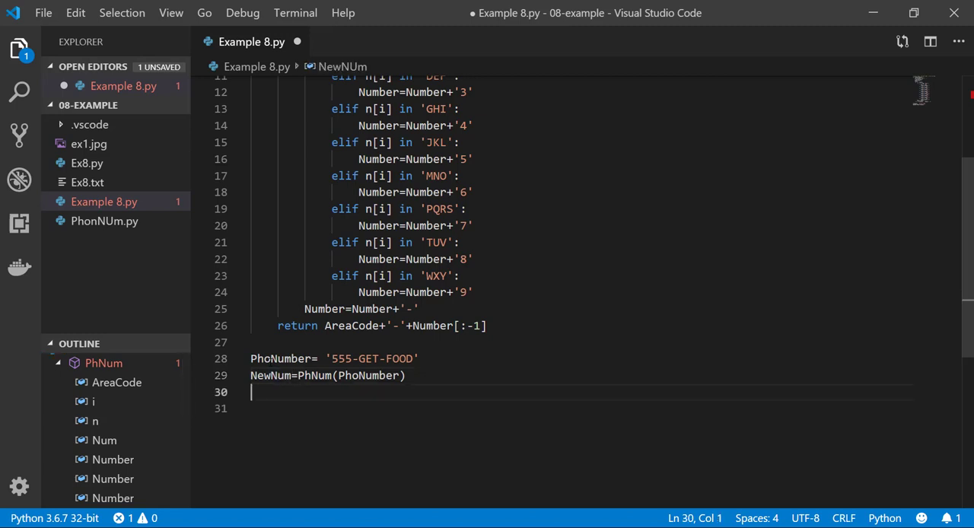
pyautogui.write('print')
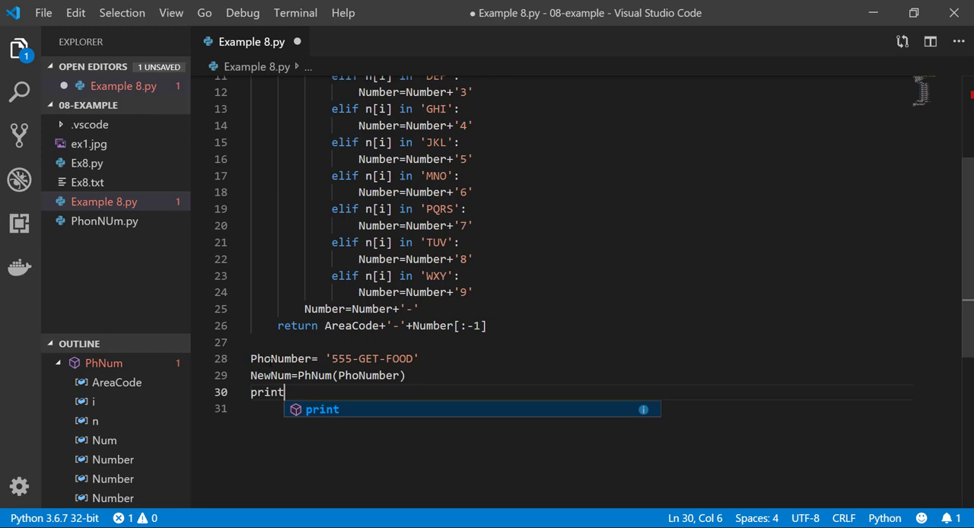
pyautogui.write('(new')
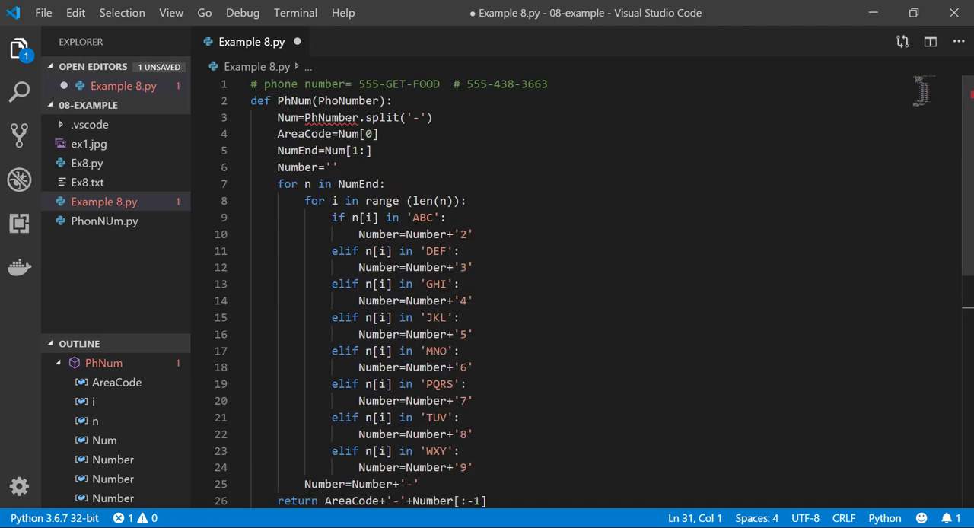
pyautogui.moveTo(331, 117)
pyautogui.write('o')
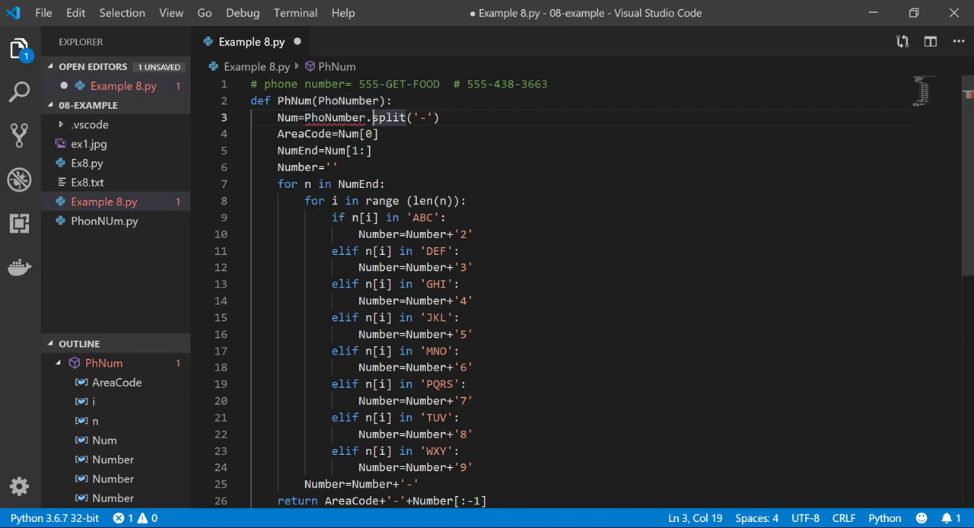
# - Save Example 8.py and select the expected digit result in the comment
pyautogui.press('ctrl+s')
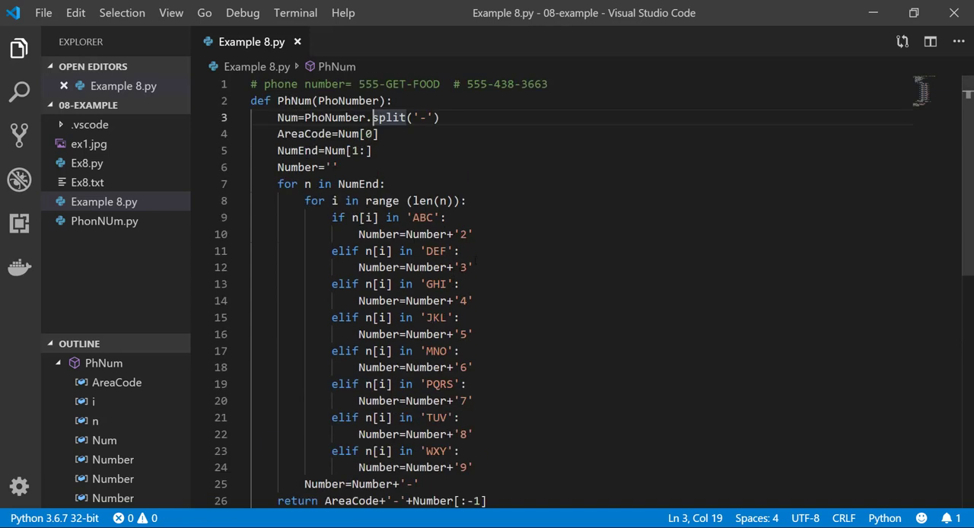
pyautogui.moveTo(466, 84); pyautogui.dragTo(536, 84)
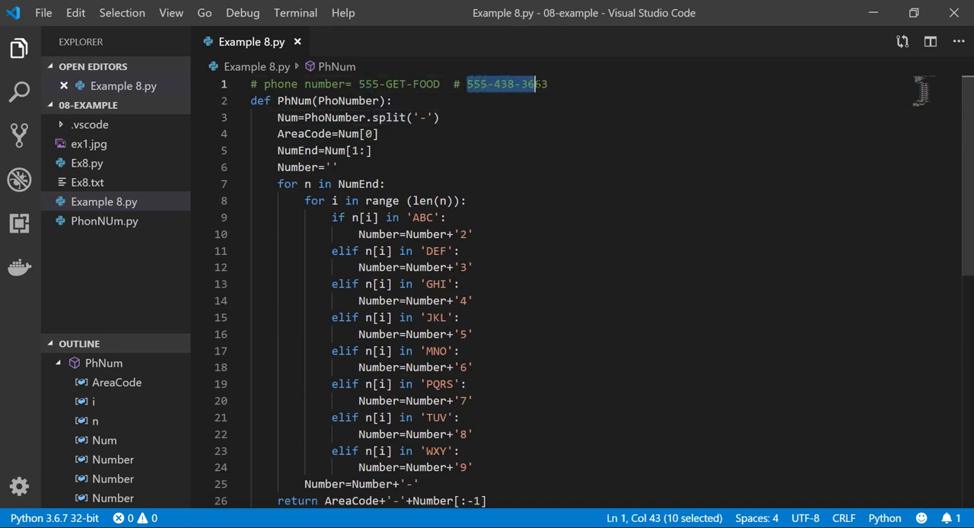
pyautogui.scroll(-3)
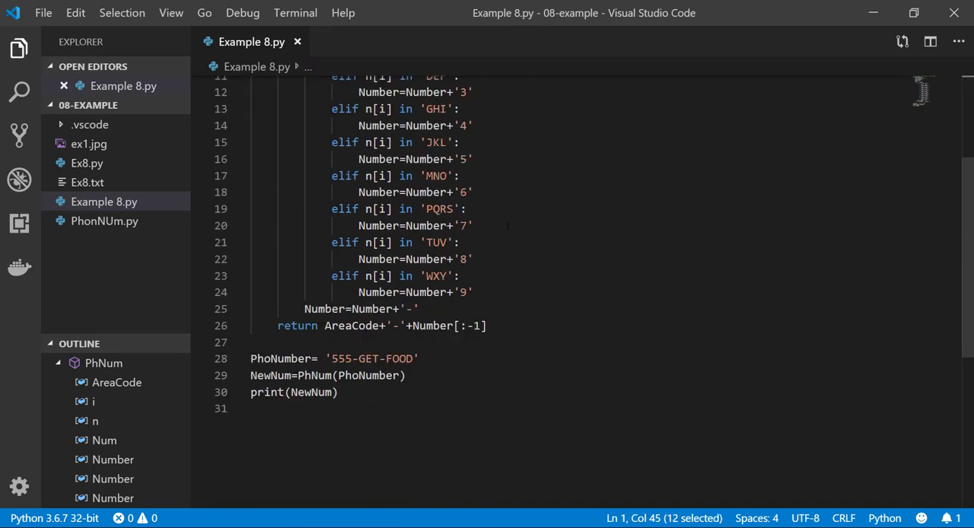
pyautogui.scroll(-3)
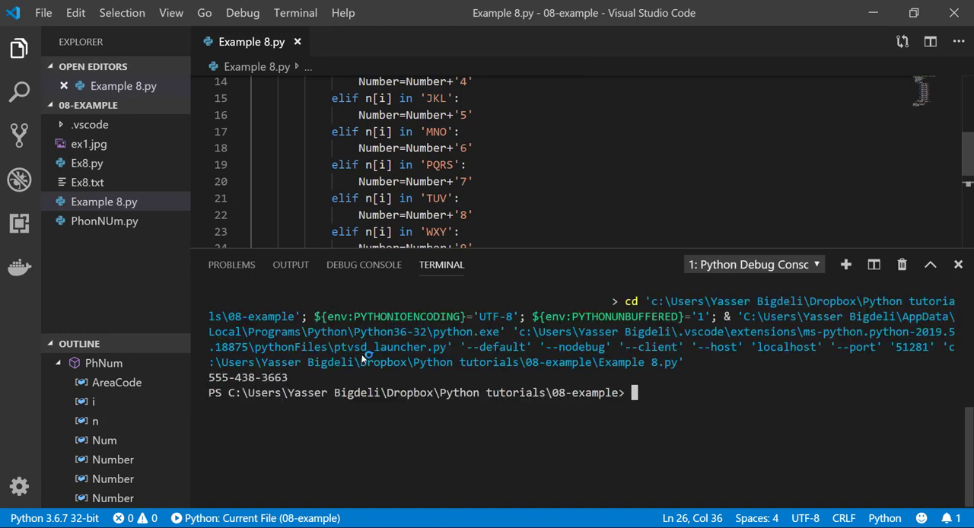
pyautogui.doubleClick(247, 378)
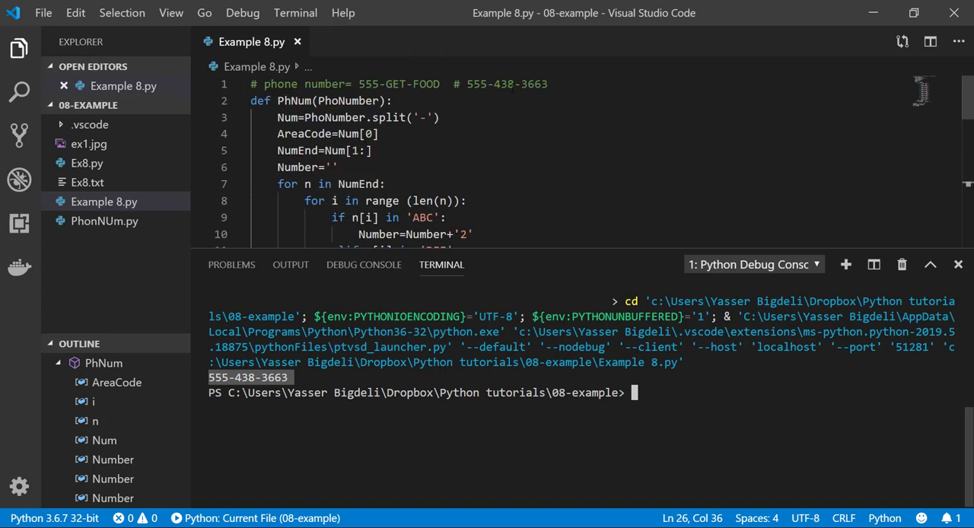
pyautogui.scroll(-3)
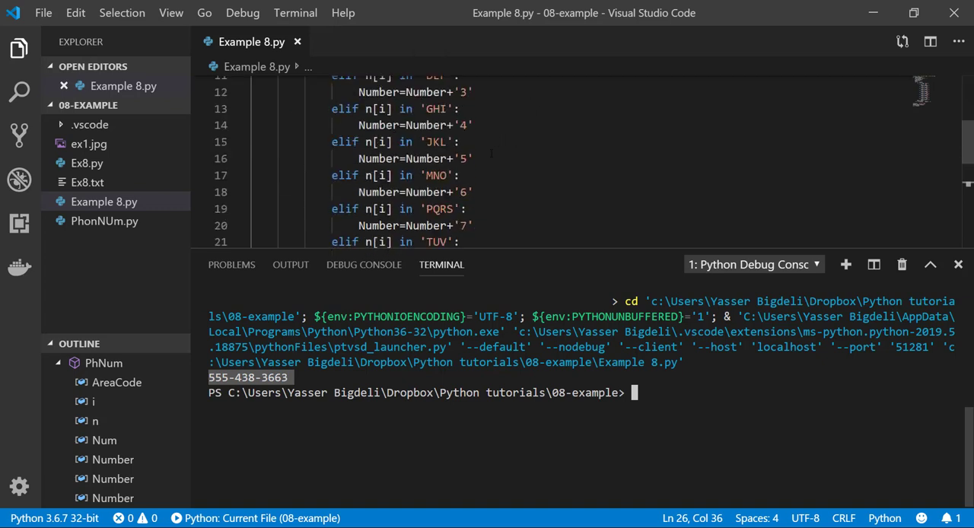
pyautogui.scroll(-3)
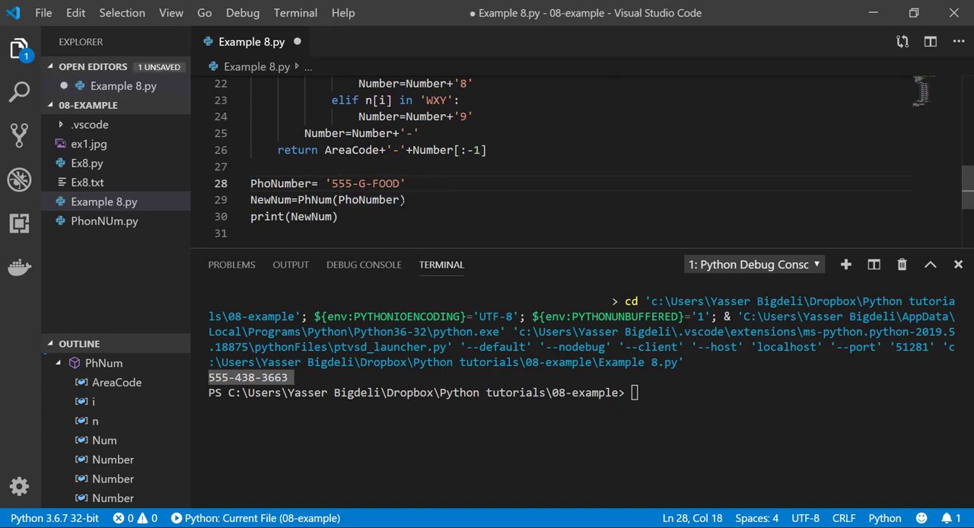
pyautogui.write('HEY')
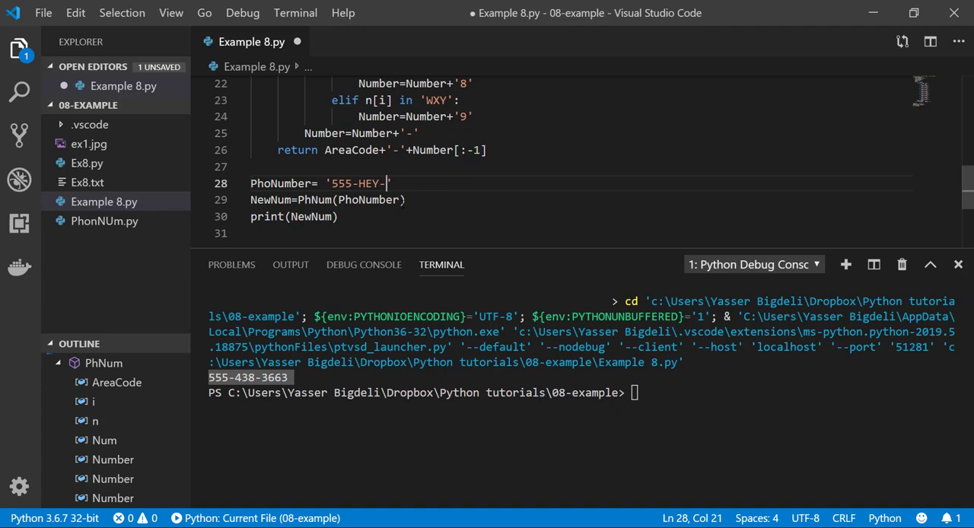
pyautogui.write('BUDY')
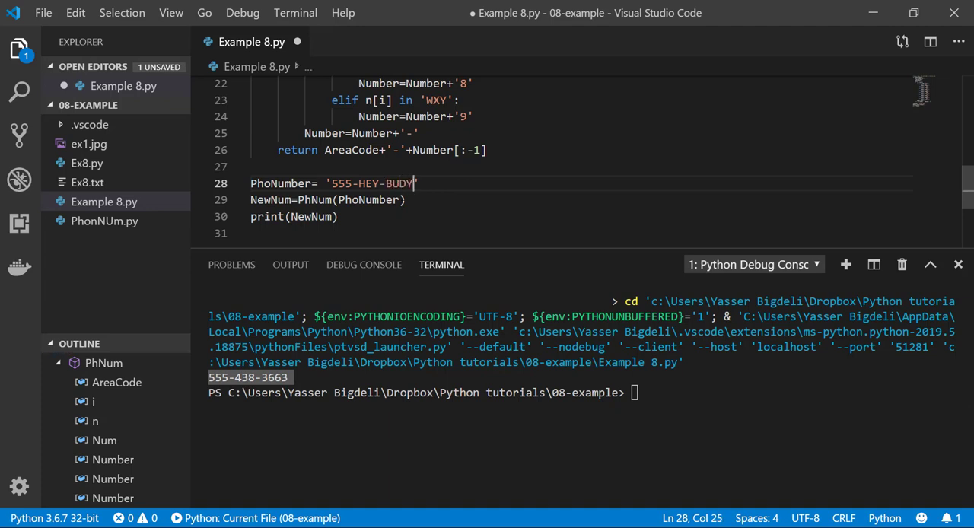
pyautogui.press('F5')
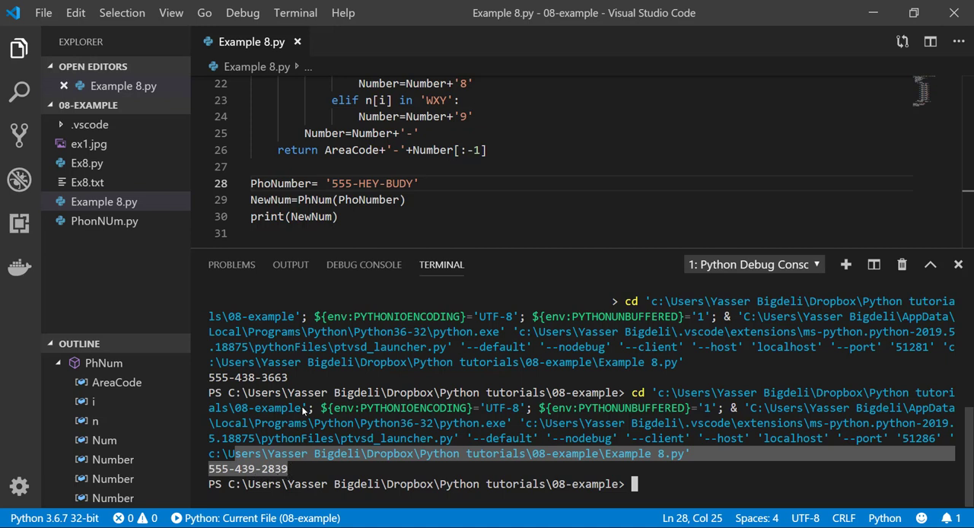
pyautogui.doubleClick(369, 183)
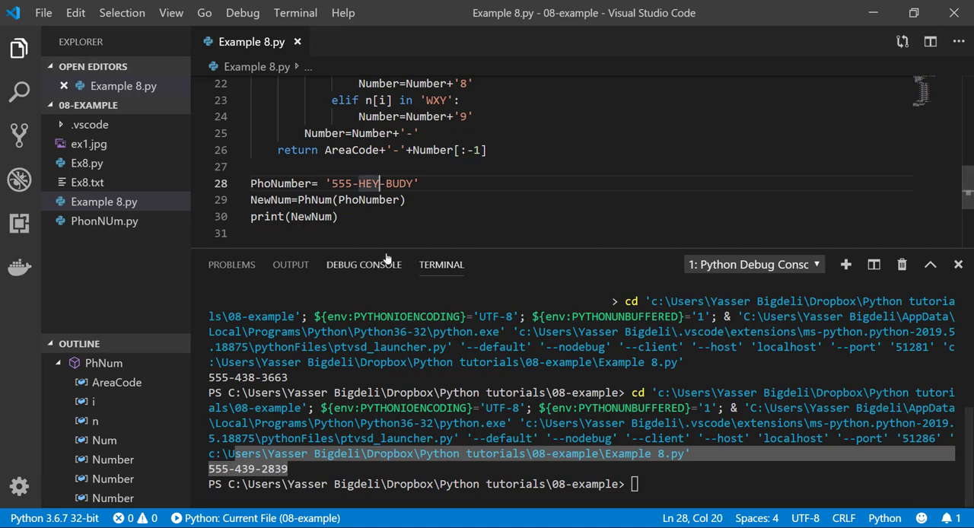